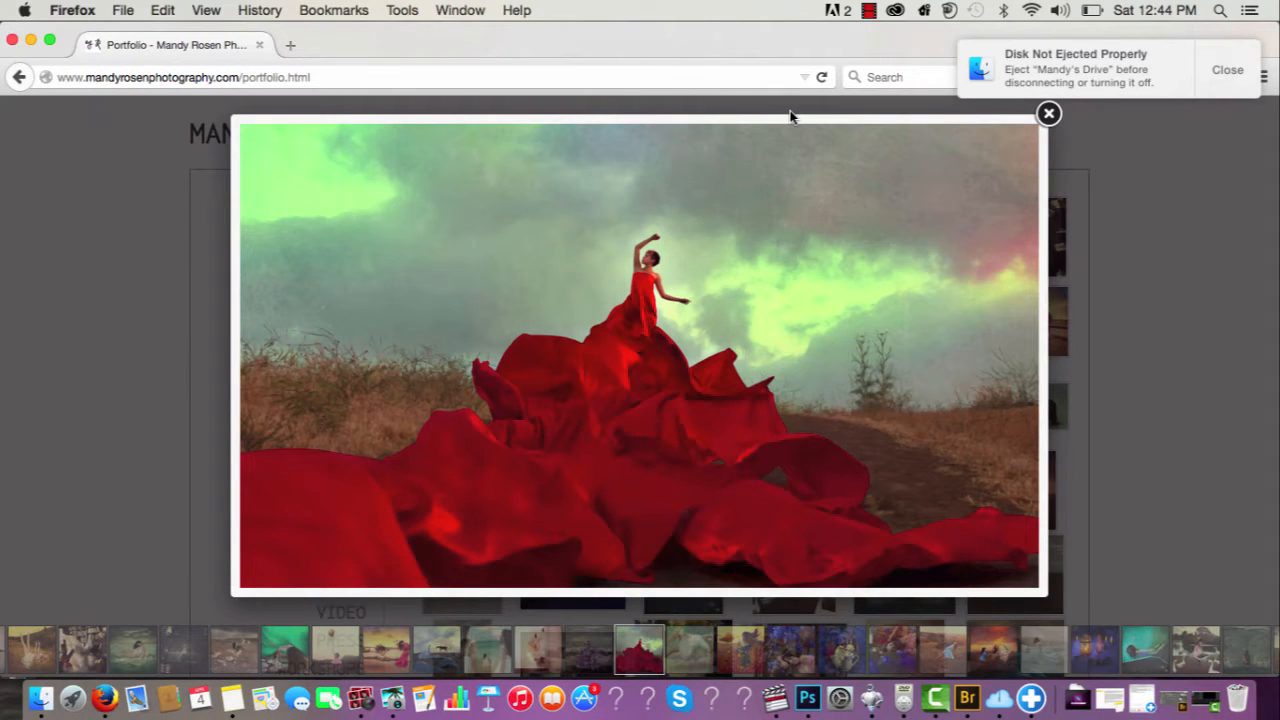
mouse_move(773, 214)
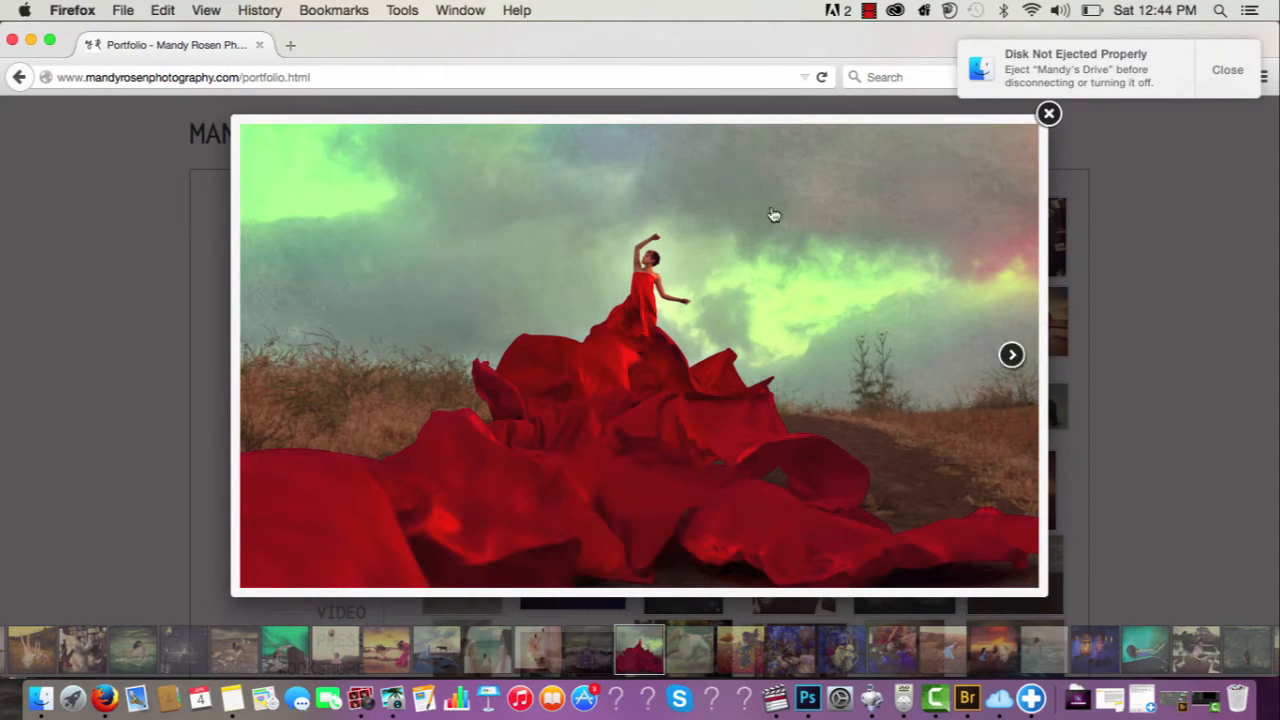
mouse_move(695, 217)
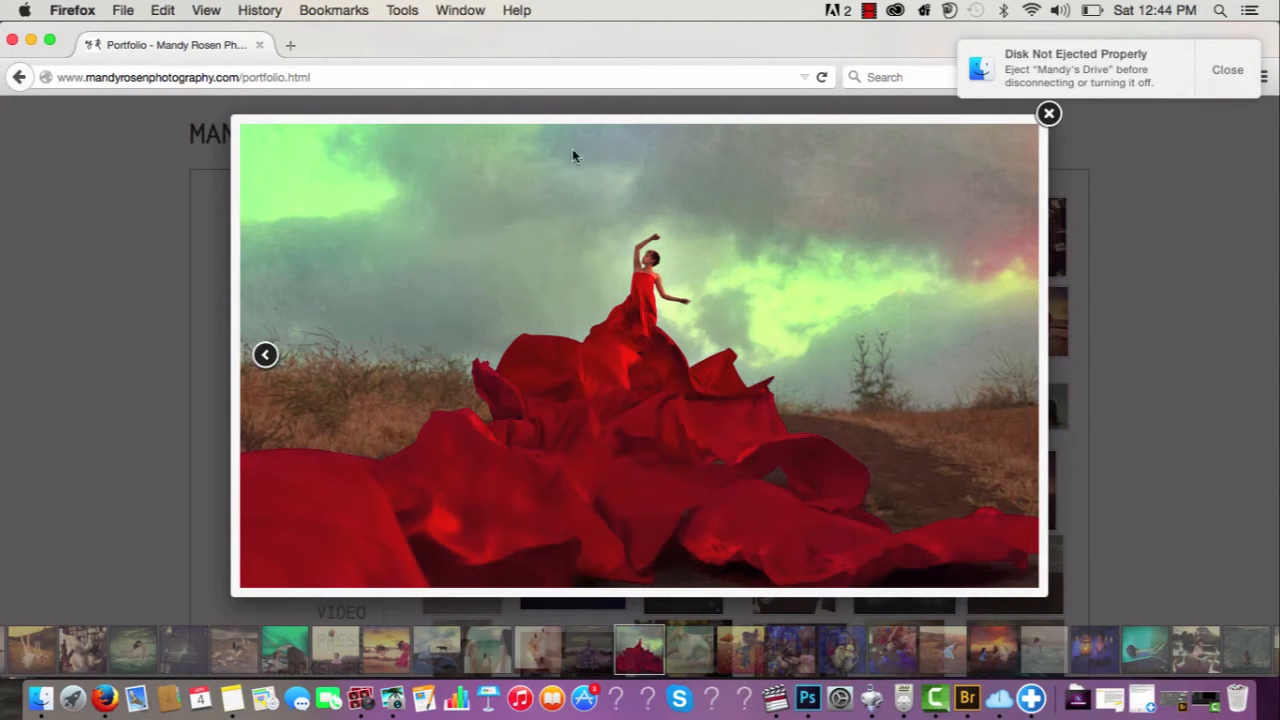
mouse_move(783, 270)
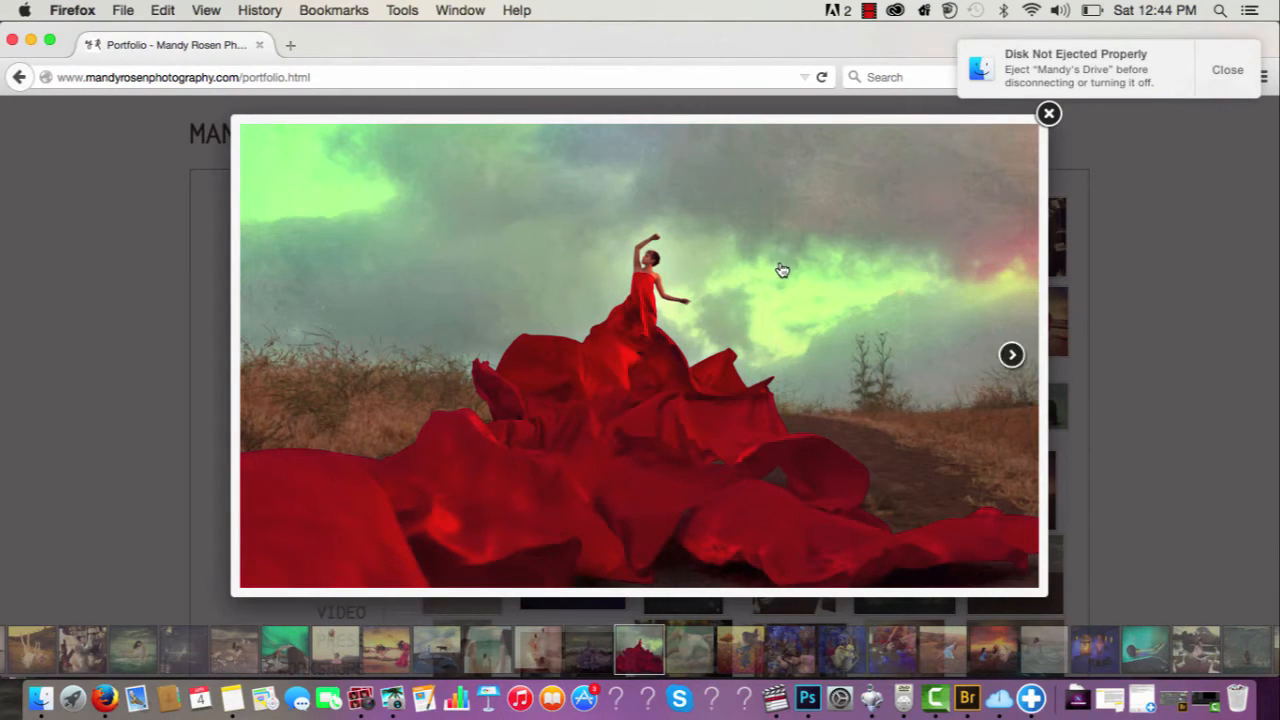
mouse_move(782, 270)
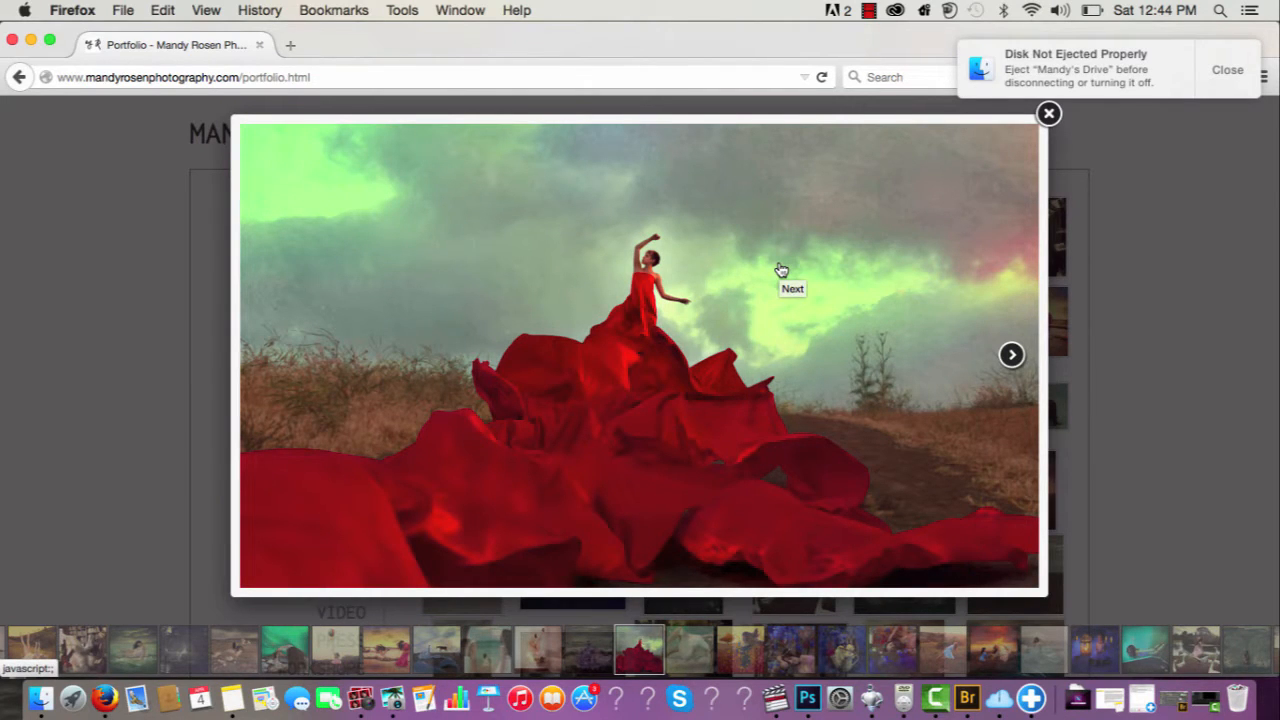
Zoom out and flip through the _MG_0254, _MG_0277 and _MG_0280 raw shots via their tabs.
click(807, 697)
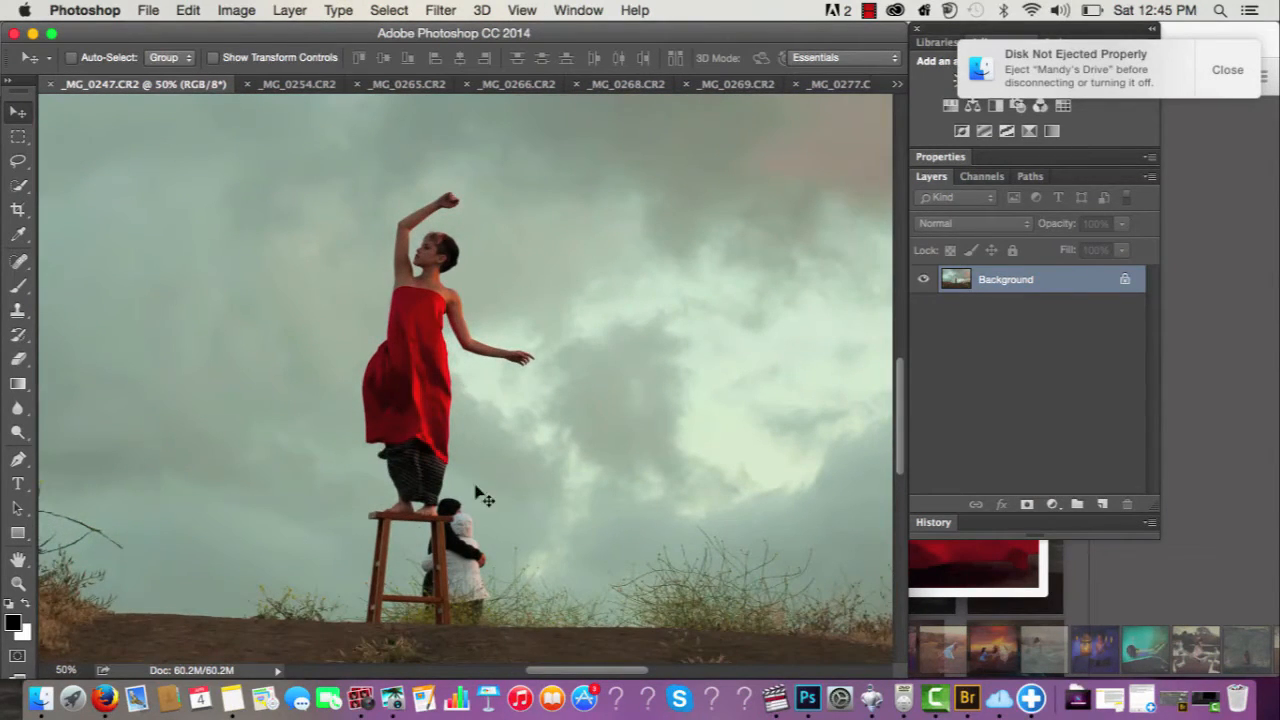
mouse_move(498, 543)
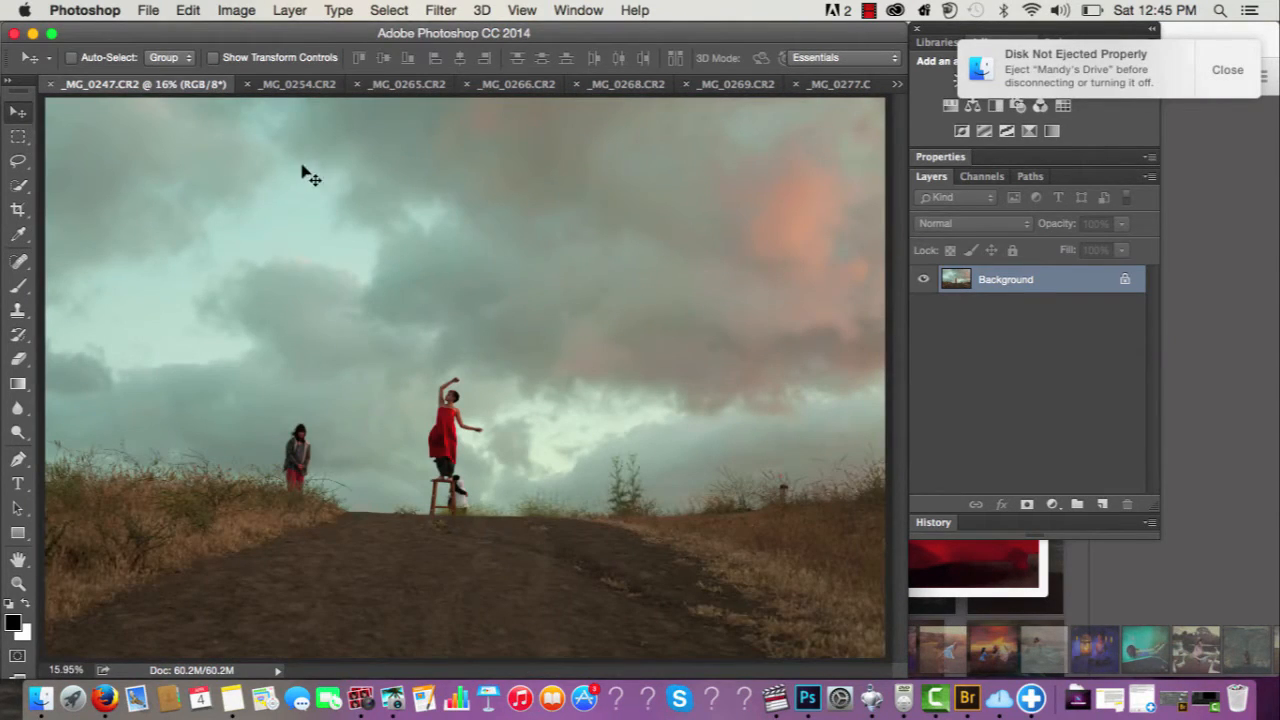
mouse_move(293, 84)
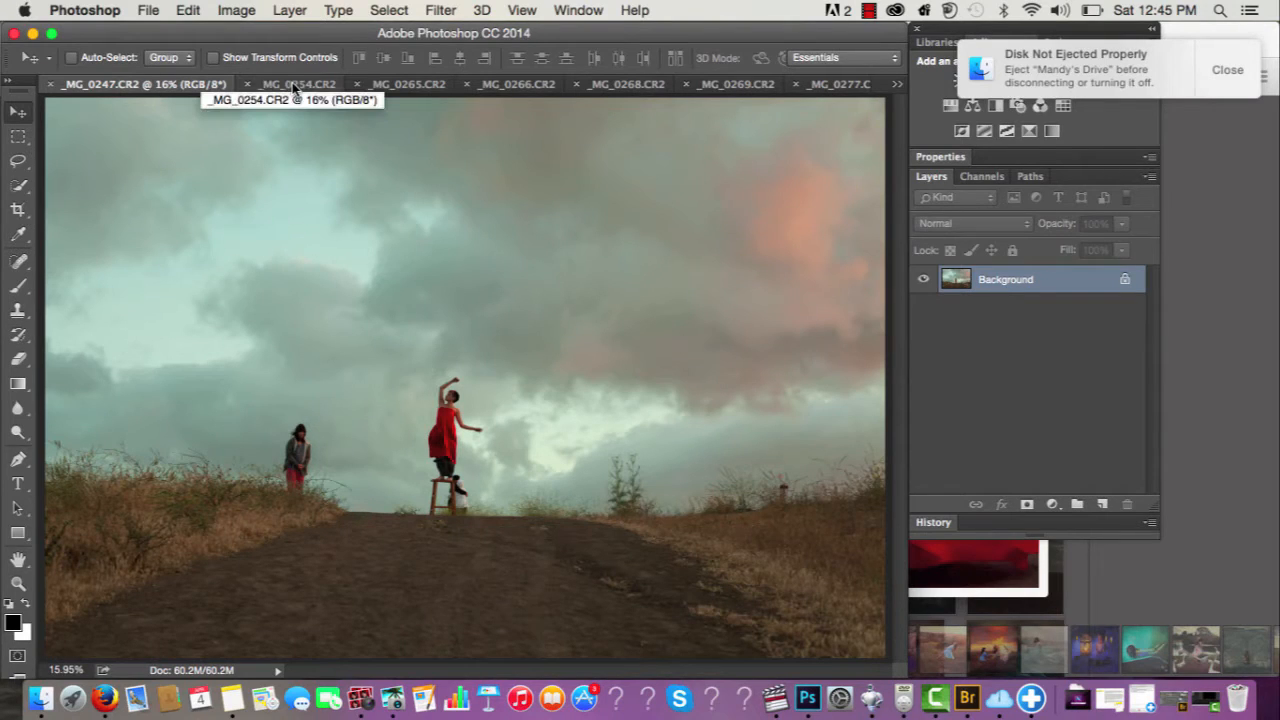
click(290, 84)
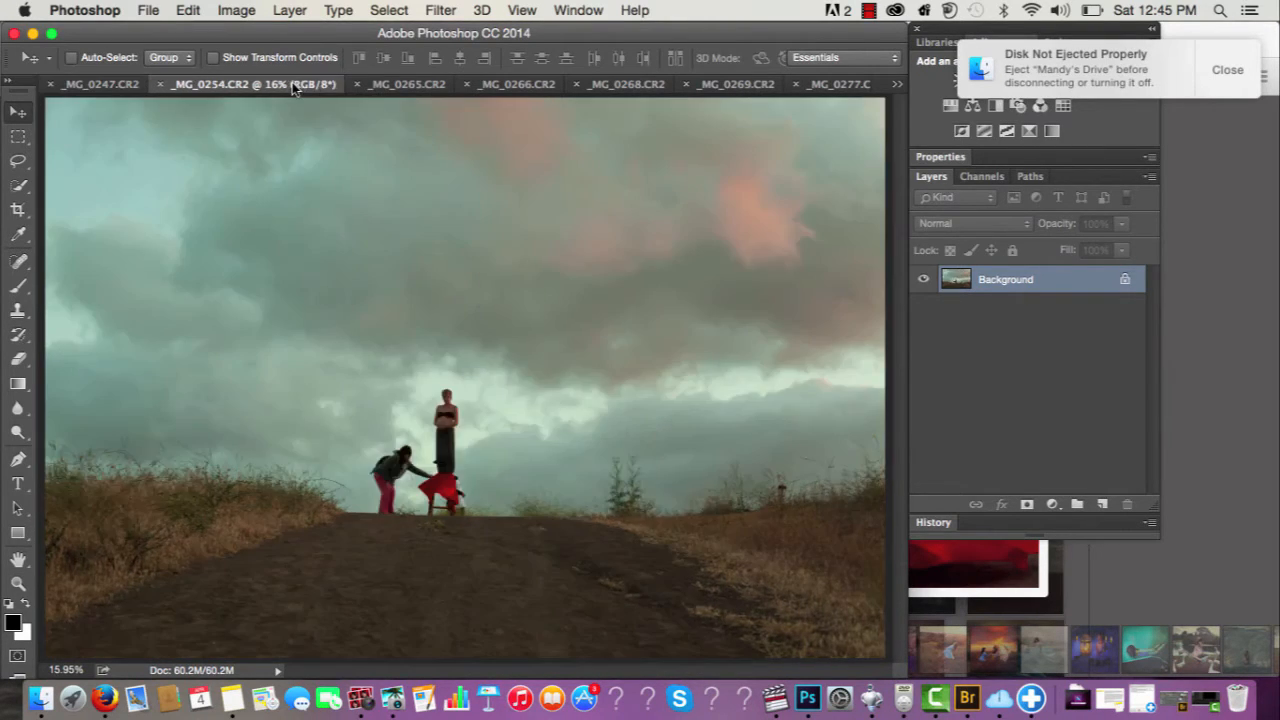
click(830, 84)
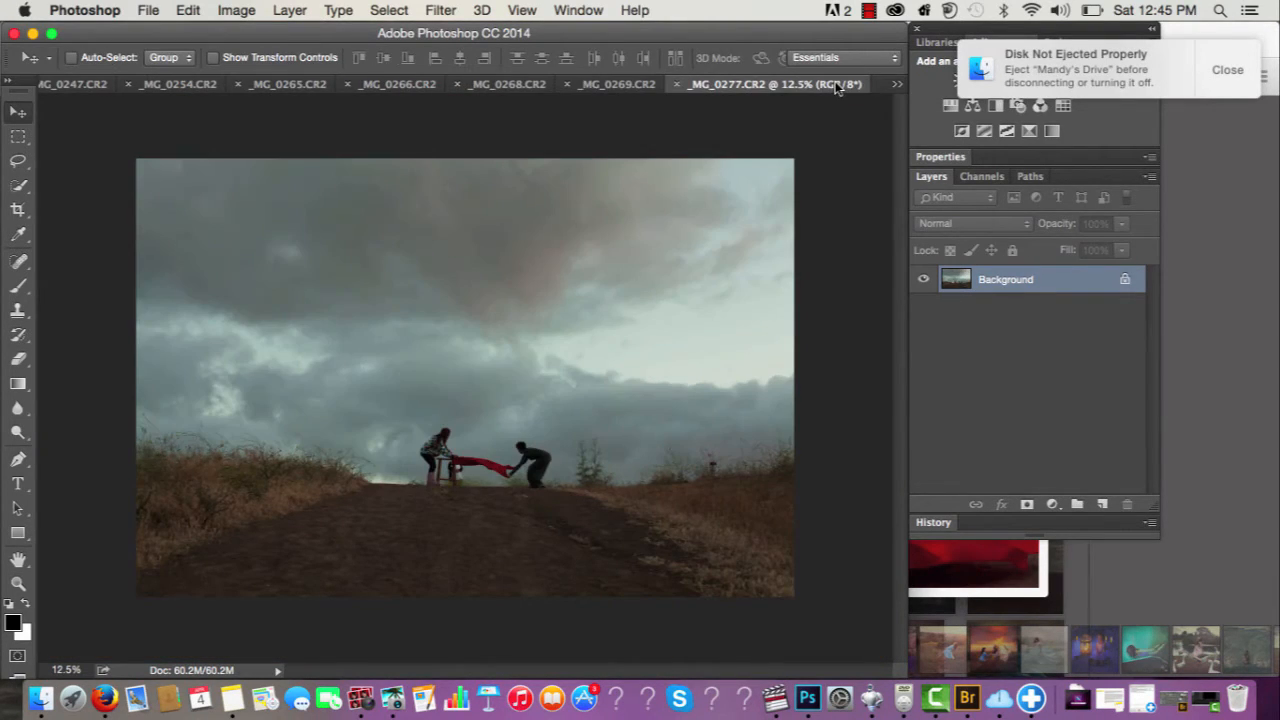
click(897, 84)
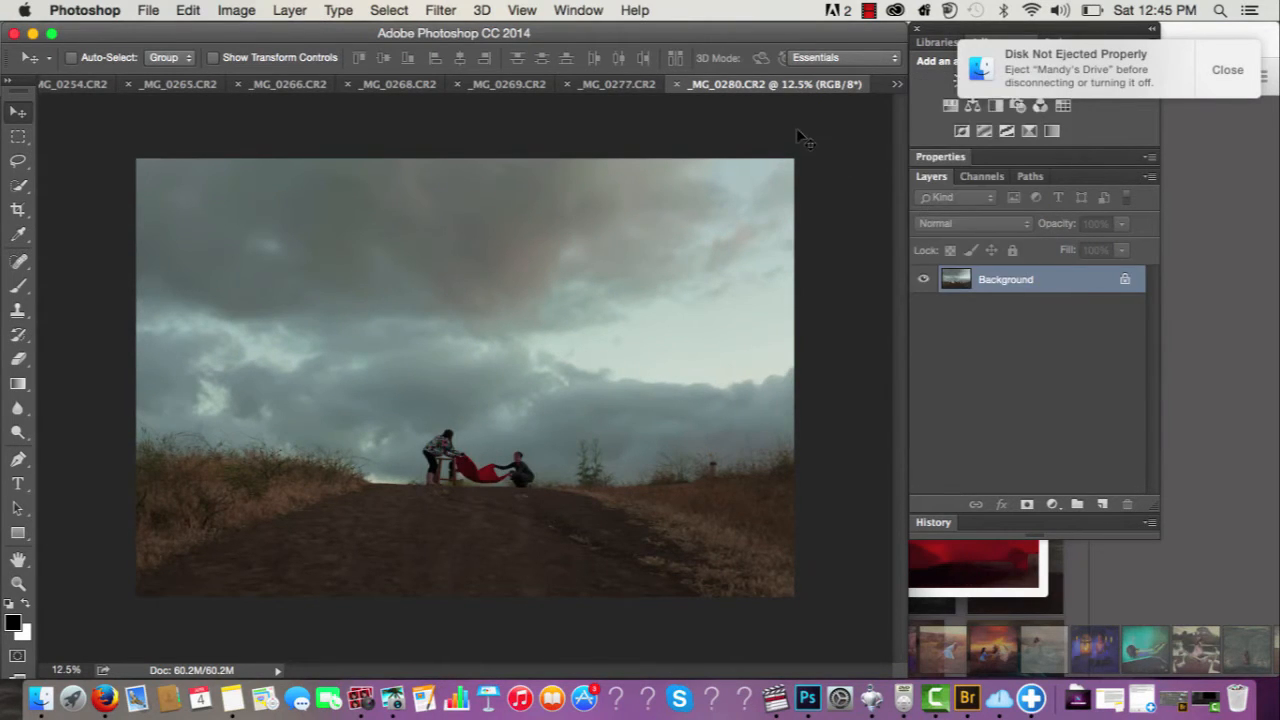
Use the overflow list to view _MG_0333, _MG_0341, _MG_0347 and finally _MG_0352.
click(894, 83)
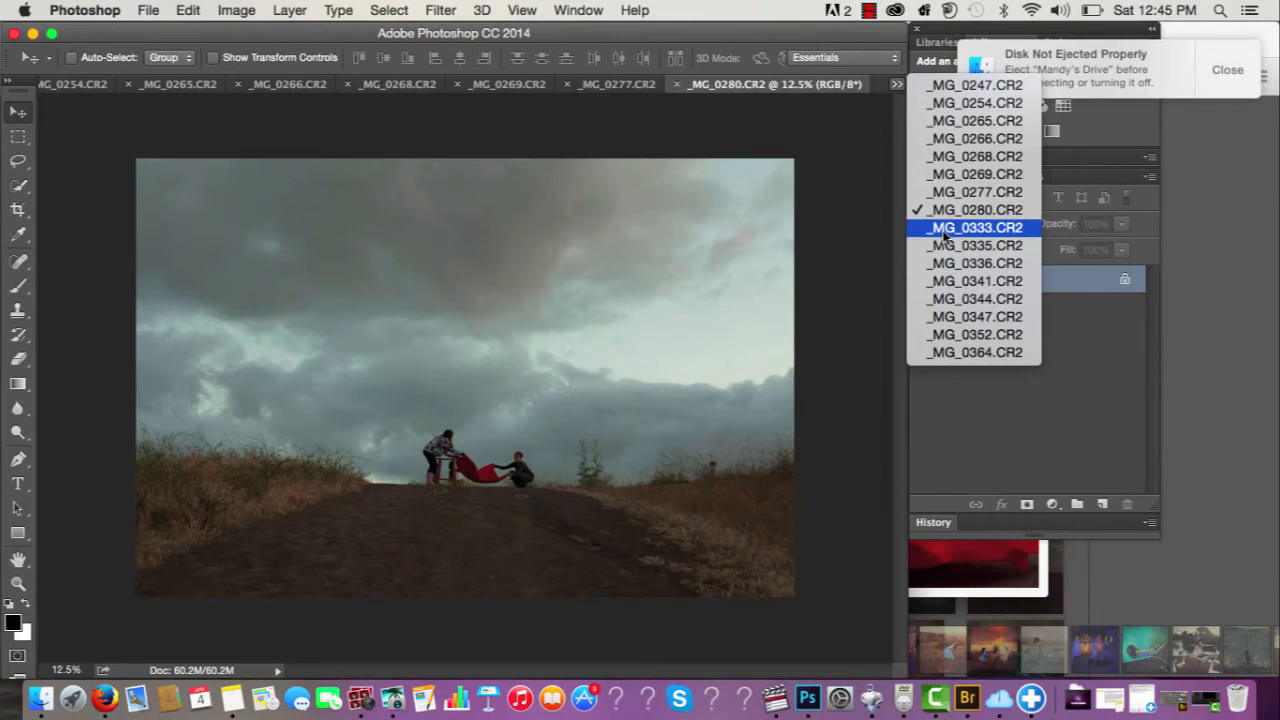
click(974, 227)
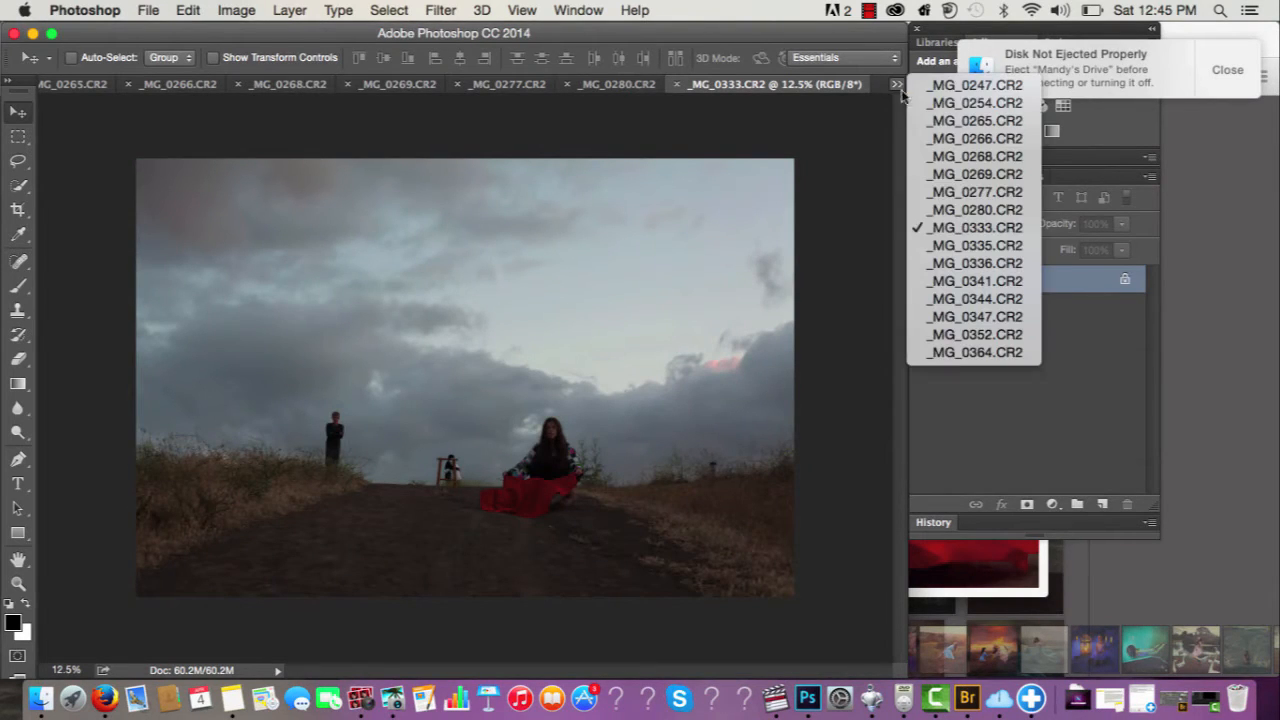
click(974, 245)
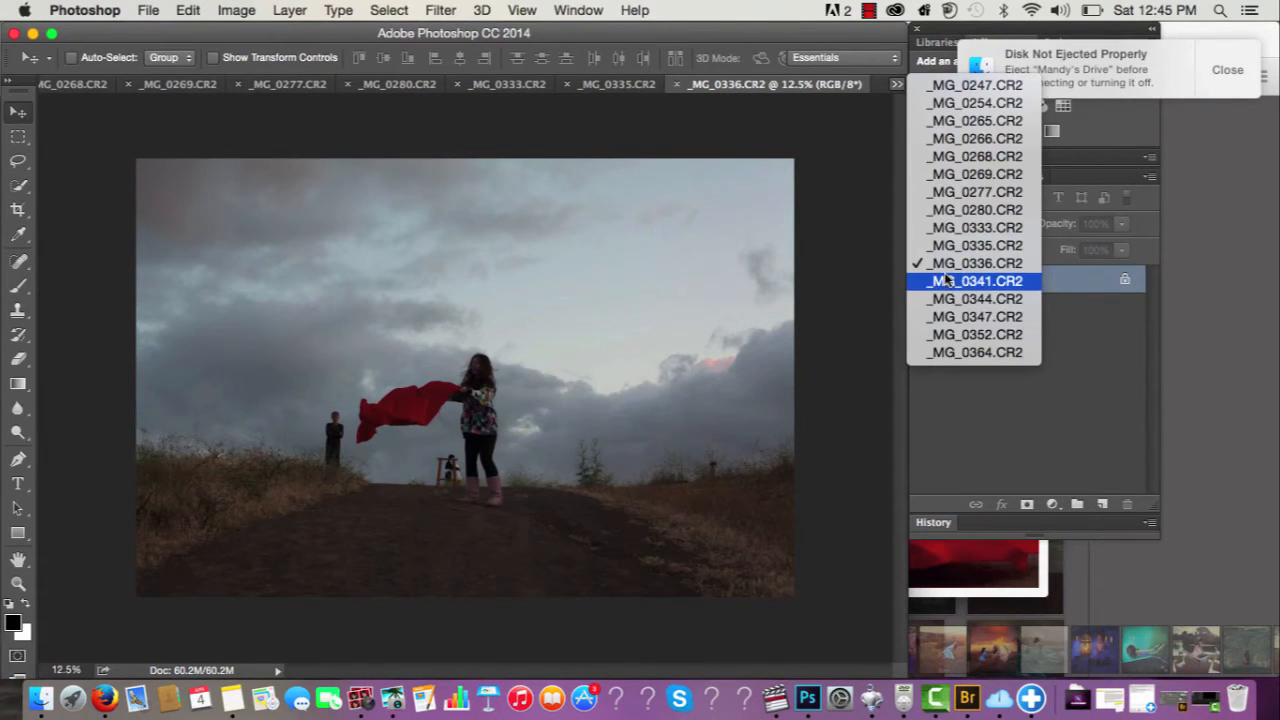
click(974, 281)
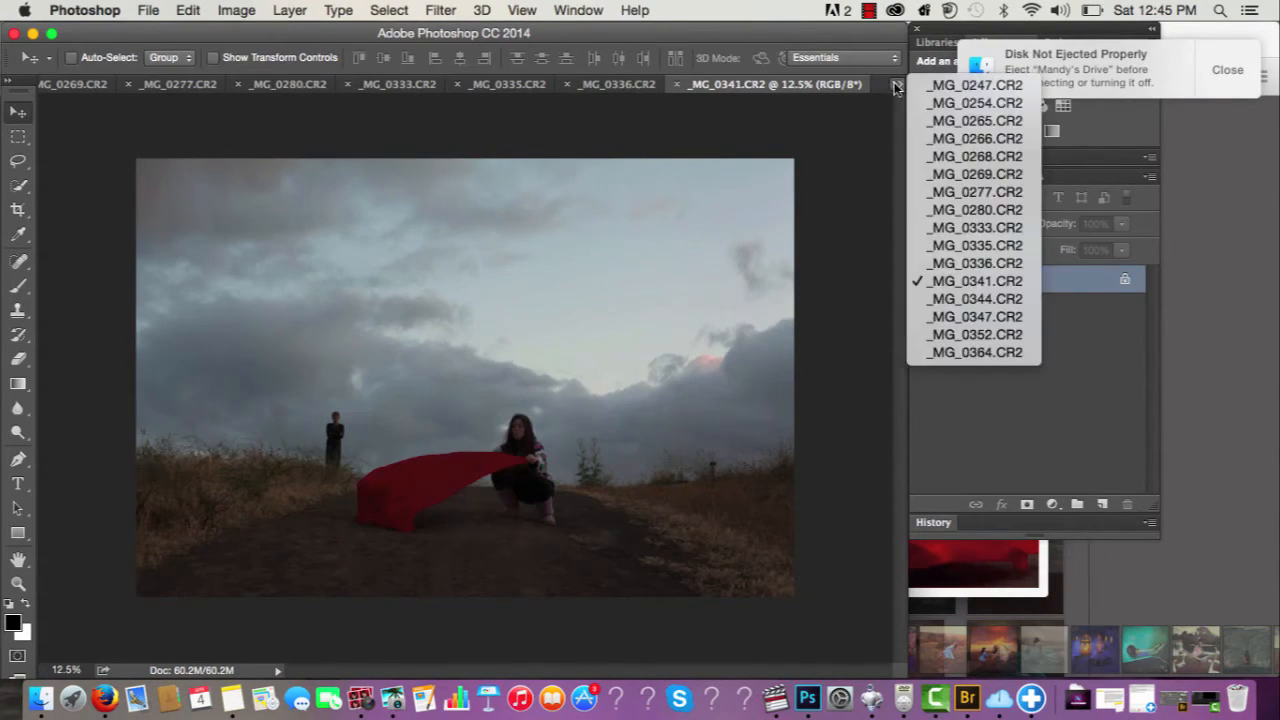
click(974, 298)
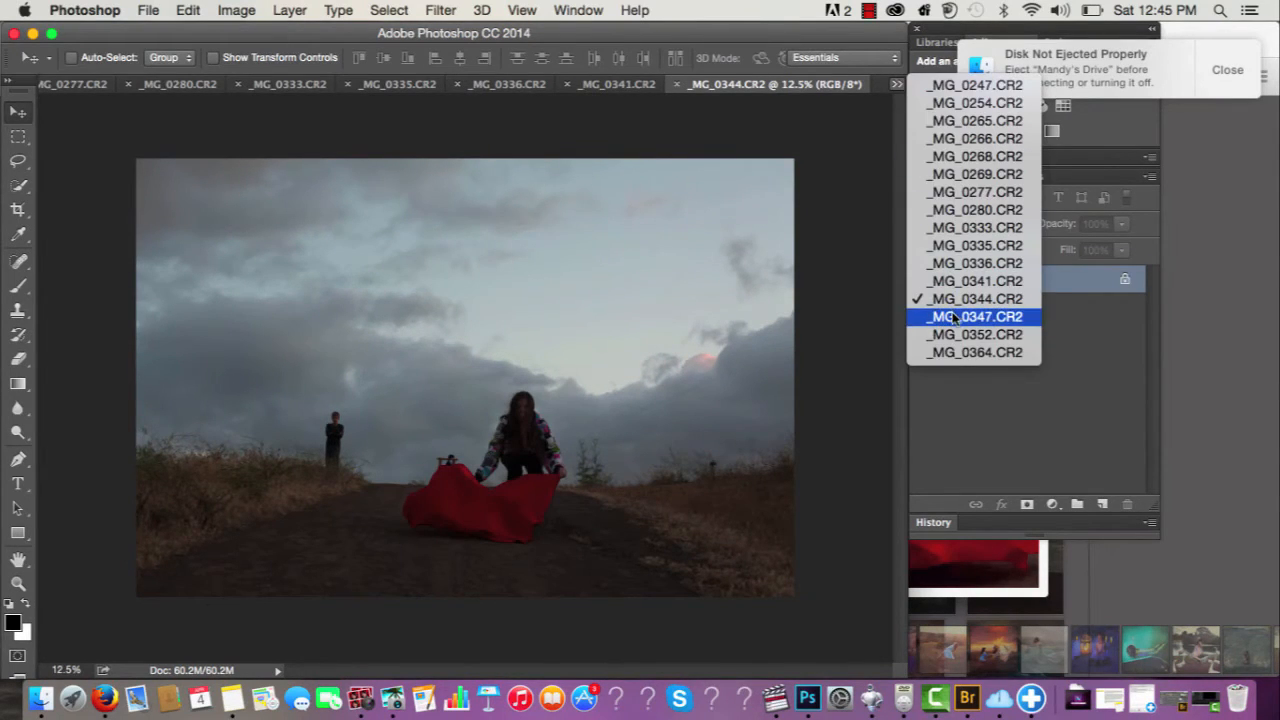
click(974, 263)
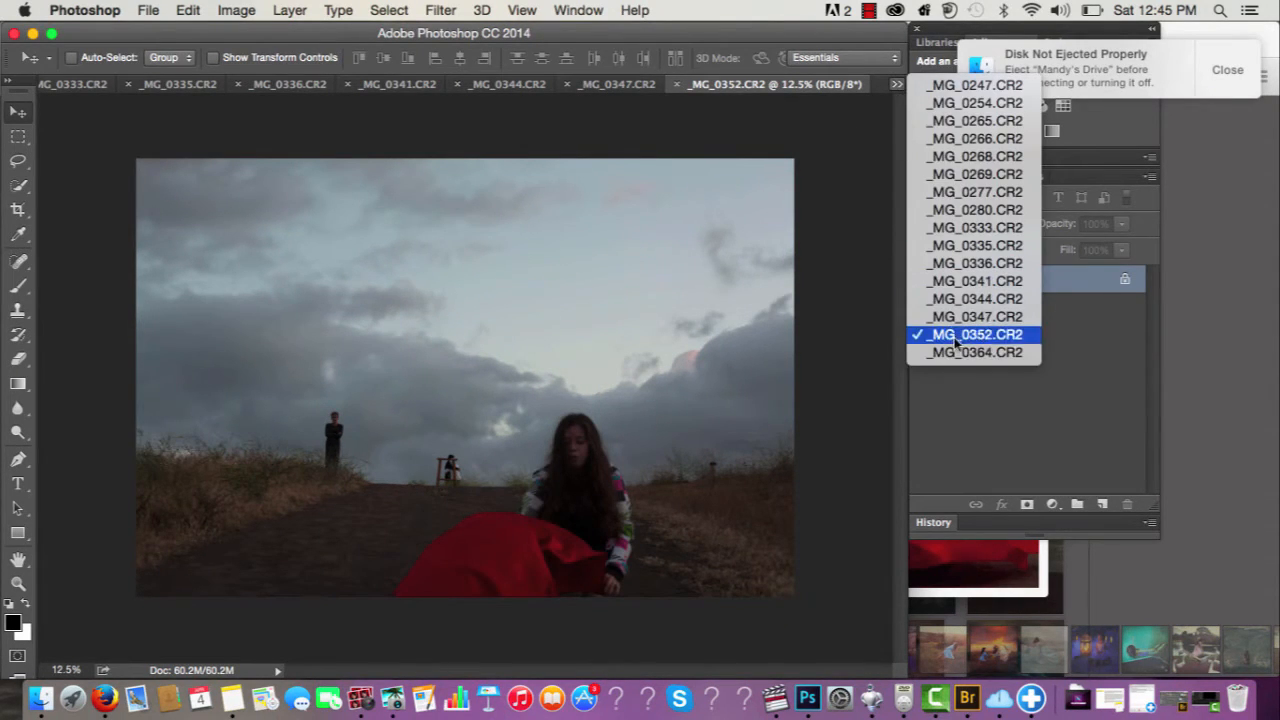
click(975, 352)
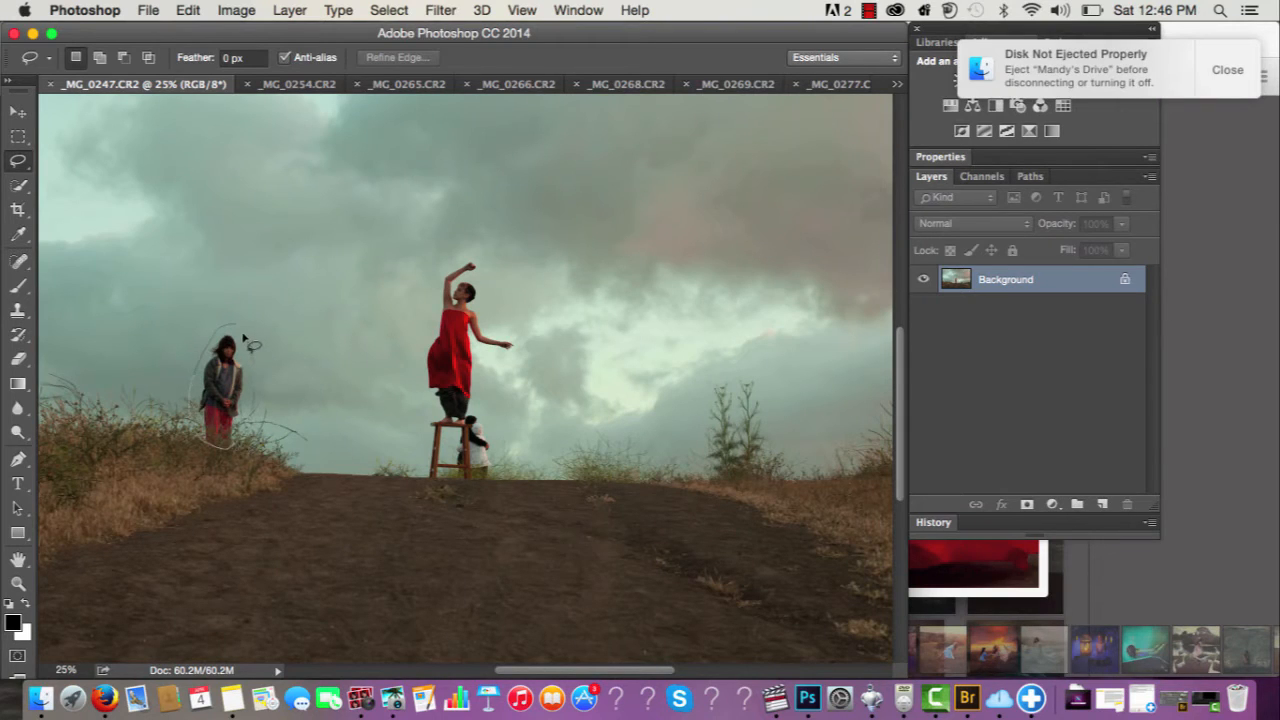
Return to the _MG_0280.CR2 shot of two people stretching the red fabric.
click(770, 83)
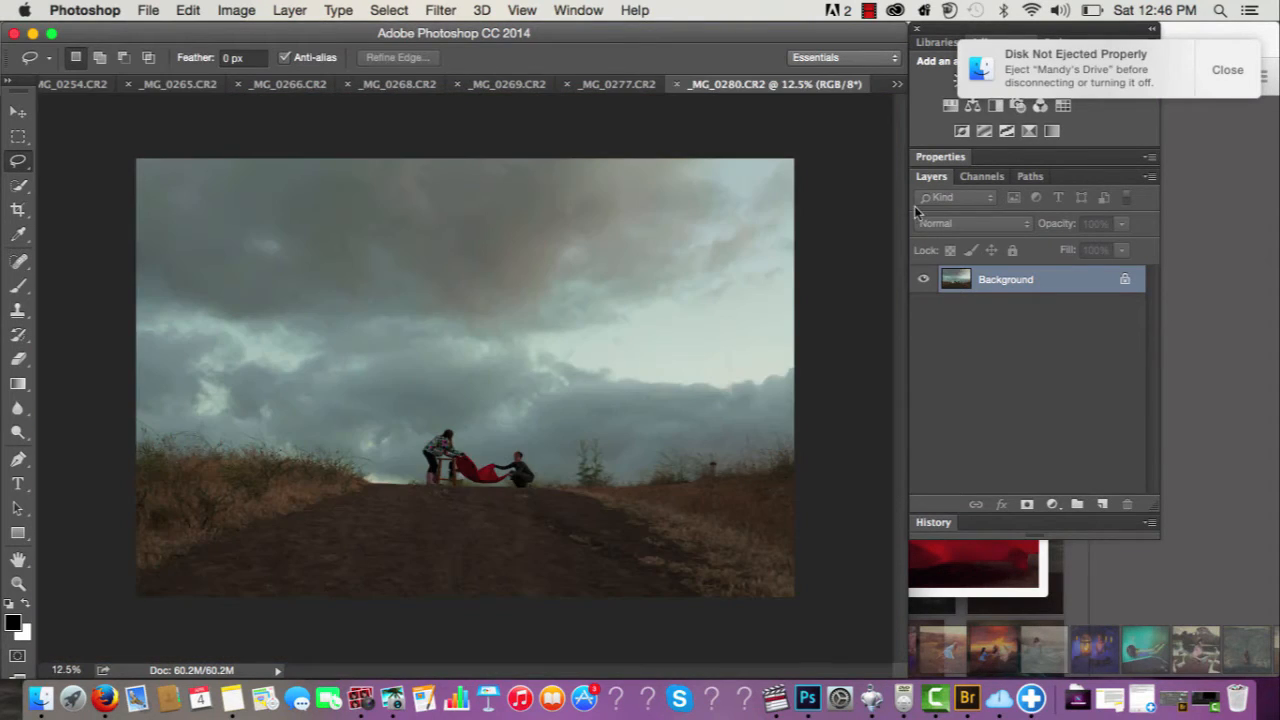
Quick-select the red fabric in _MG_0280, then return to _MG_0247.CR2 via the overflow list.
click(18, 186)
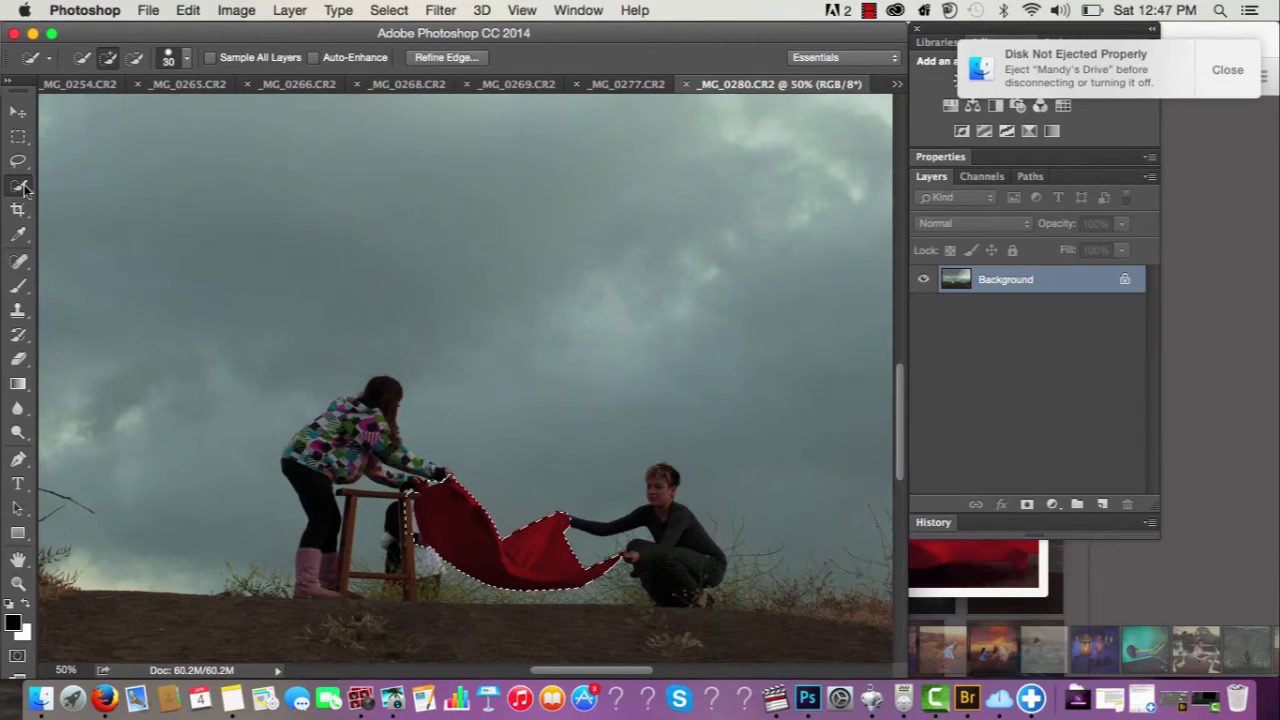
click(18, 188)
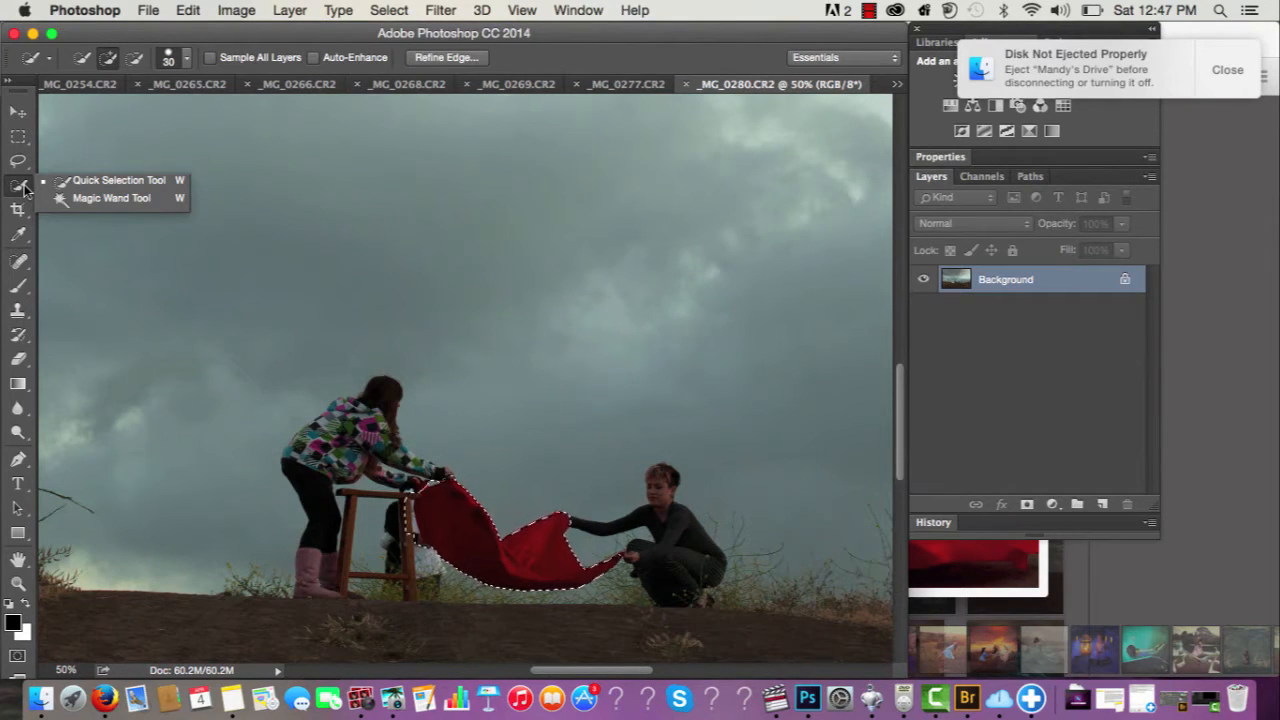
click(118, 180)
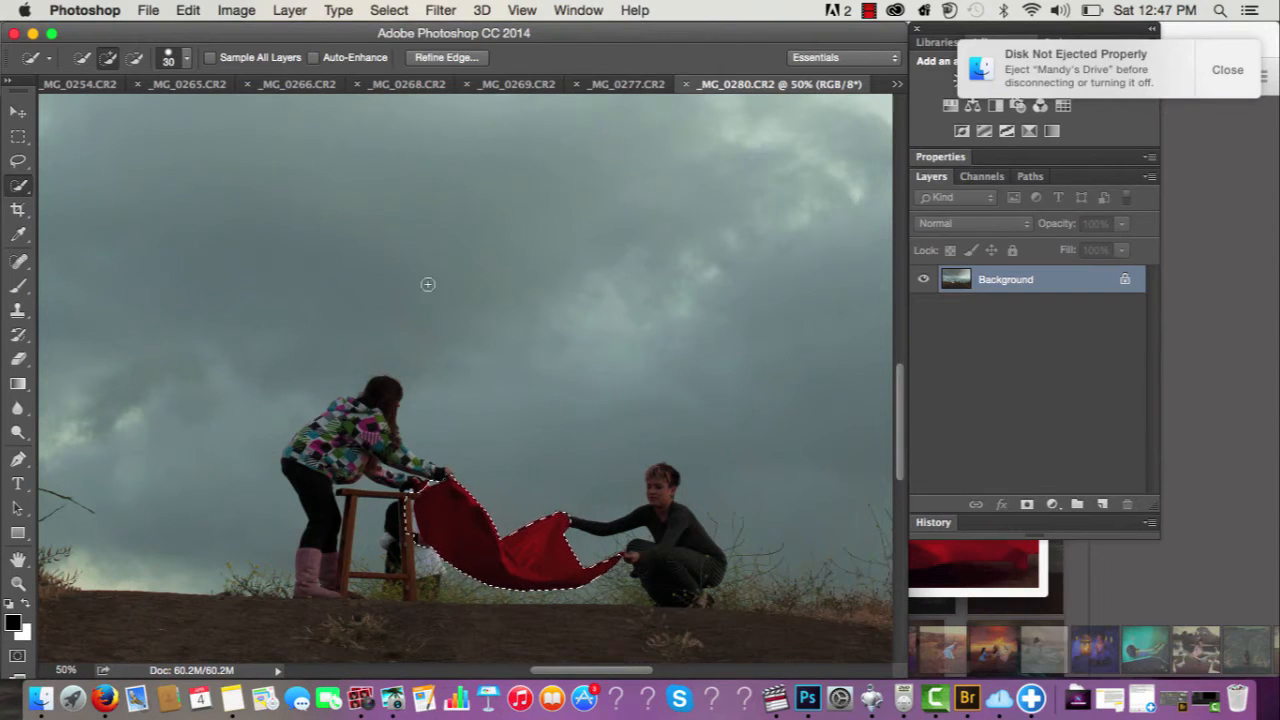
click(895, 84)
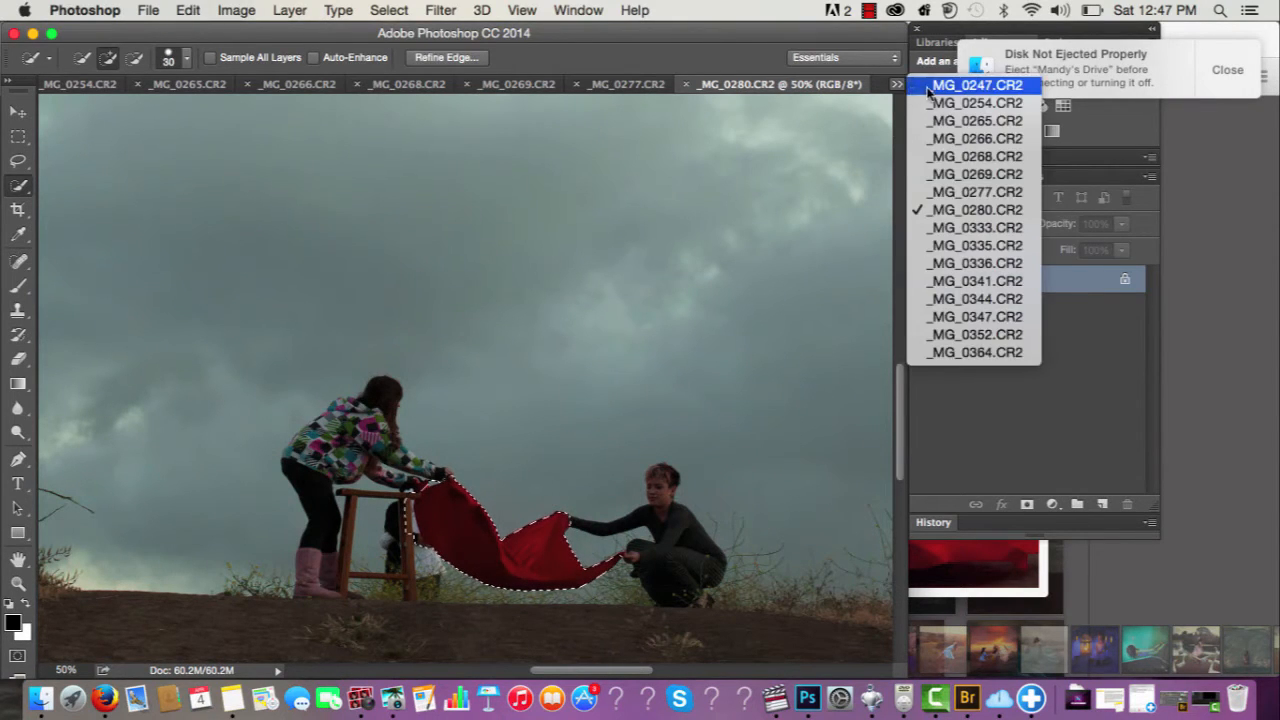
click(977, 85)
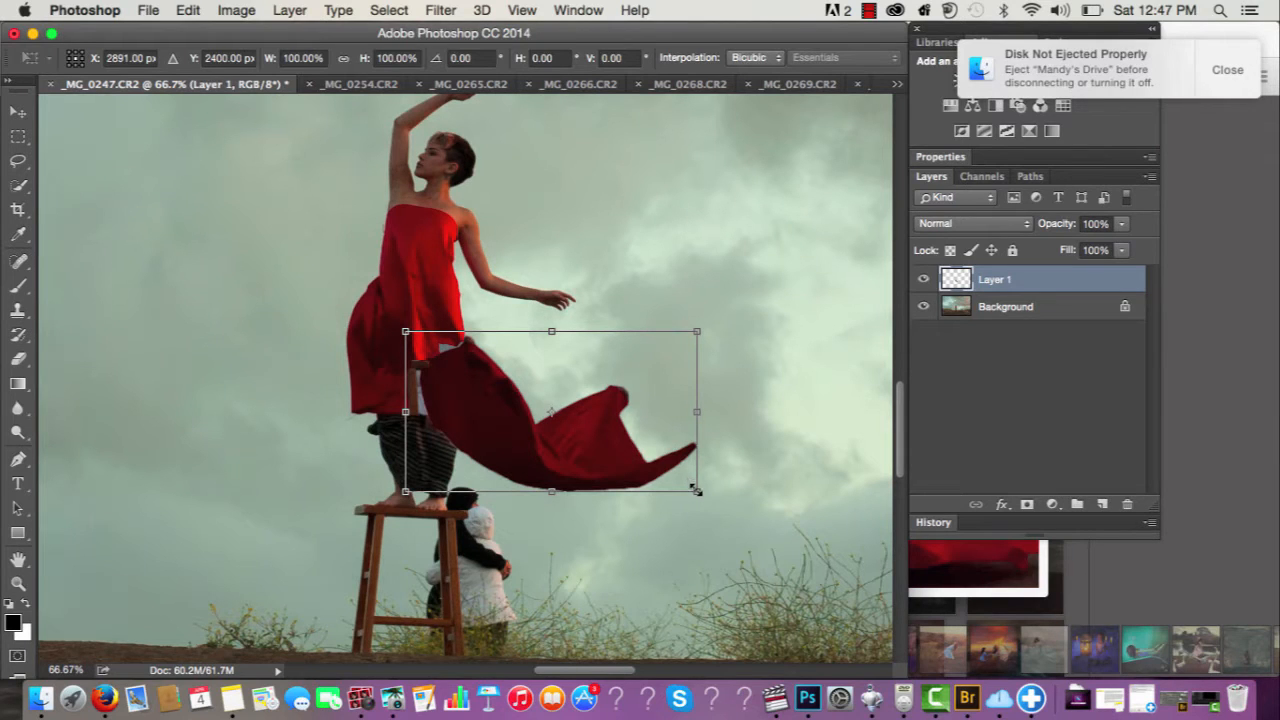
Scale the pasted fabric layer larger so it sweeps farther right below the dress.
drag(697, 491, 779, 537)
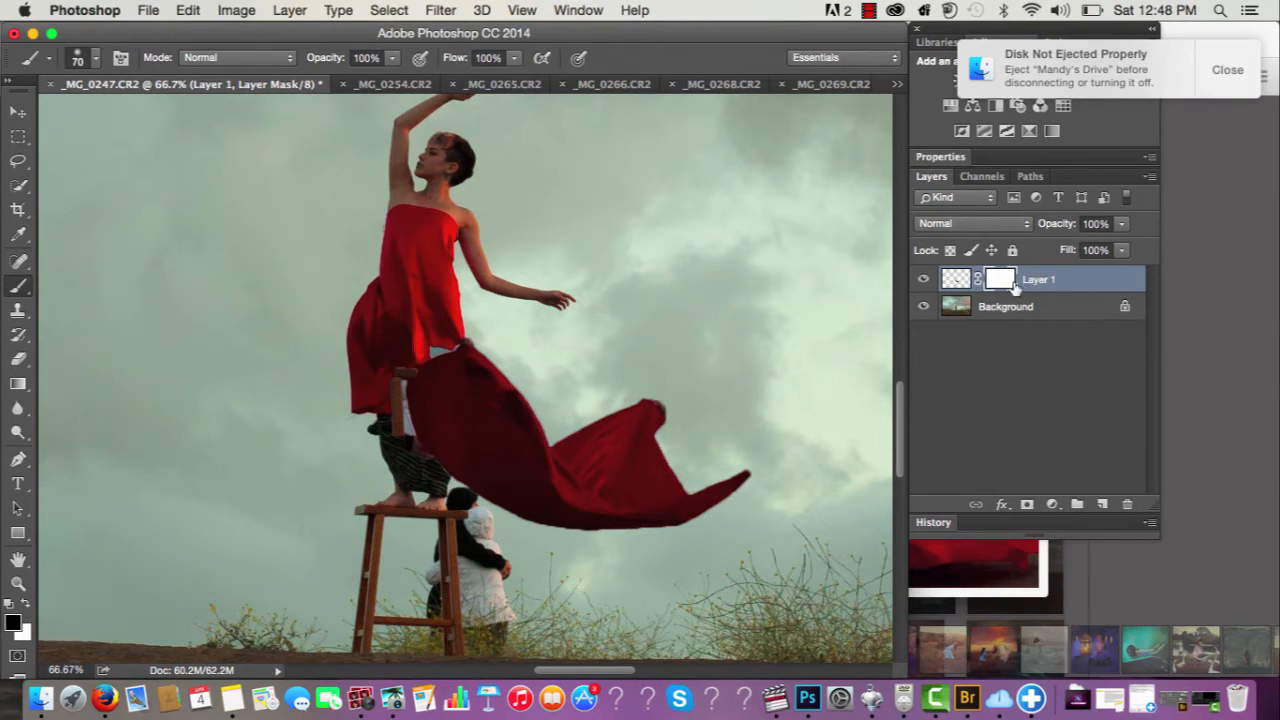
mouse_move(638, 325)
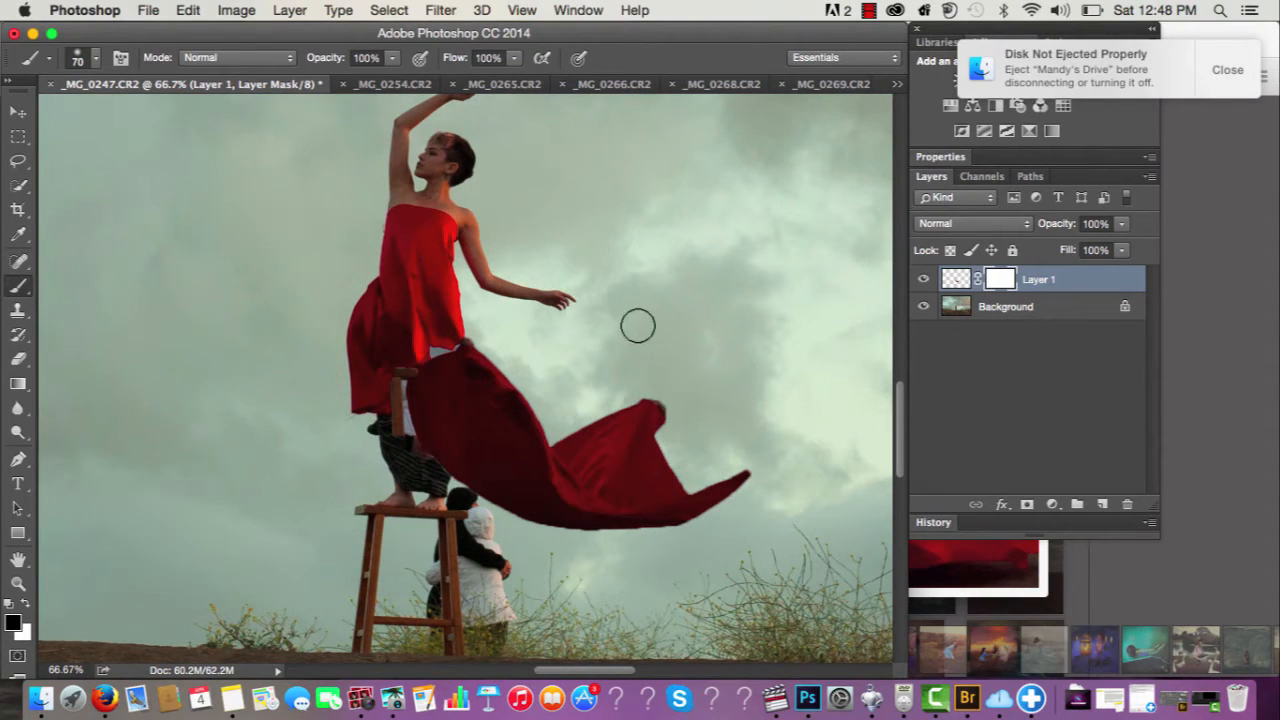
mouse_move(295, 320)
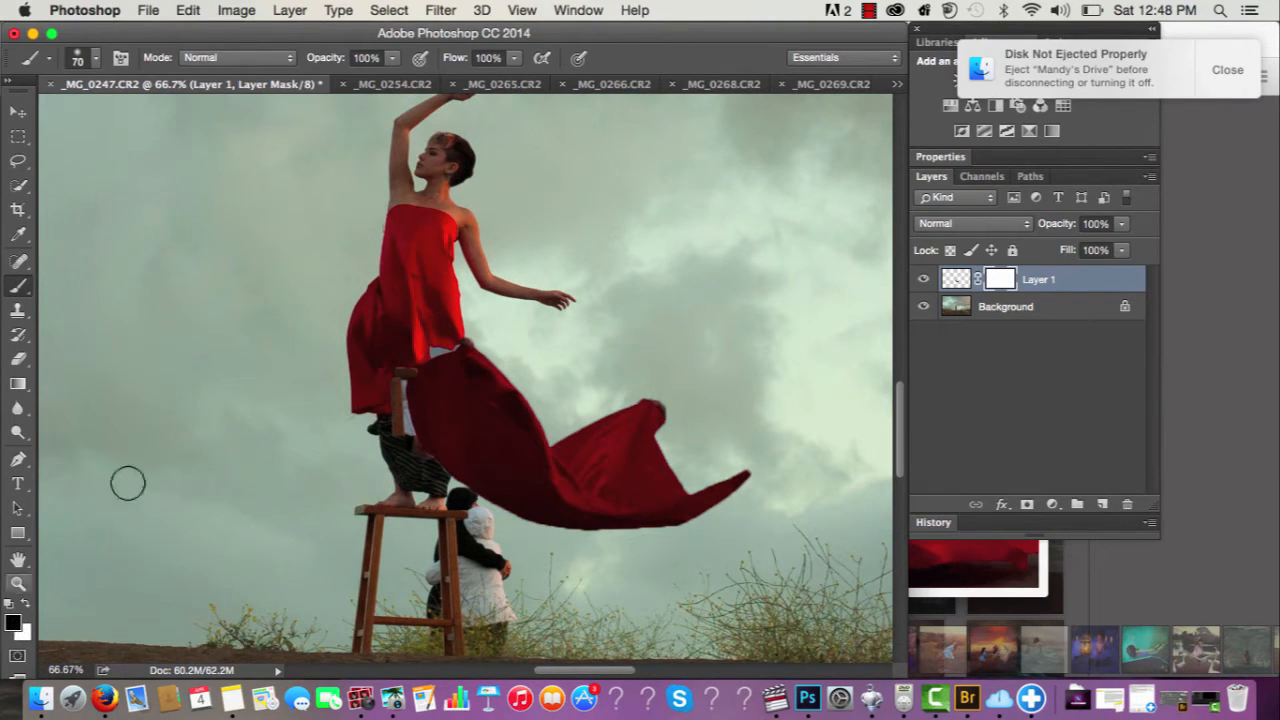
mouse_move(400, 365)
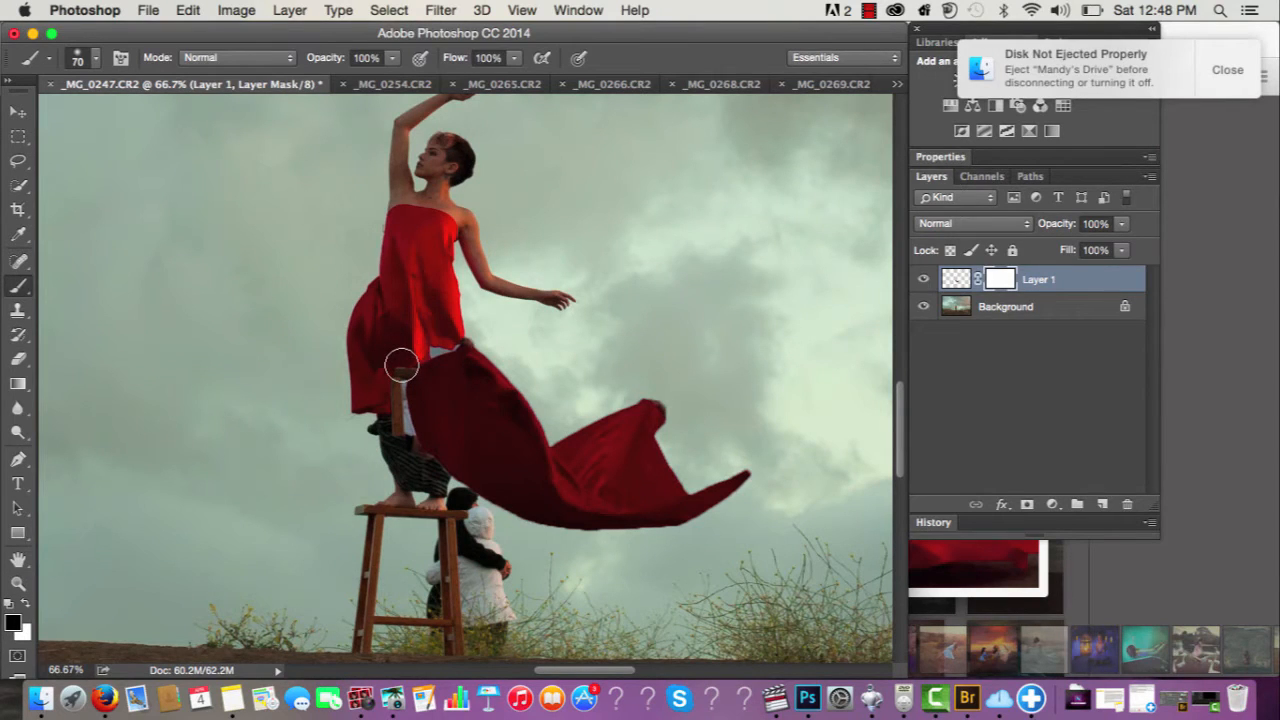
Mask away the fabric edge near the stool, nudge Layer 1 against the dress, and toggle it to compare.
click(18, 111)
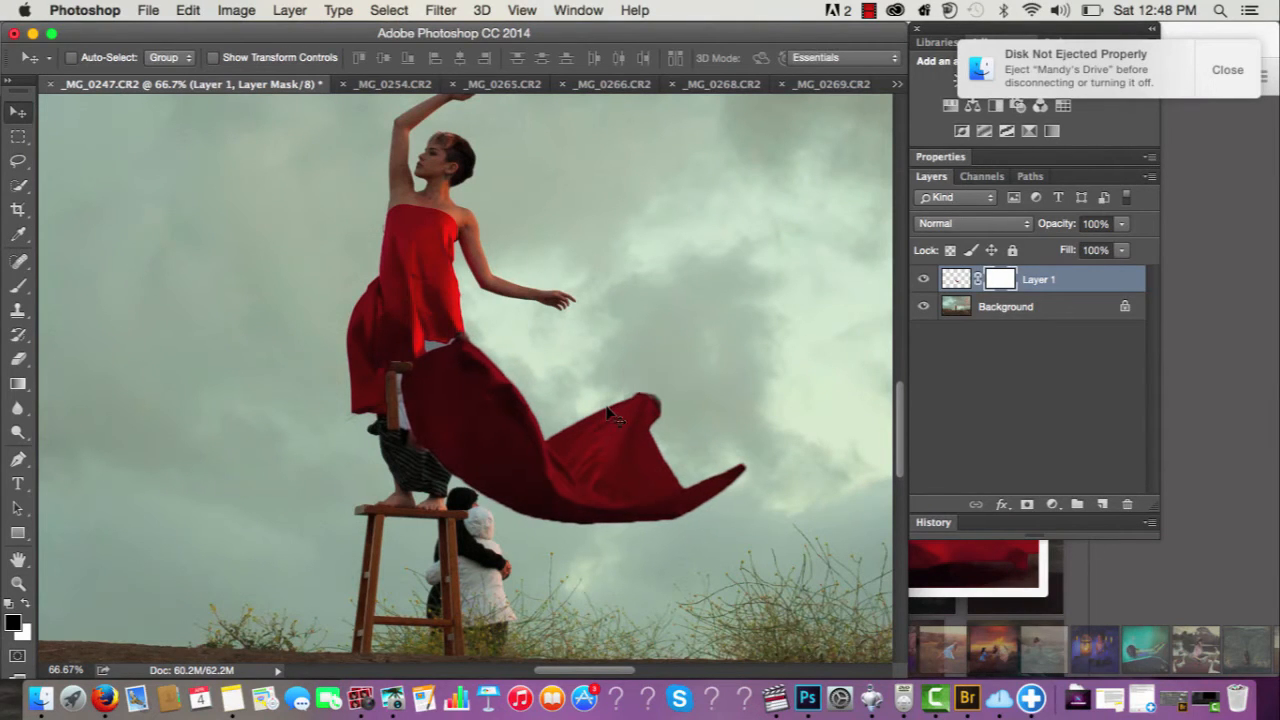
click(18, 290)
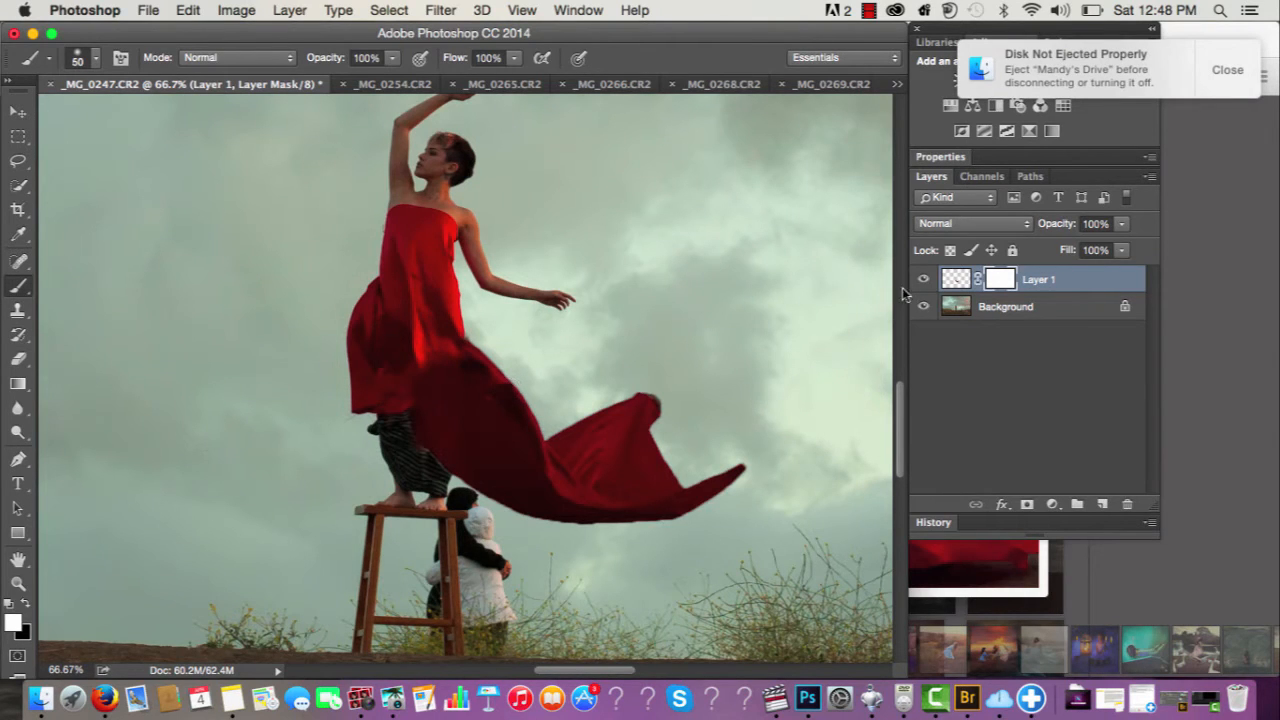
click(923, 279)
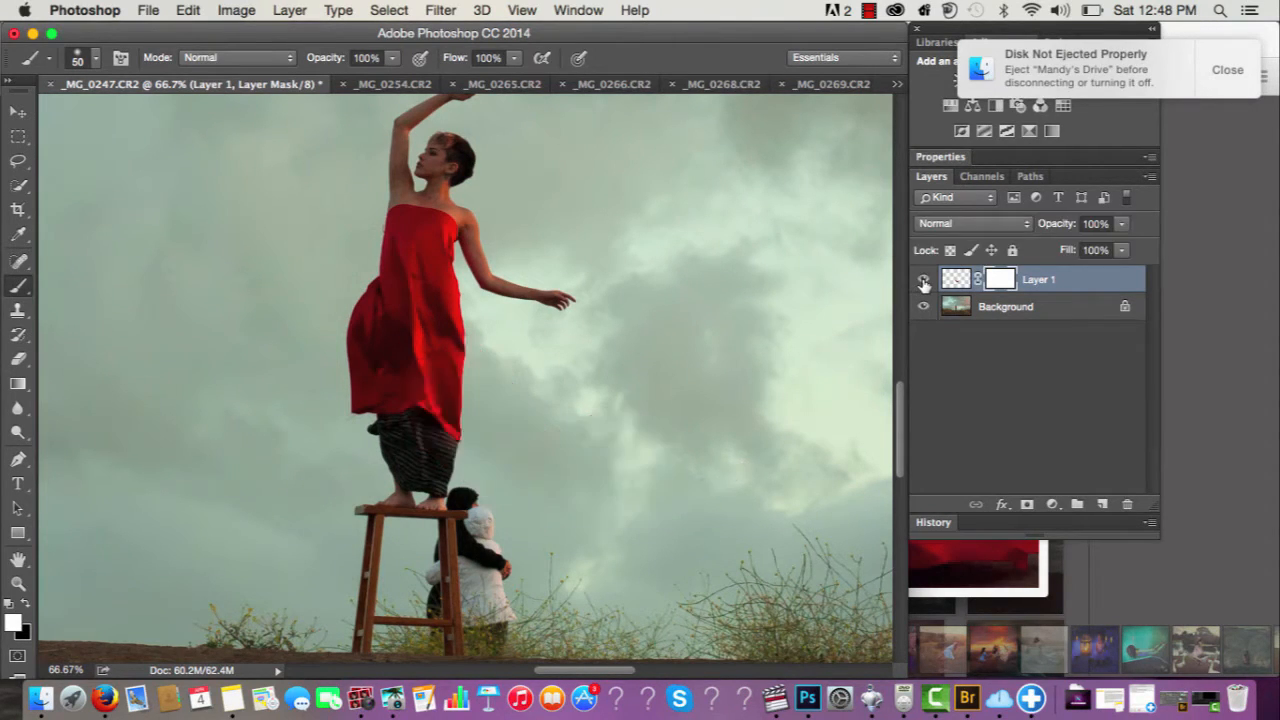
click(923, 279)
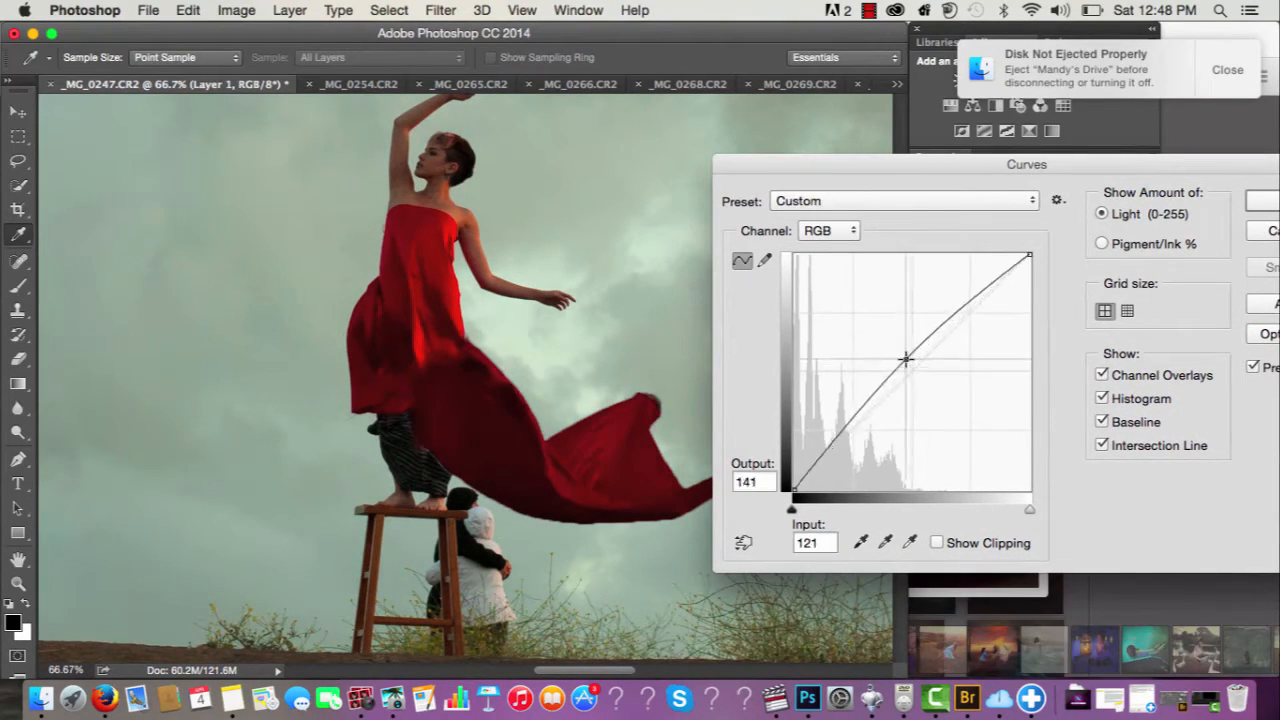
Raise the RGB curve's midpoint so the fabric piece brightens to match the dress.
drag(905, 358, 900, 352)
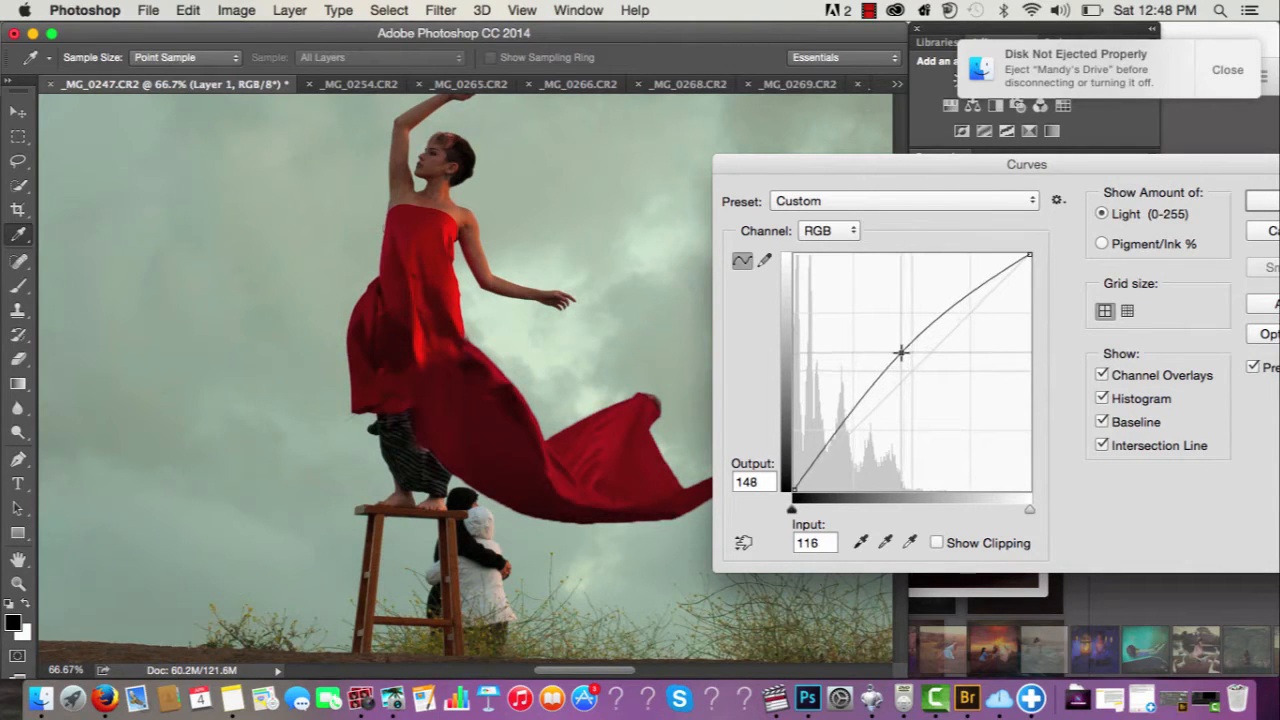
drag(900, 352, 894, 345)
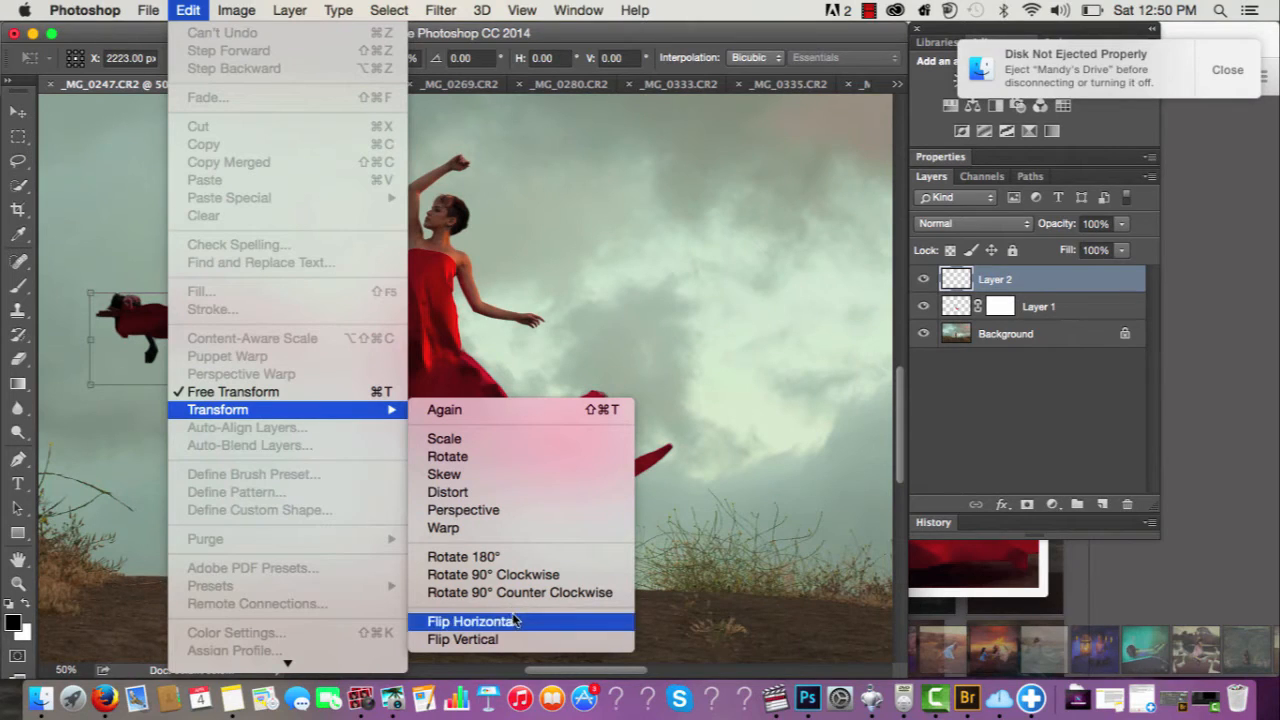
Flip Layer 2's fabric horizontally and touch up its mask along the seam with the dress.
click(473, 621)
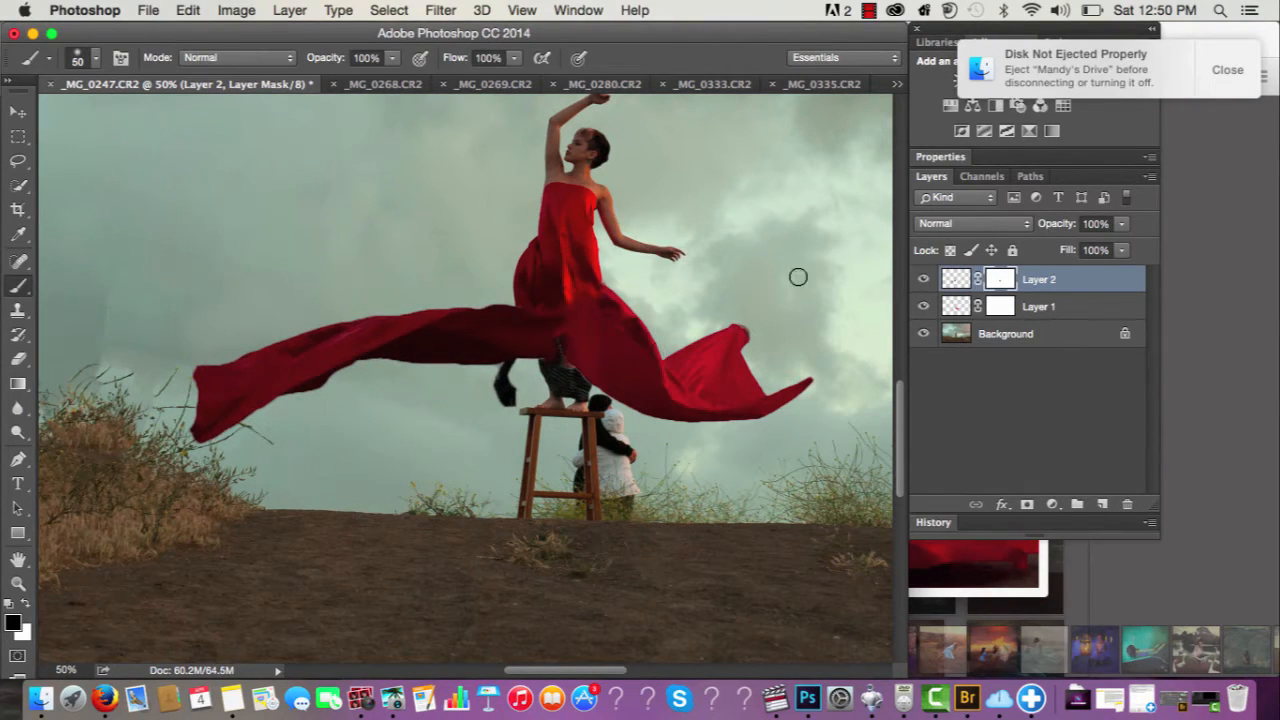
click(922, 279)
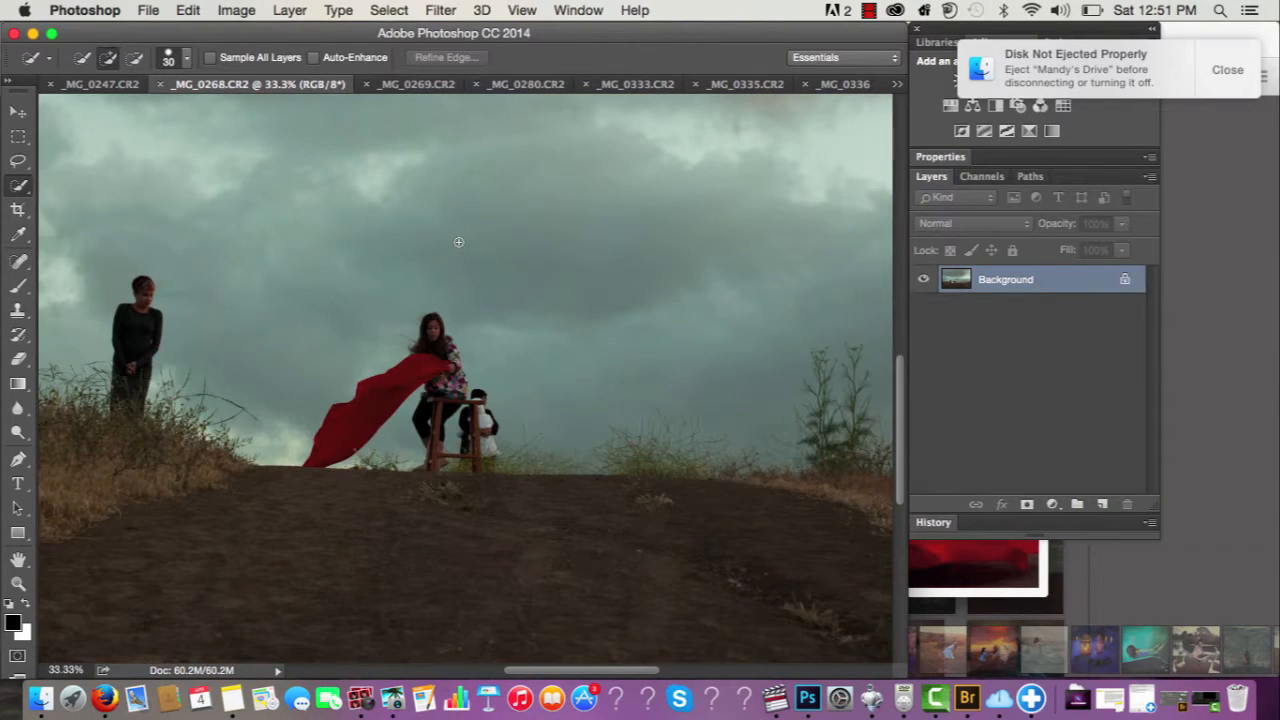
mouse_move(377, 396)
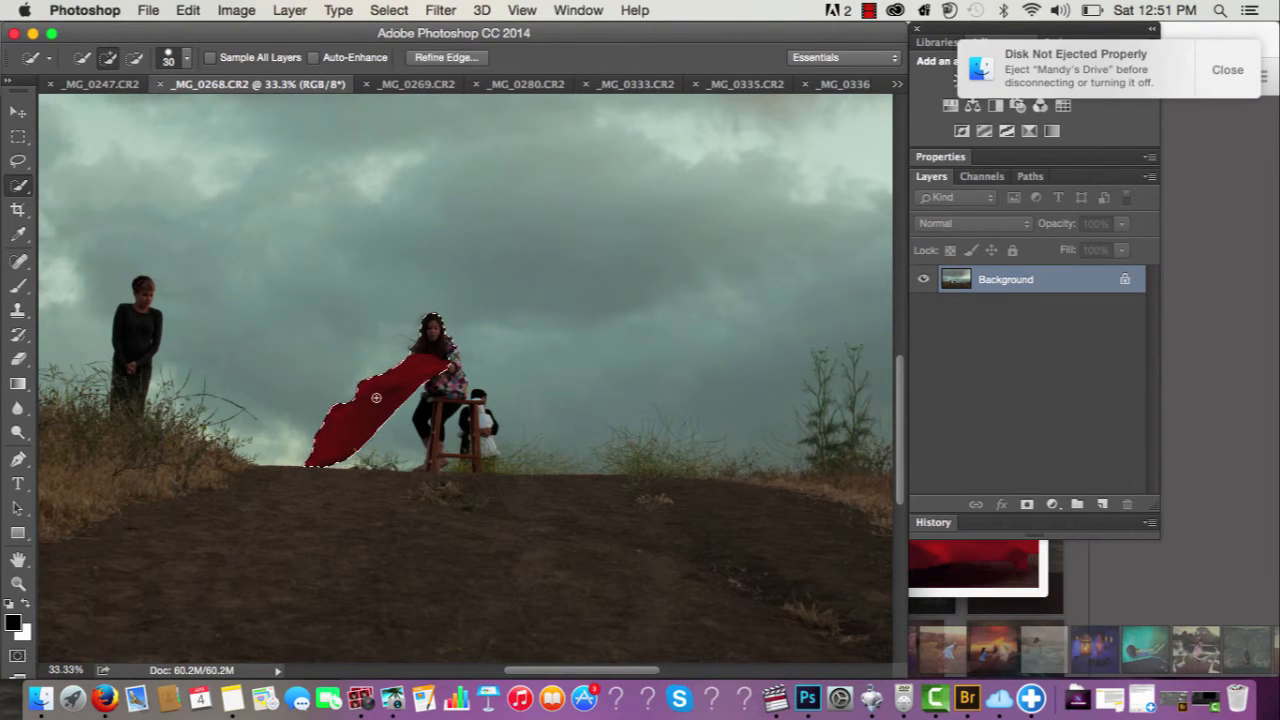
Select and copy the fabric from each source shot into _MG_0247, closing the sources with Don't Save.
click(18, 162)
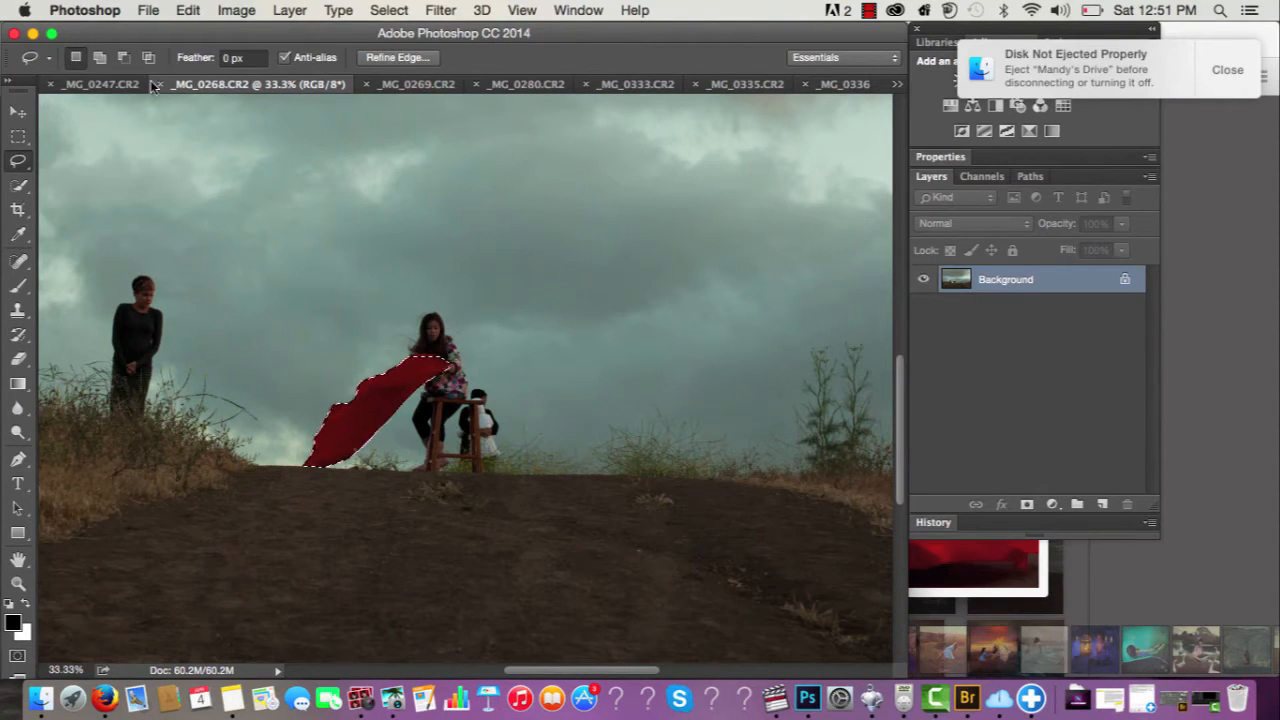
click(158, 84)
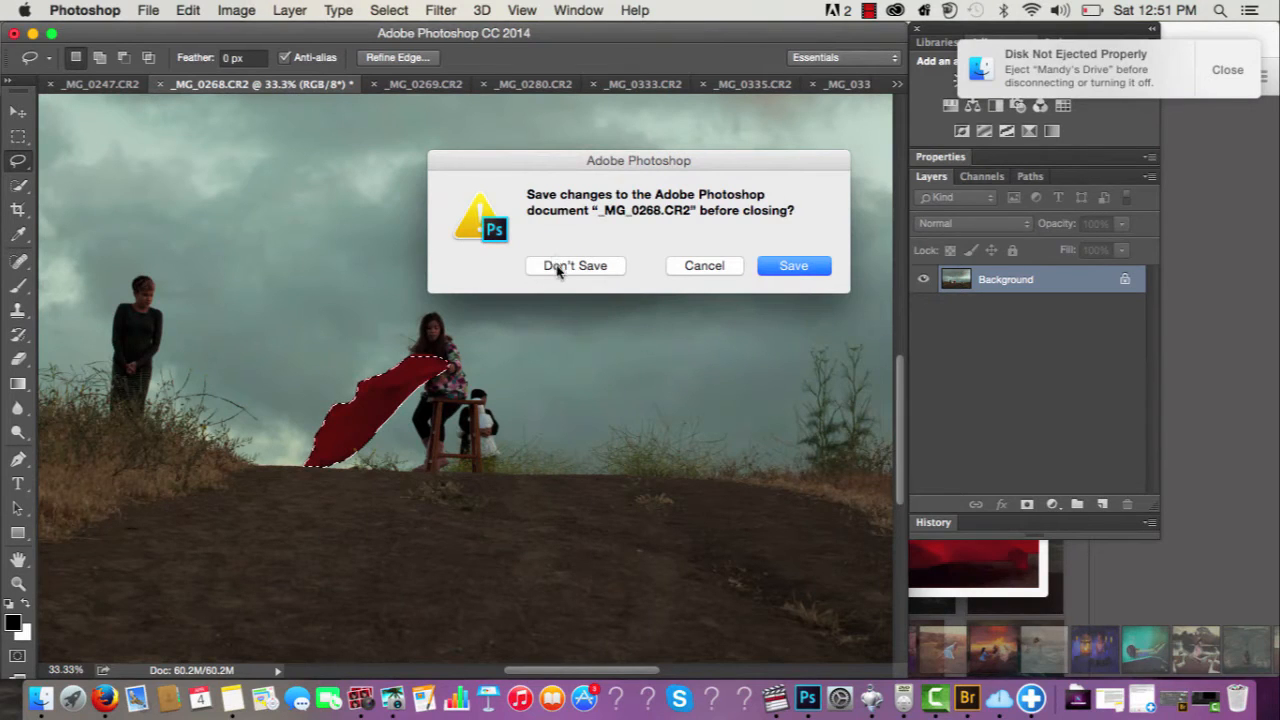
click(575, 265)
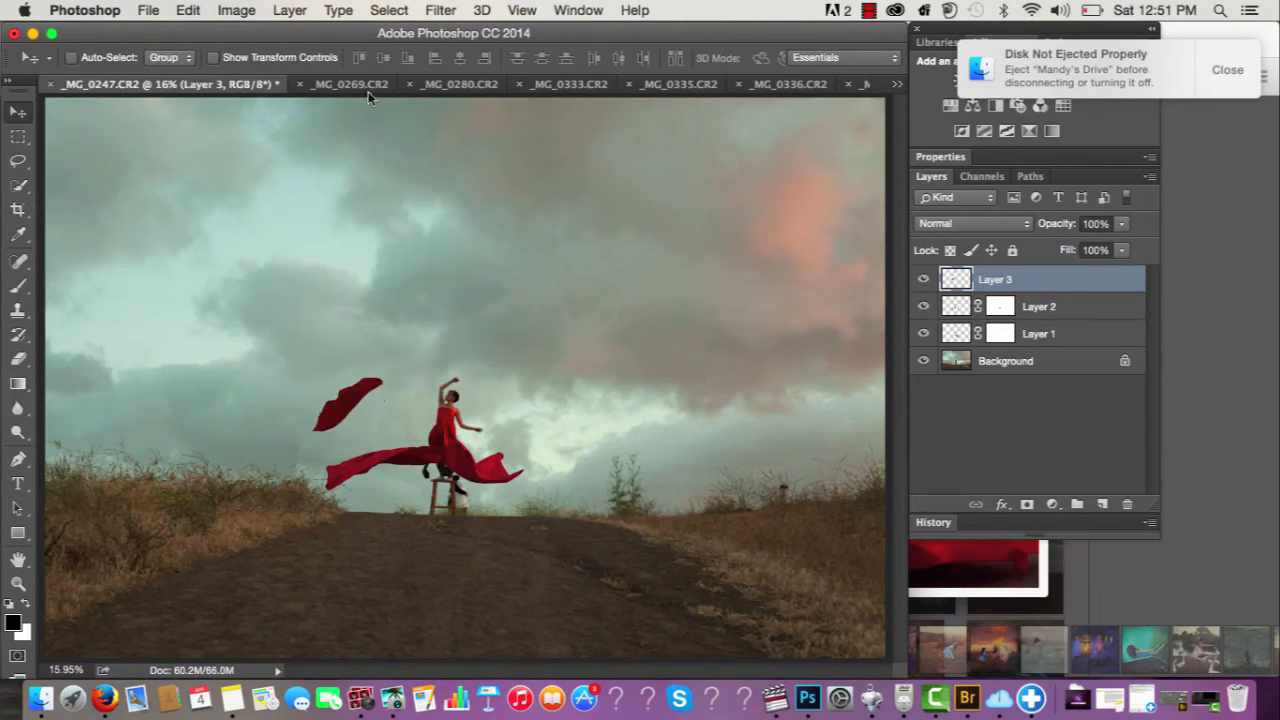
click(350, 84)
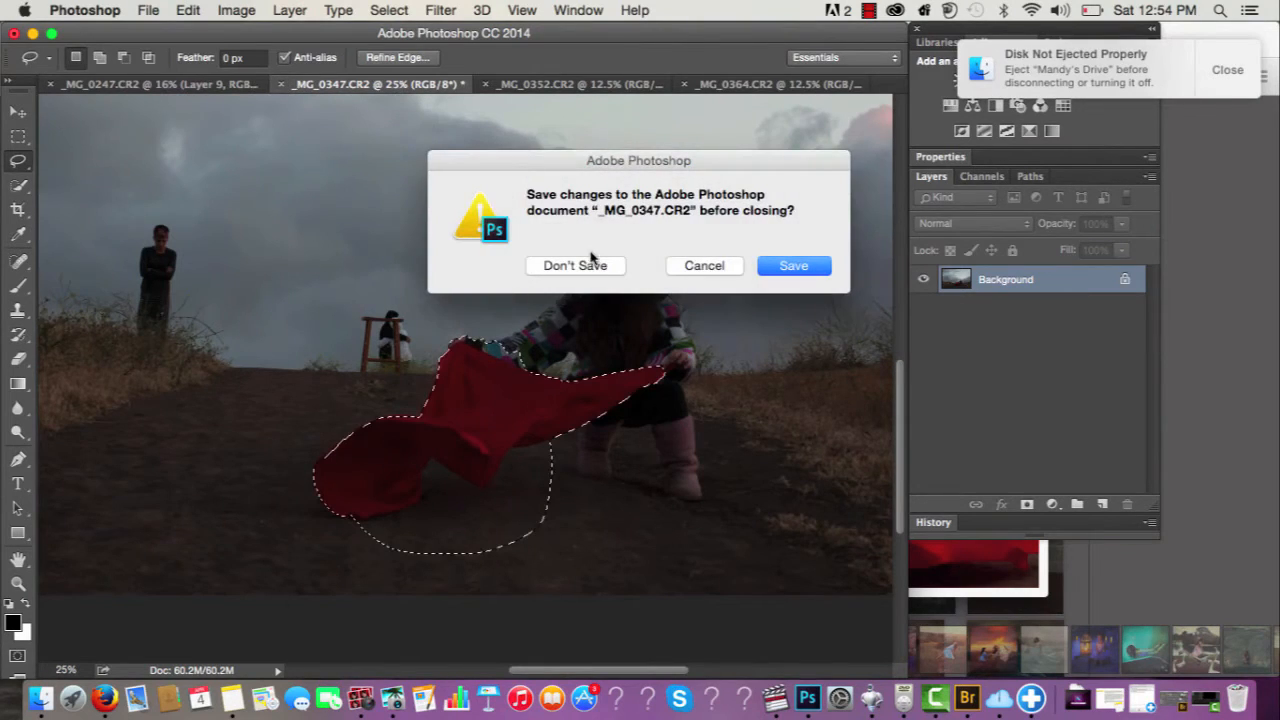
click(575, 265)
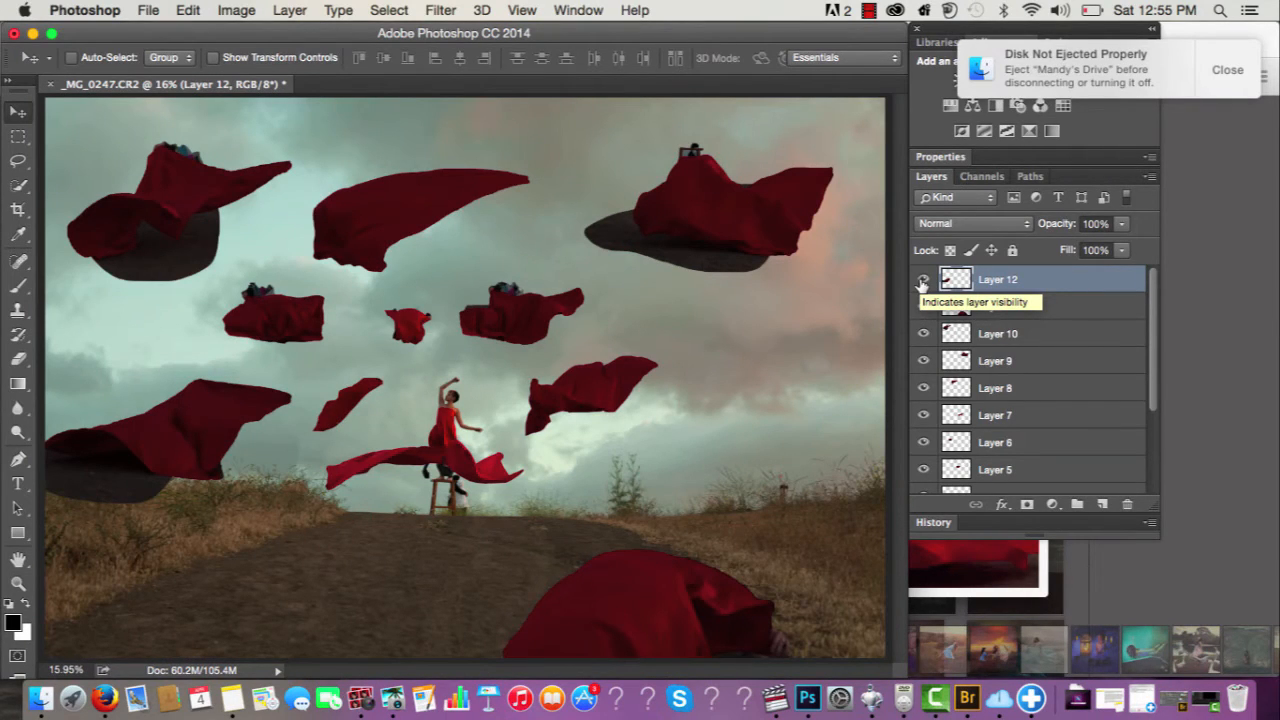
Hide the top fabric piece and drag Layer 5's fabric down to spread around the dress hem.
click(923, 281)
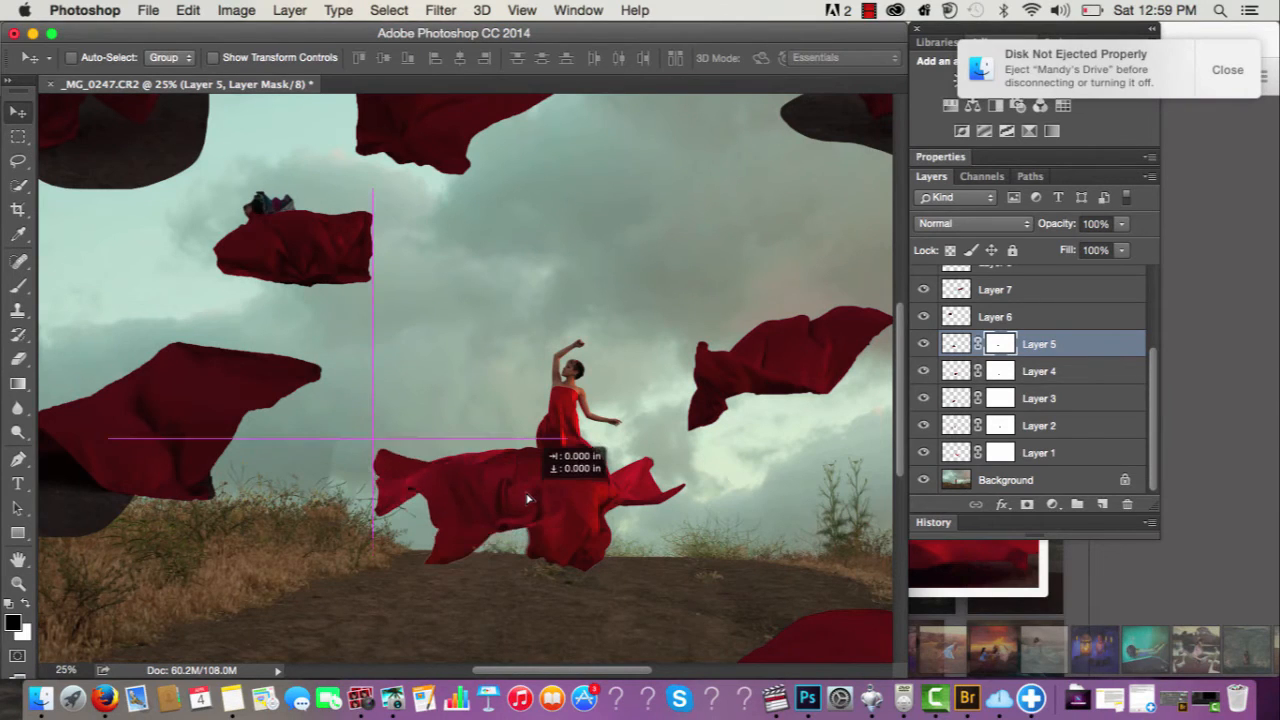
drag(530, 498, 510, 575)
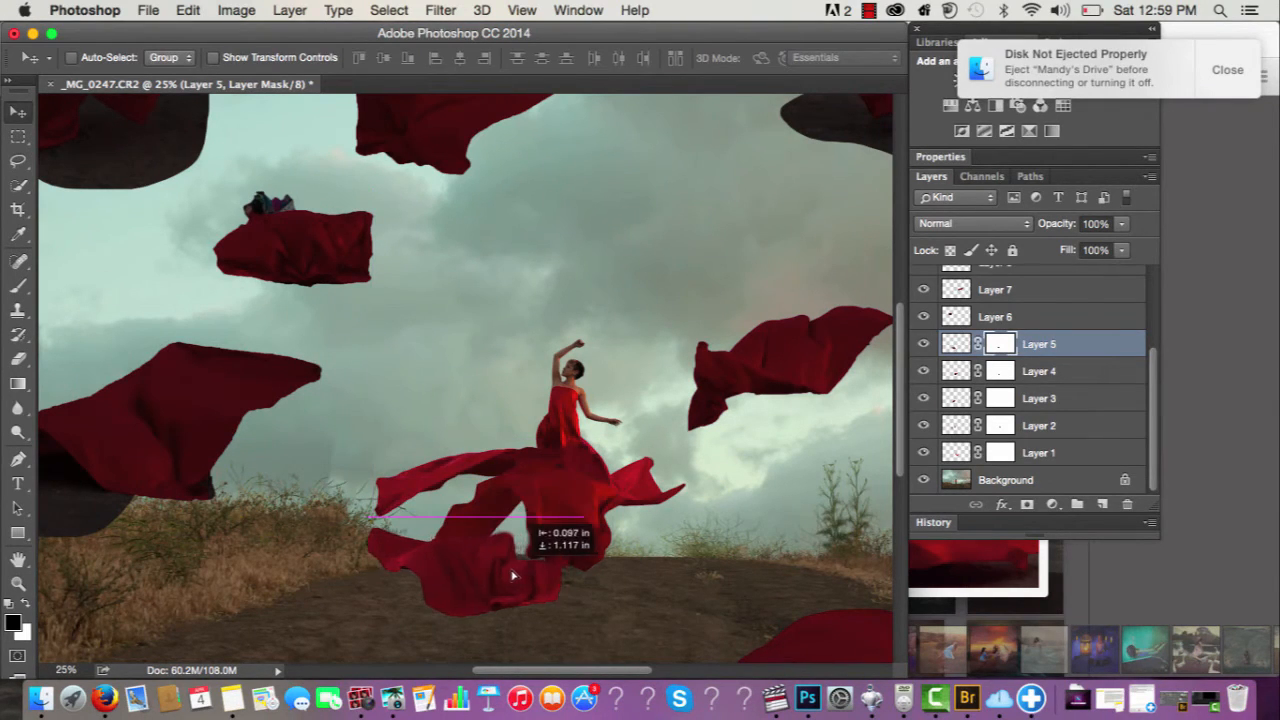
drag(510, 575, 505, 590)
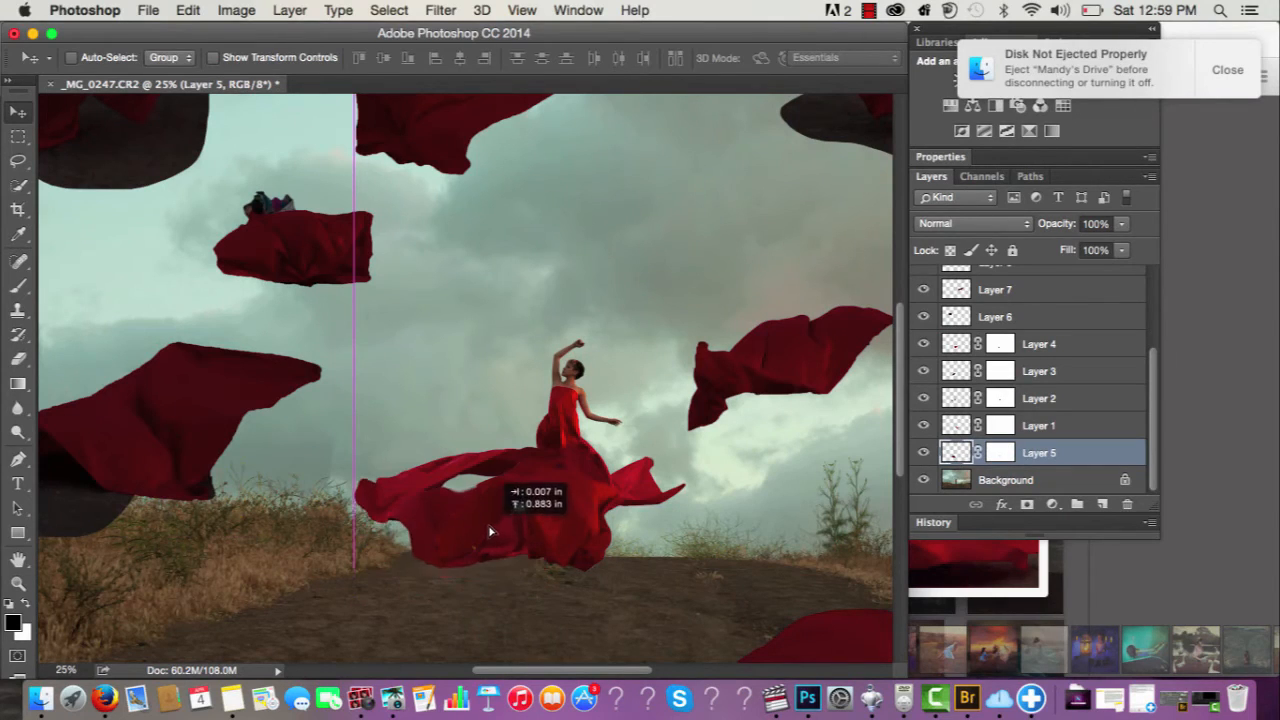
drag(490, 530, 490, 495)
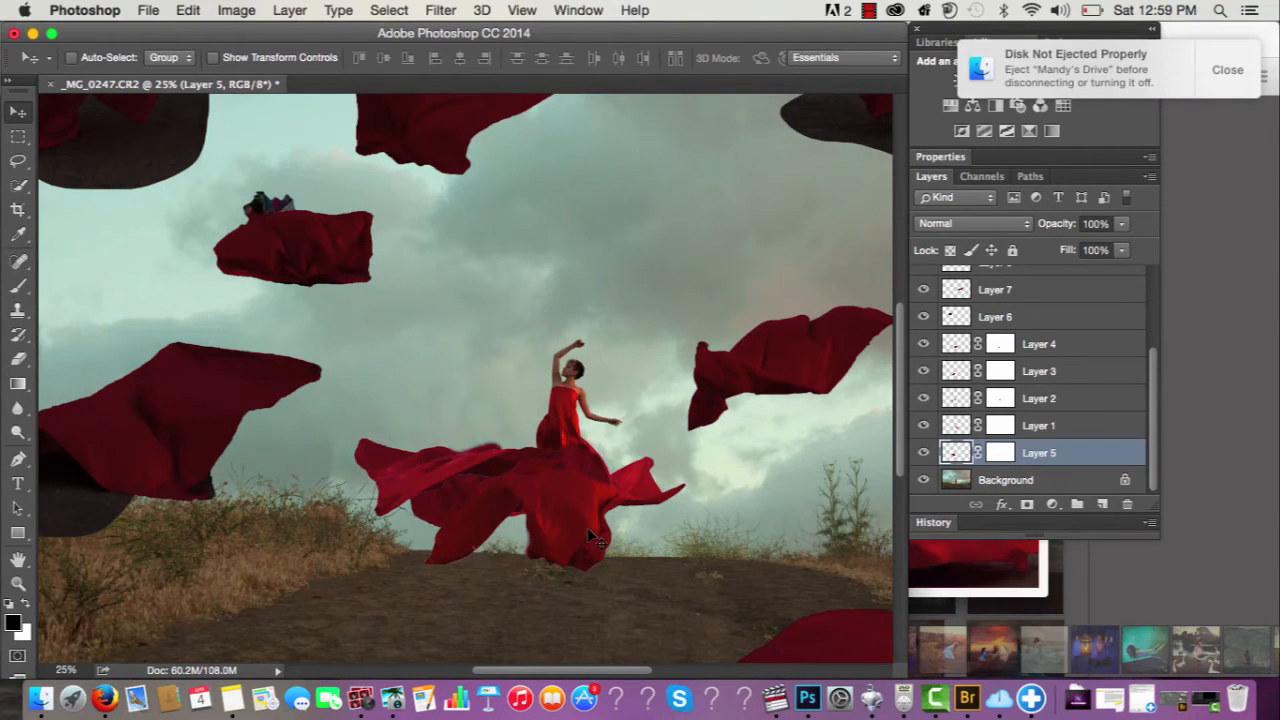
drag(590, 535, 478, 505)
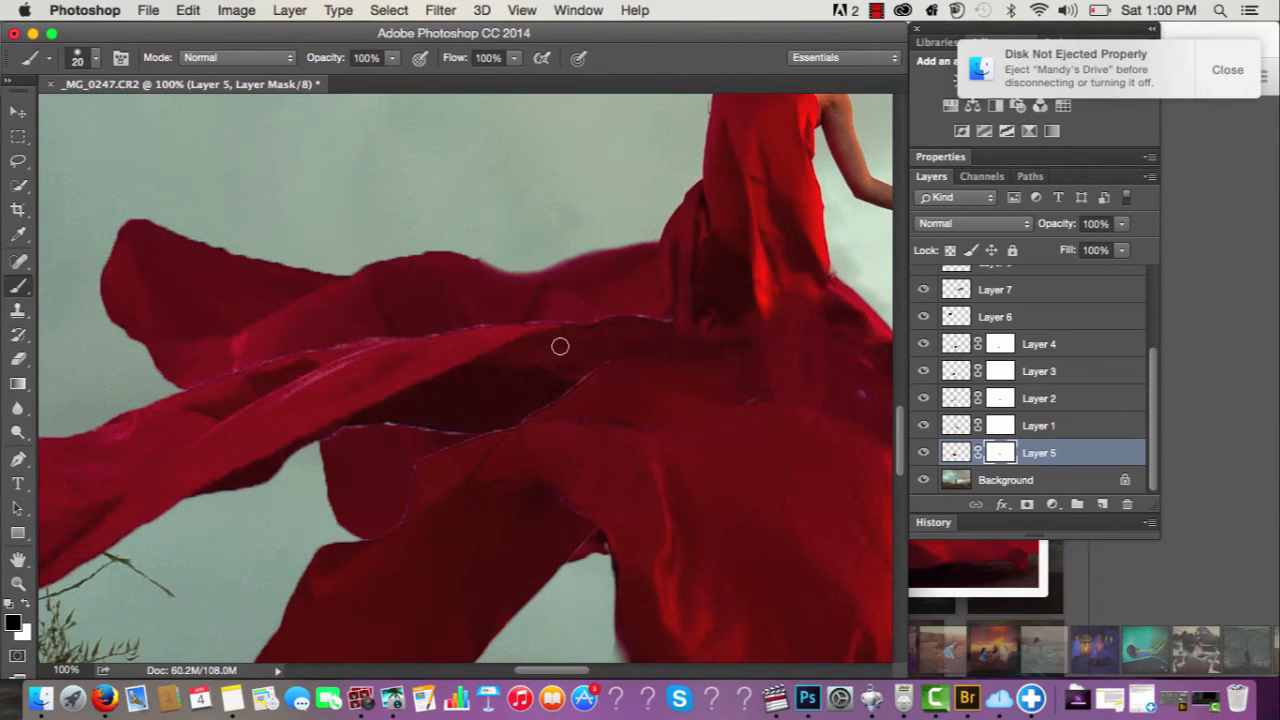
mouse_move(576, 314)
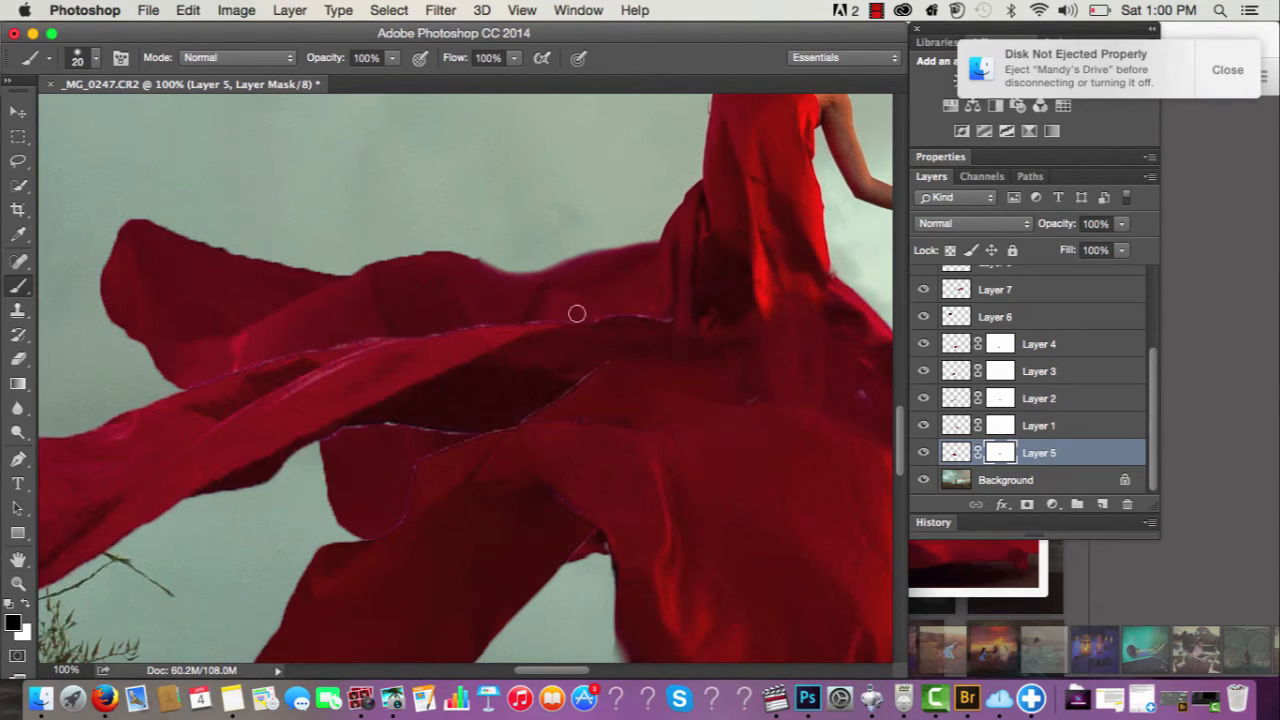
Paint out the seam on the lowest fabric piece and Layer 2's hard edge with a fully soft black brush.
click(924, 453)
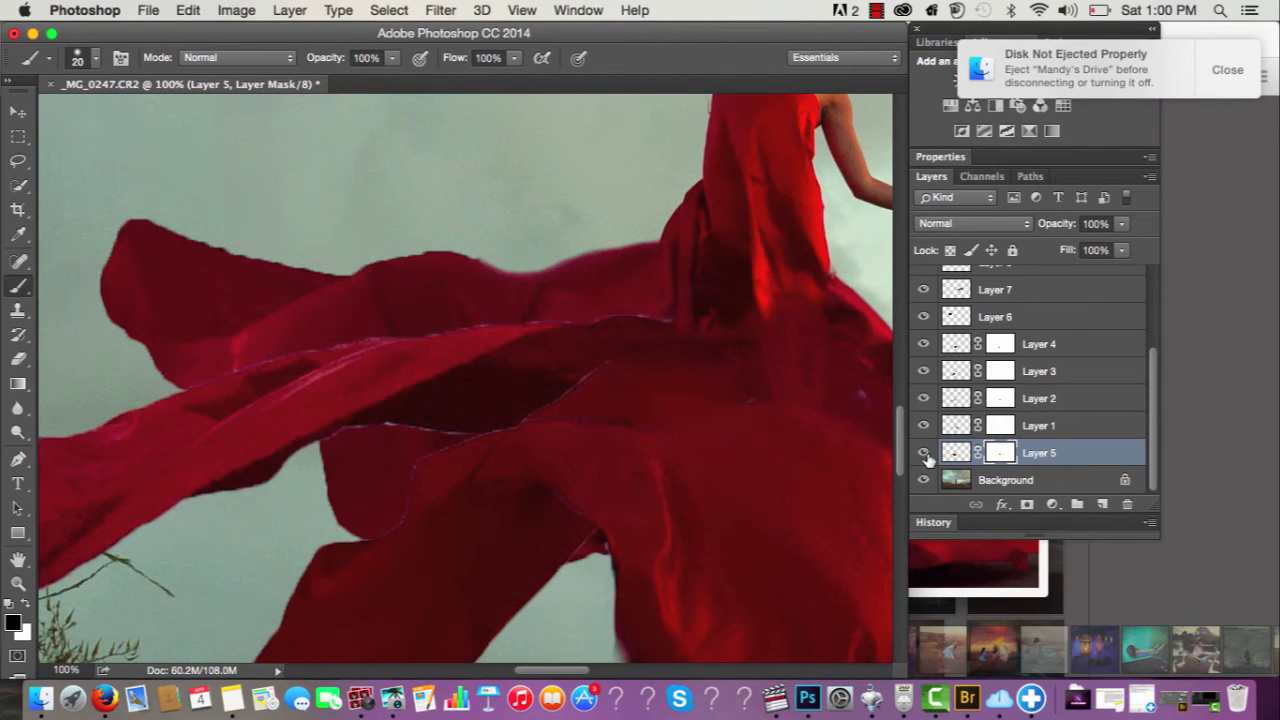
click(923, 453)
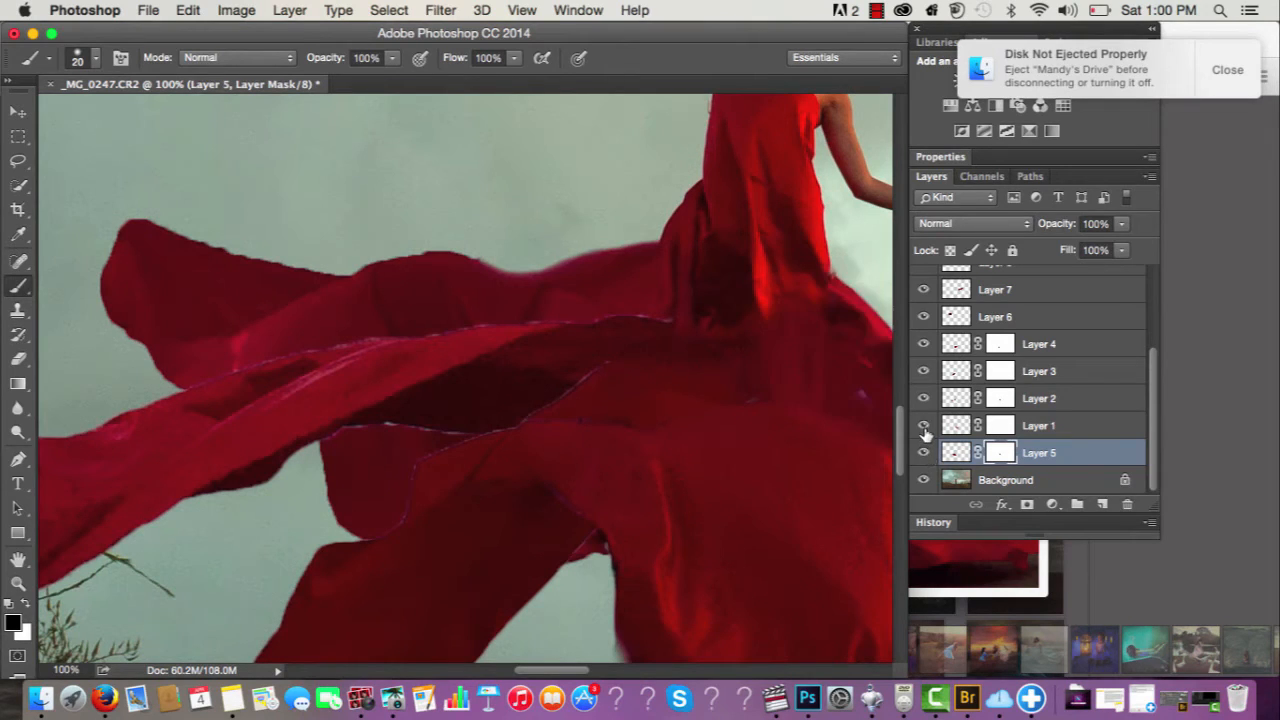
click(1039, 398)
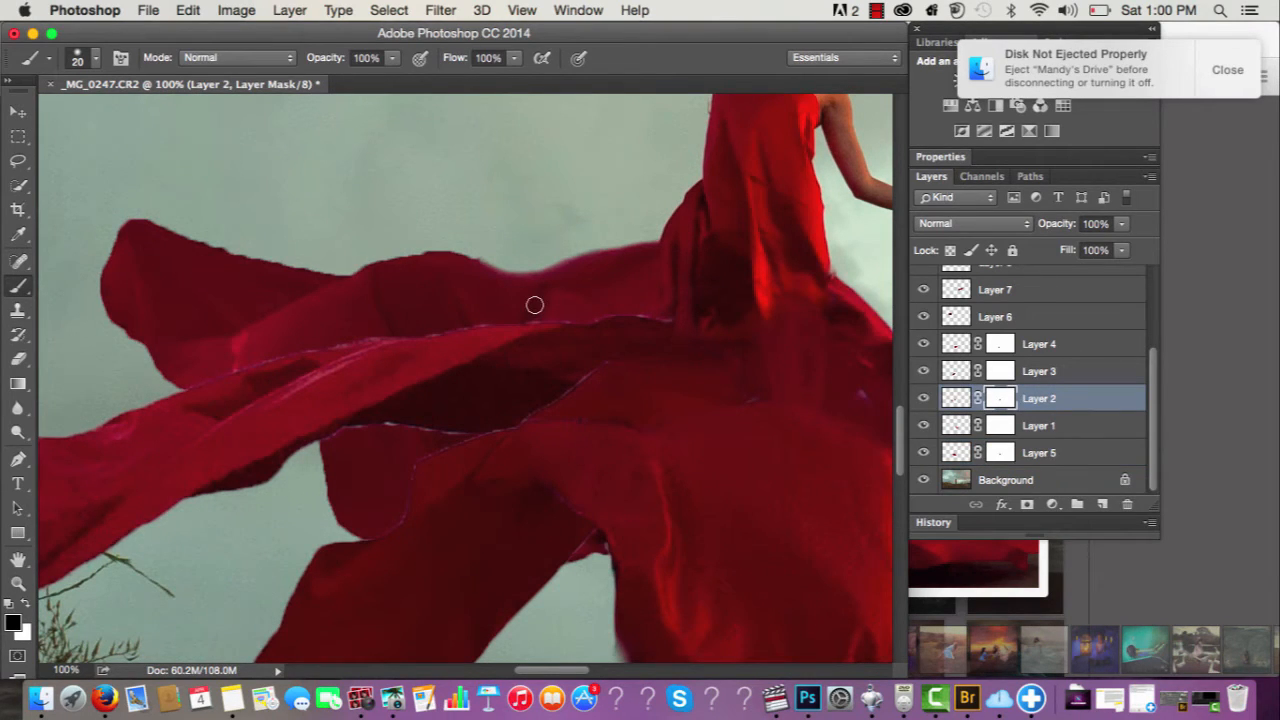
click(95, 57)
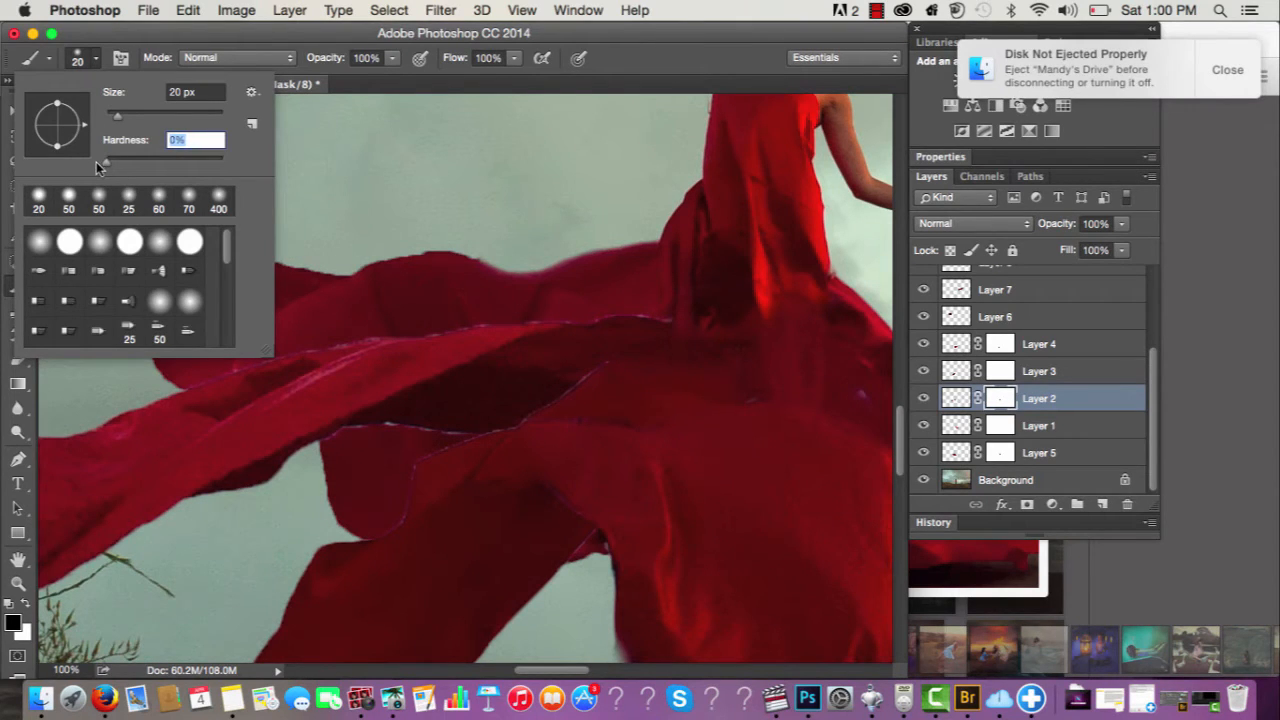
click(640, 57)
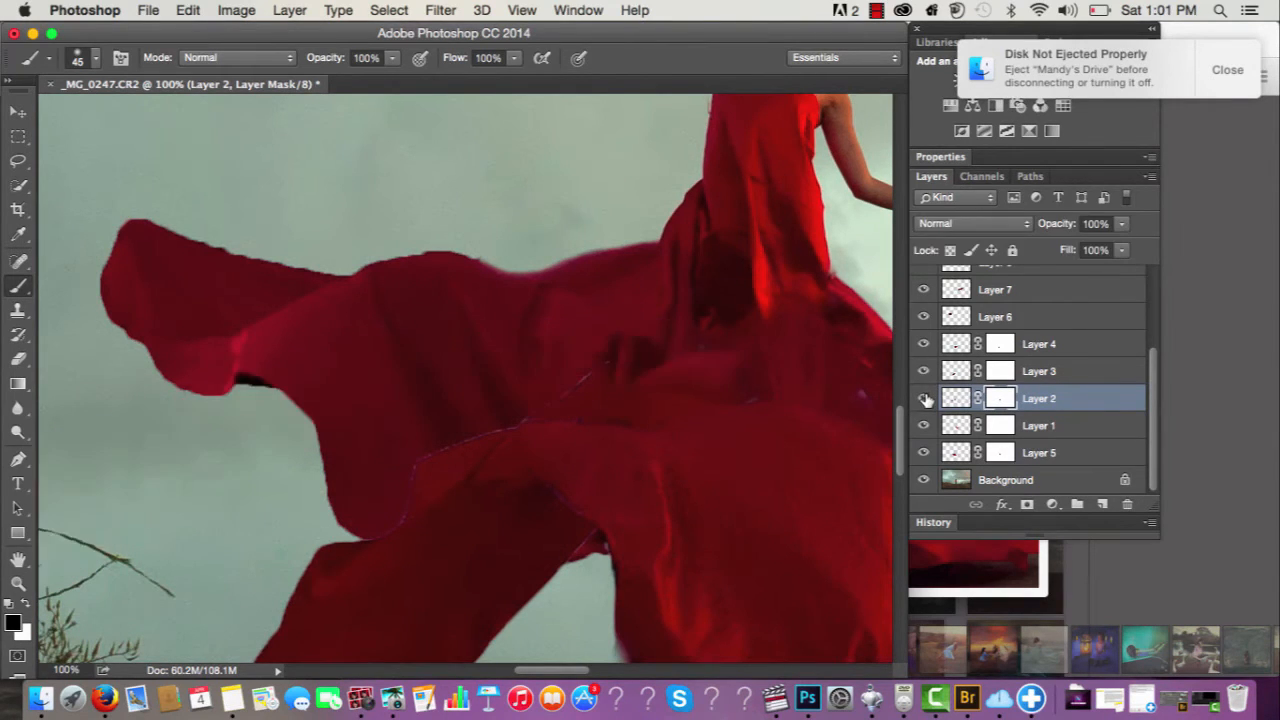
click(690, 303)
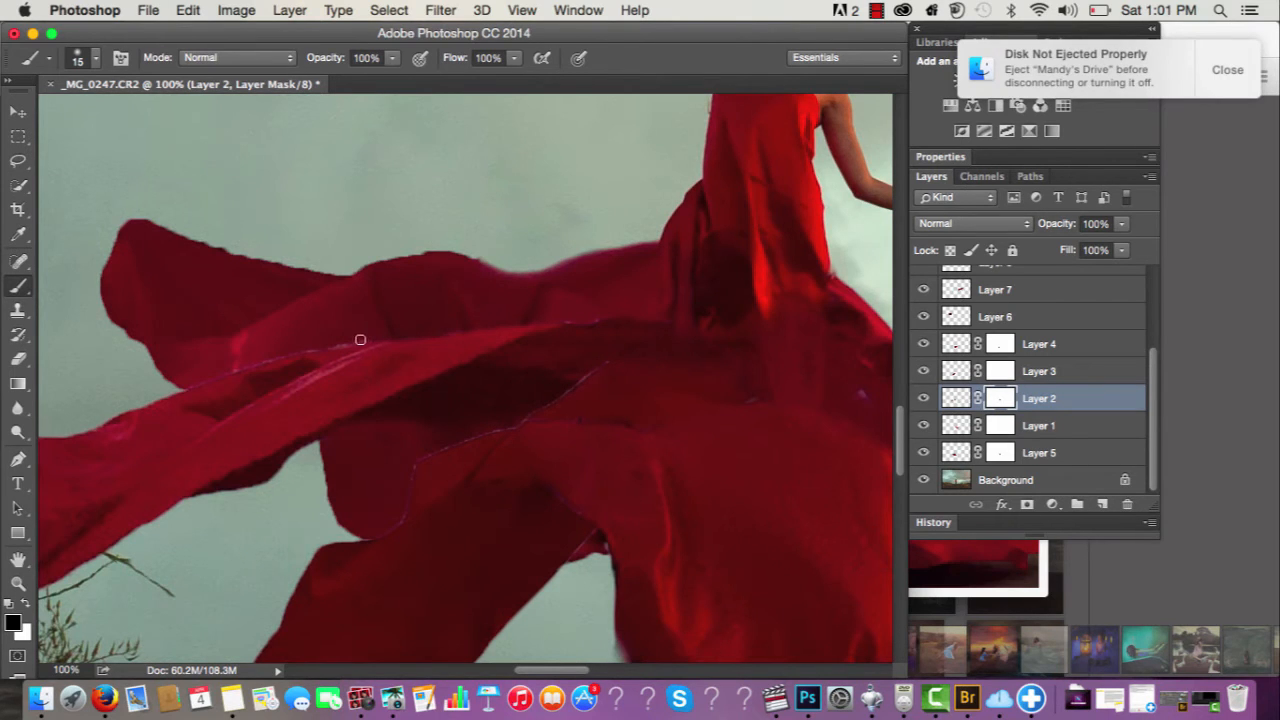
click(1039, 371)
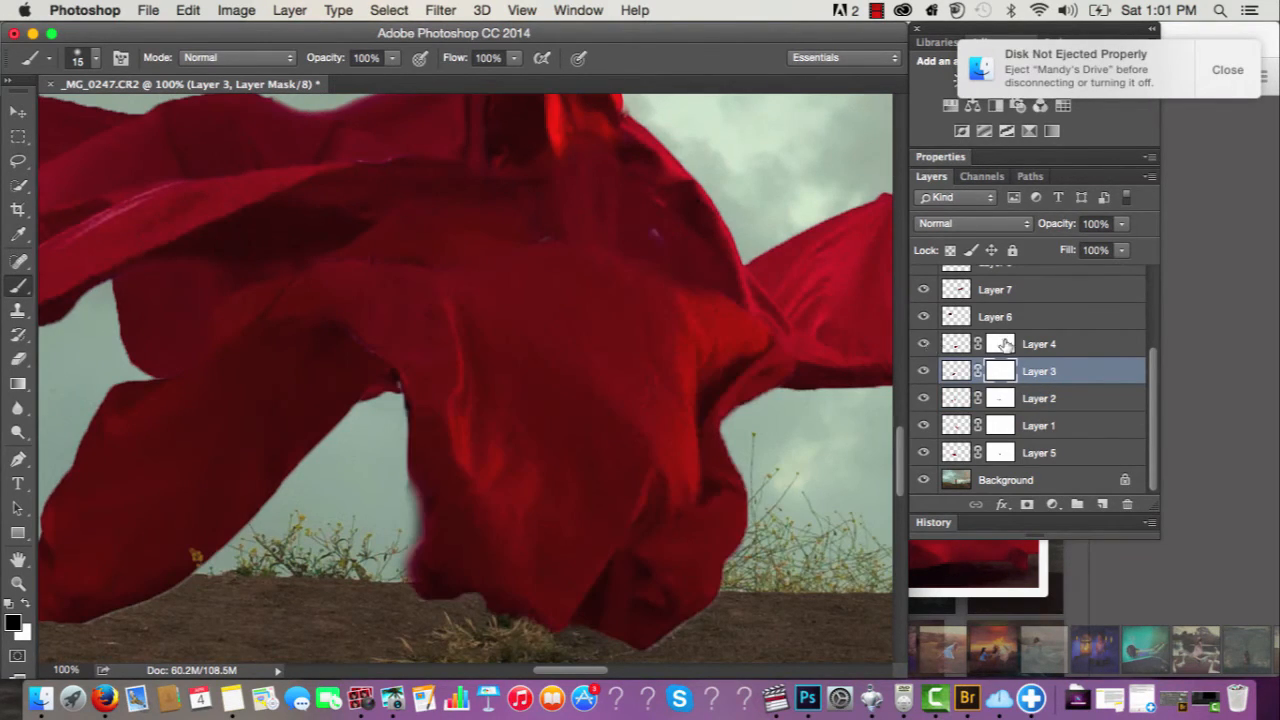
Refine Layer 4's mask, toggling its visibility repeatedly to judge the blend.
click(1040, 343)
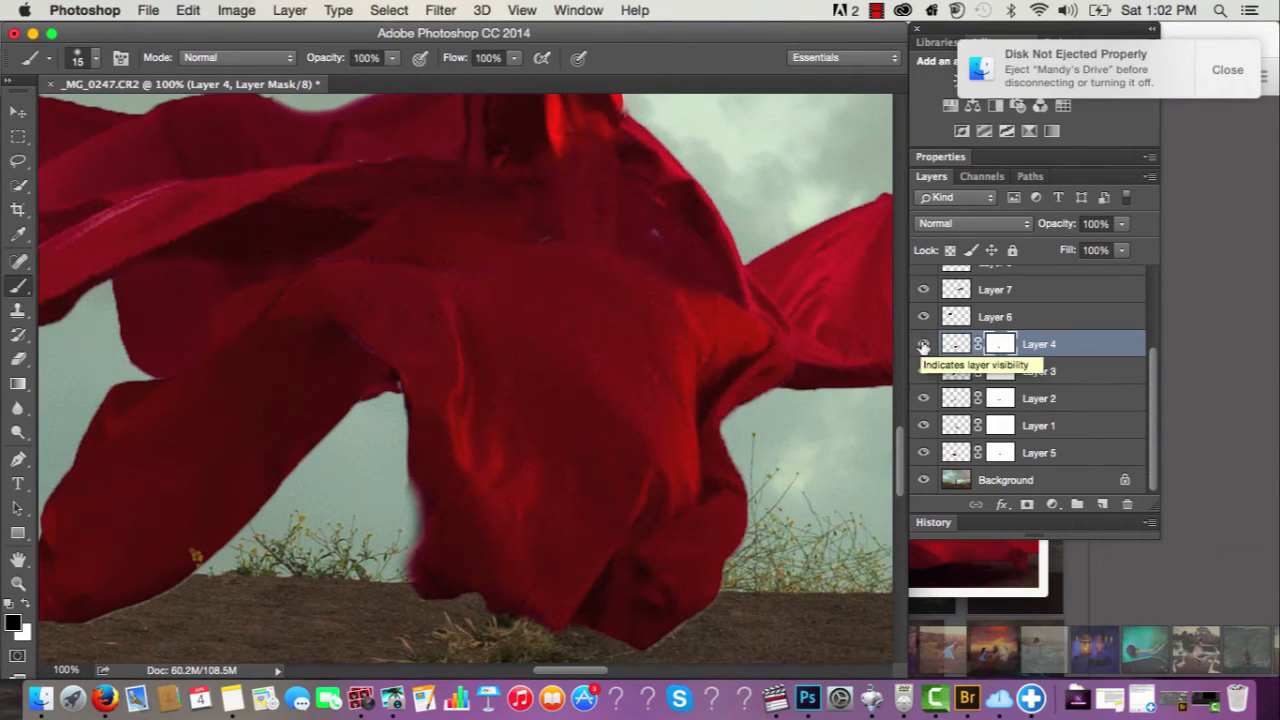
click(923, 343)
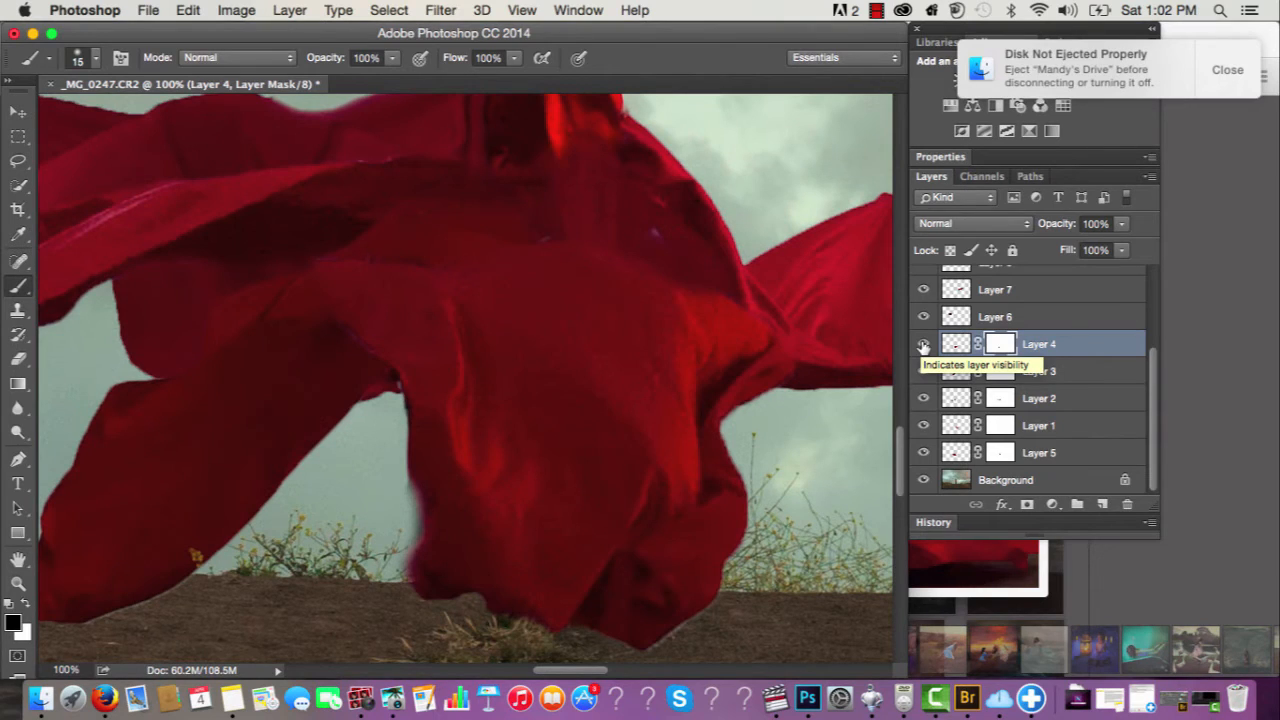
click(923, 344)
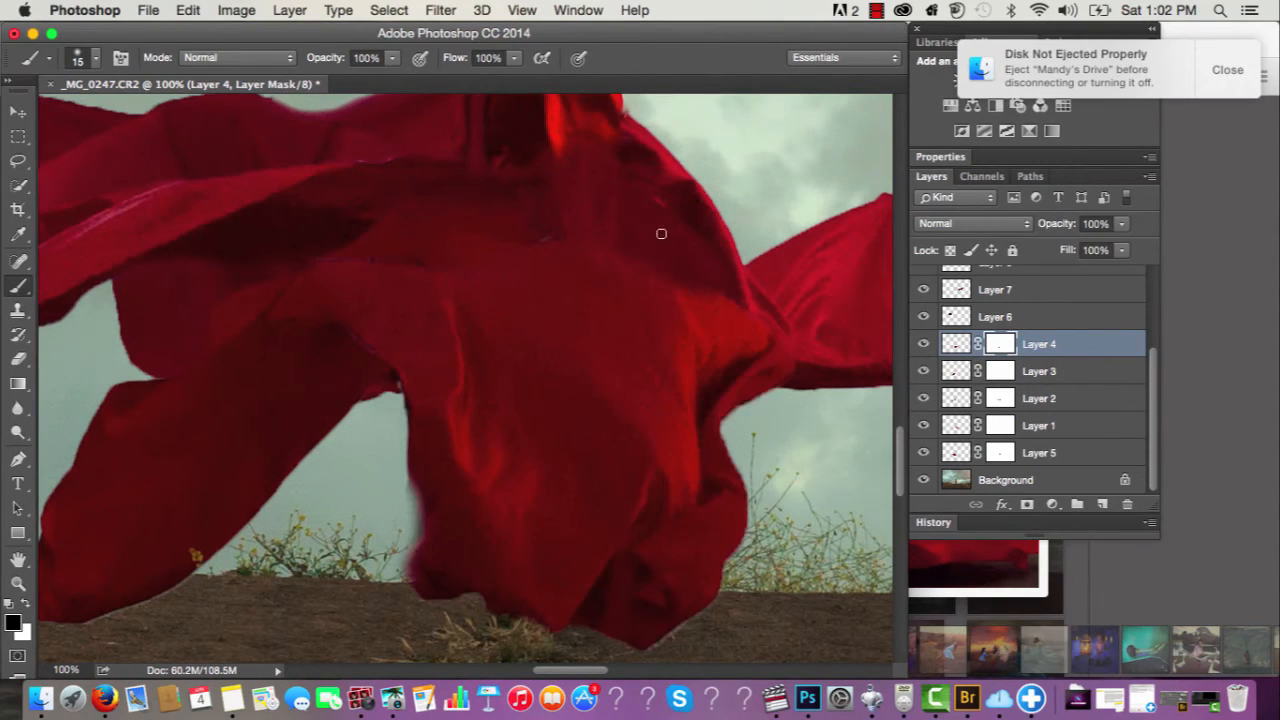
mouse_move(667, 236)
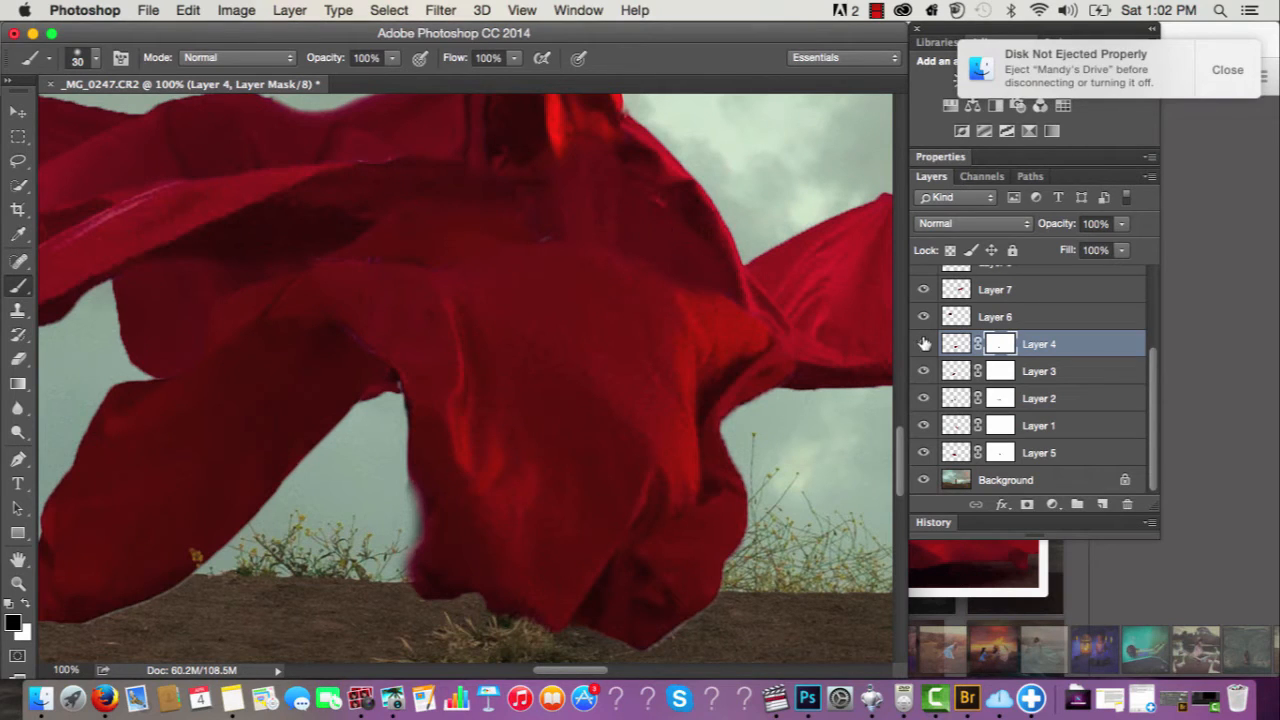
click(923, 343)
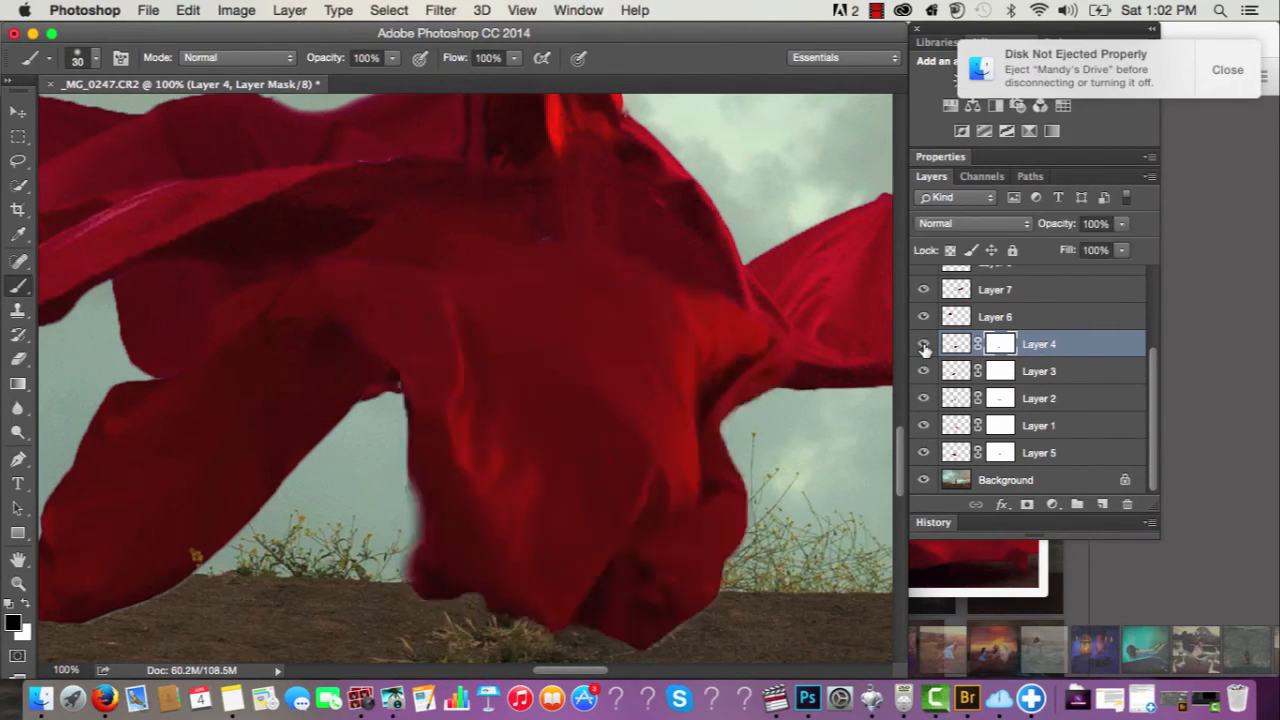
click(923, 344)
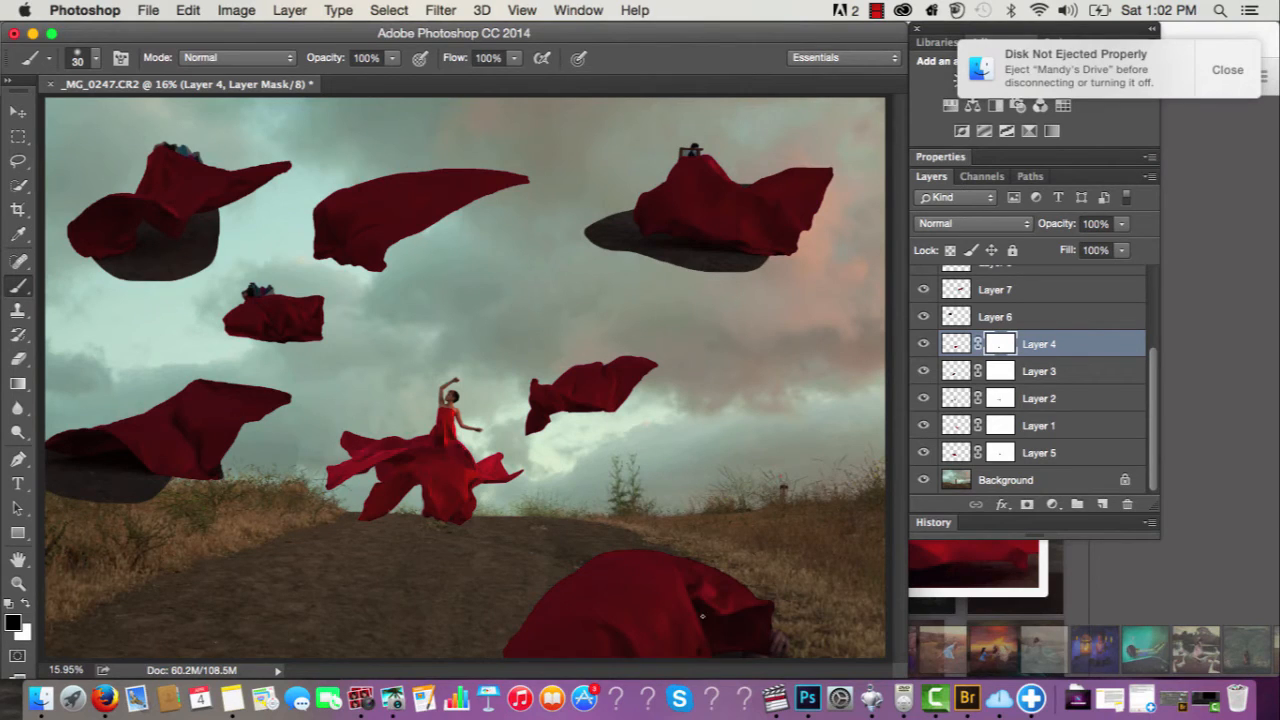
mouse_move(897, 318)
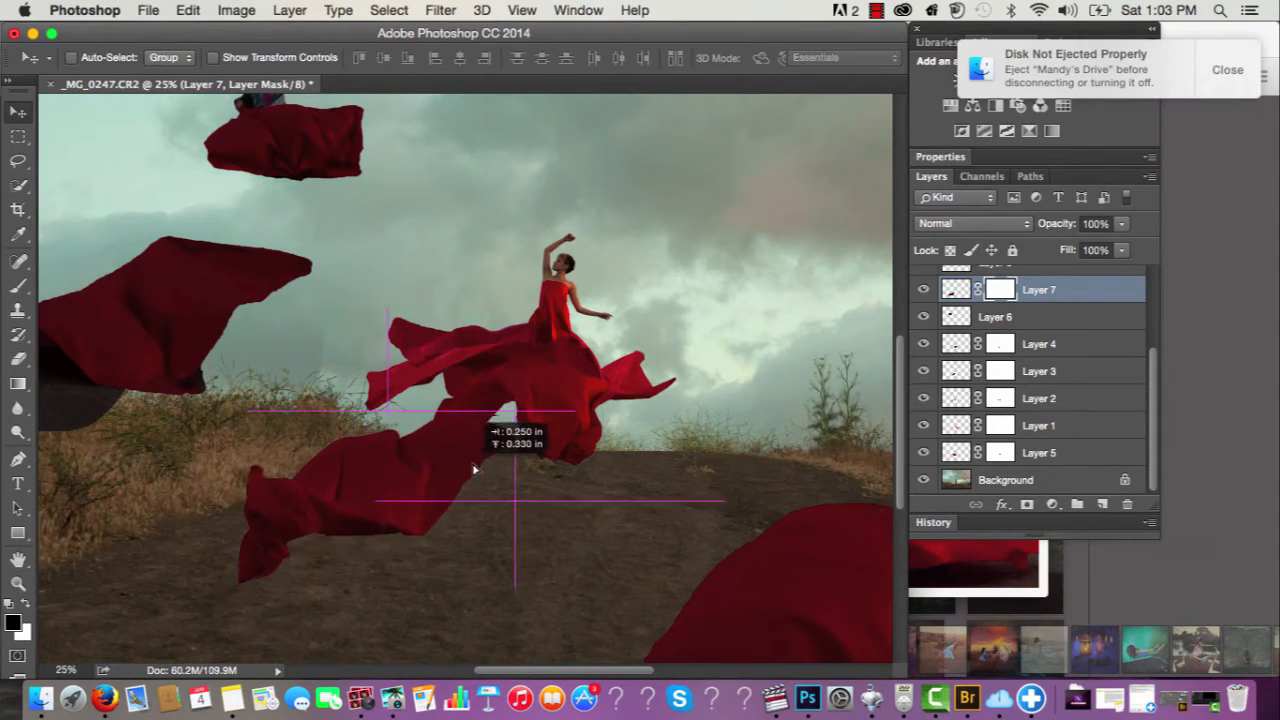
Drag Layers 7, 8 and 10 down onto the path so the fabric trails below the dress.
drag(475, 470, 490, 445)
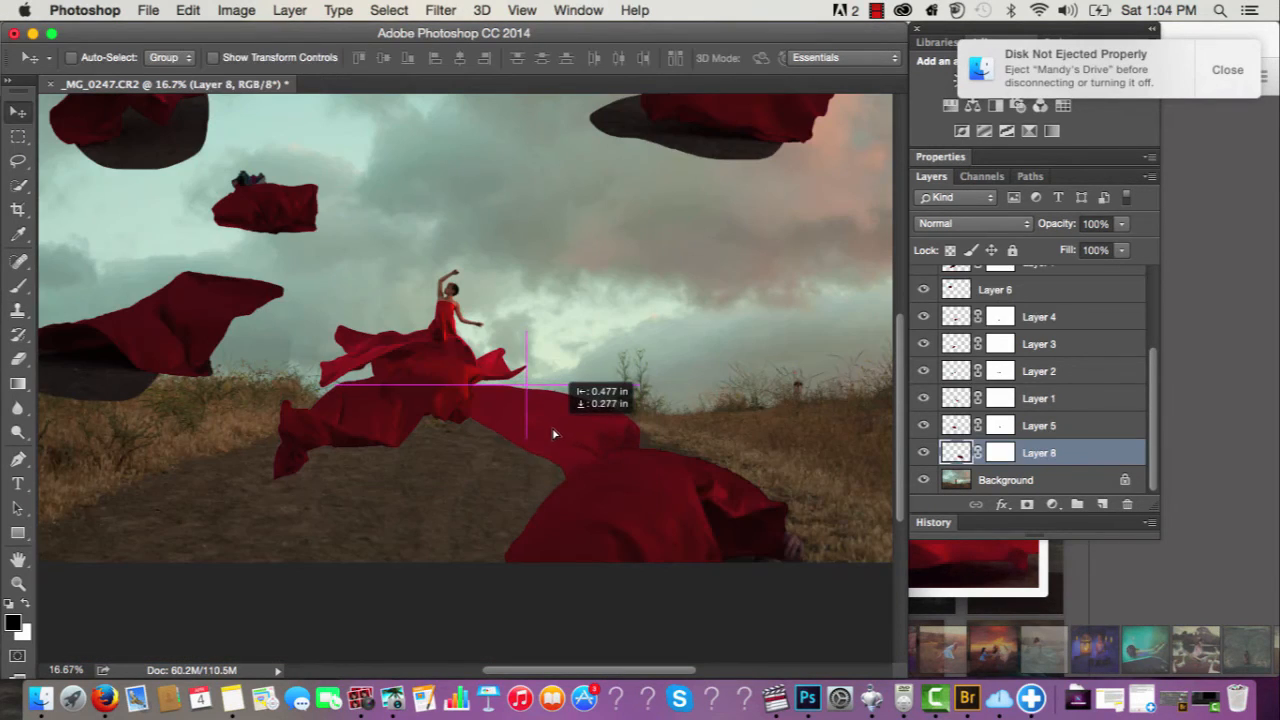
drag(555, 435, 513, 413)
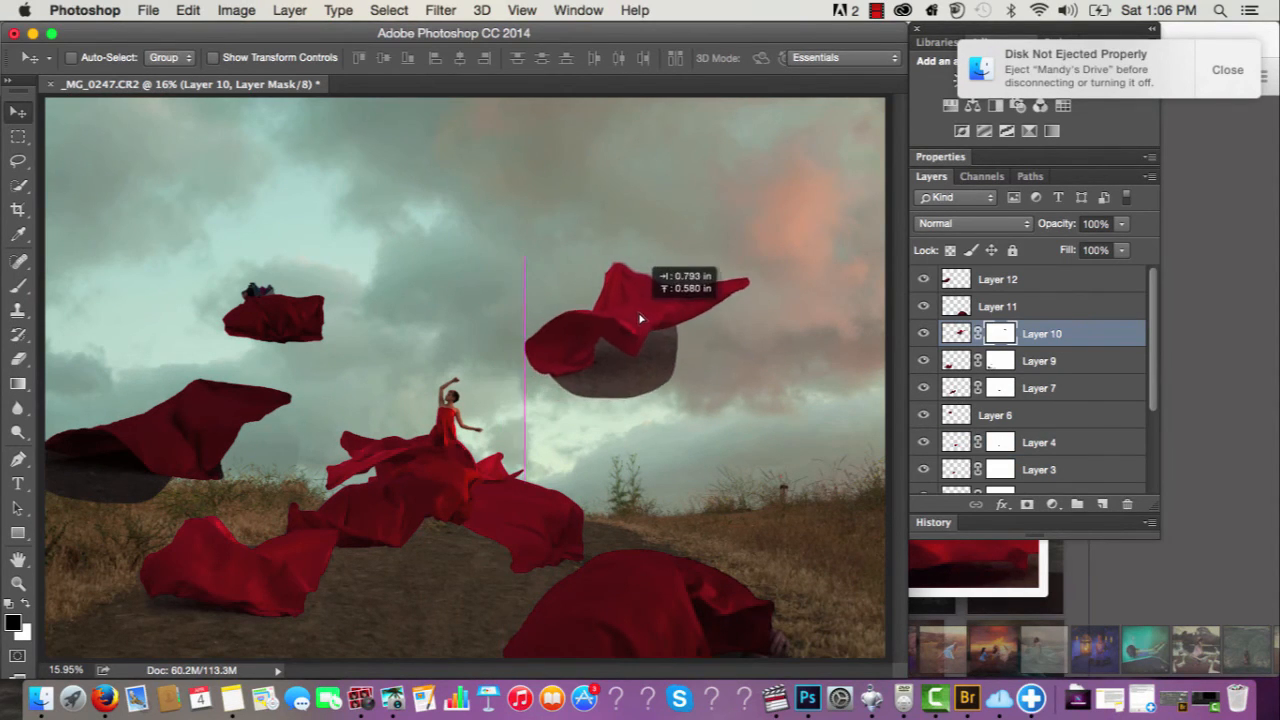
drag(640, 320, 485, 520)
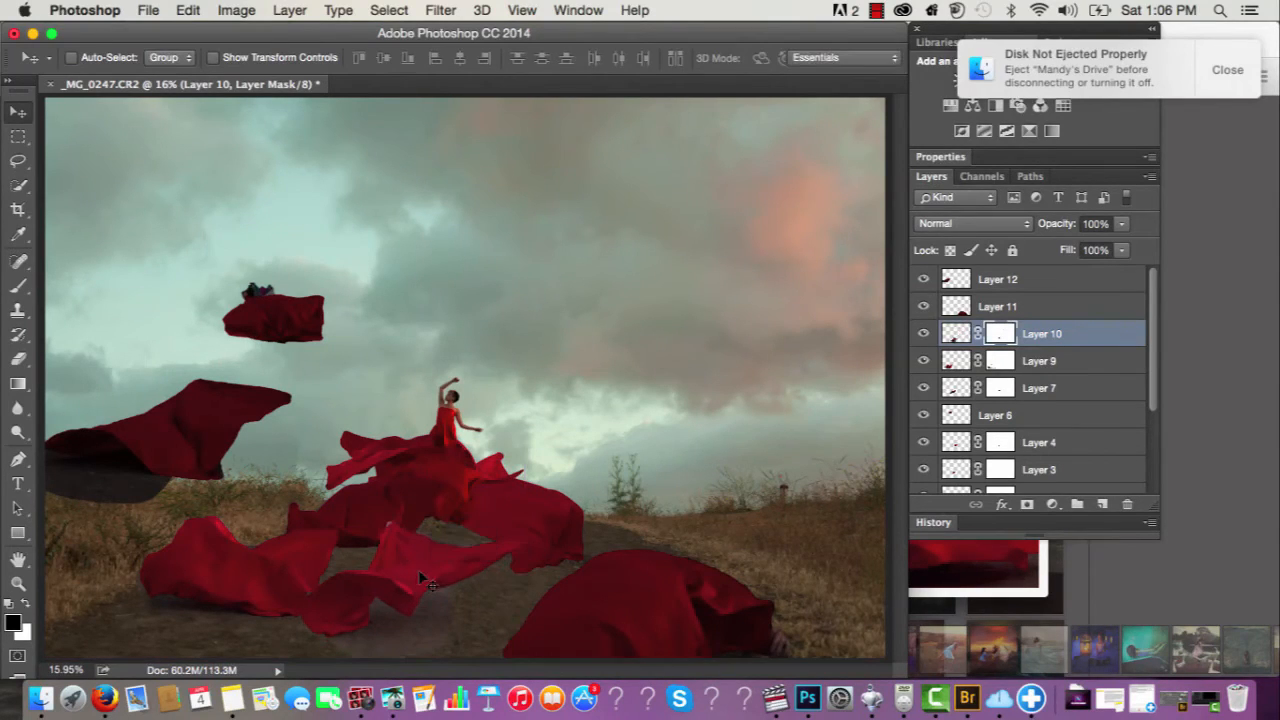
mouse_move(435, 550)
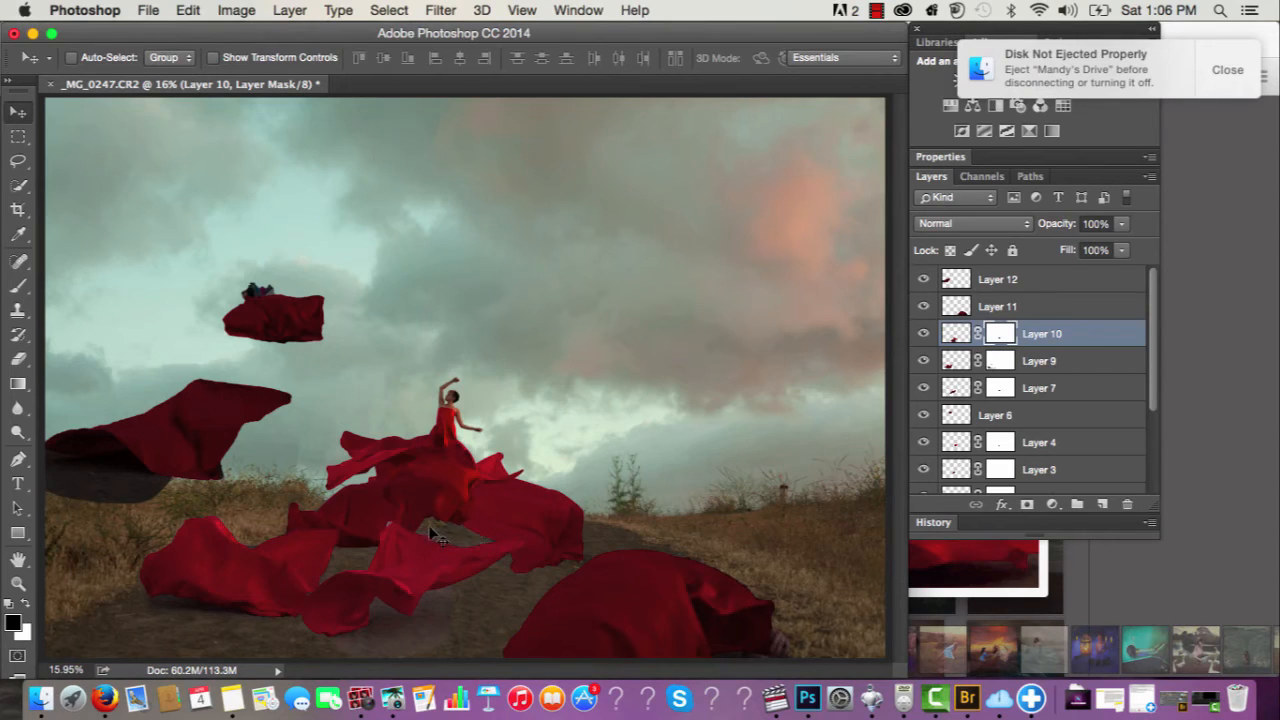
mouse_move(450, 540)
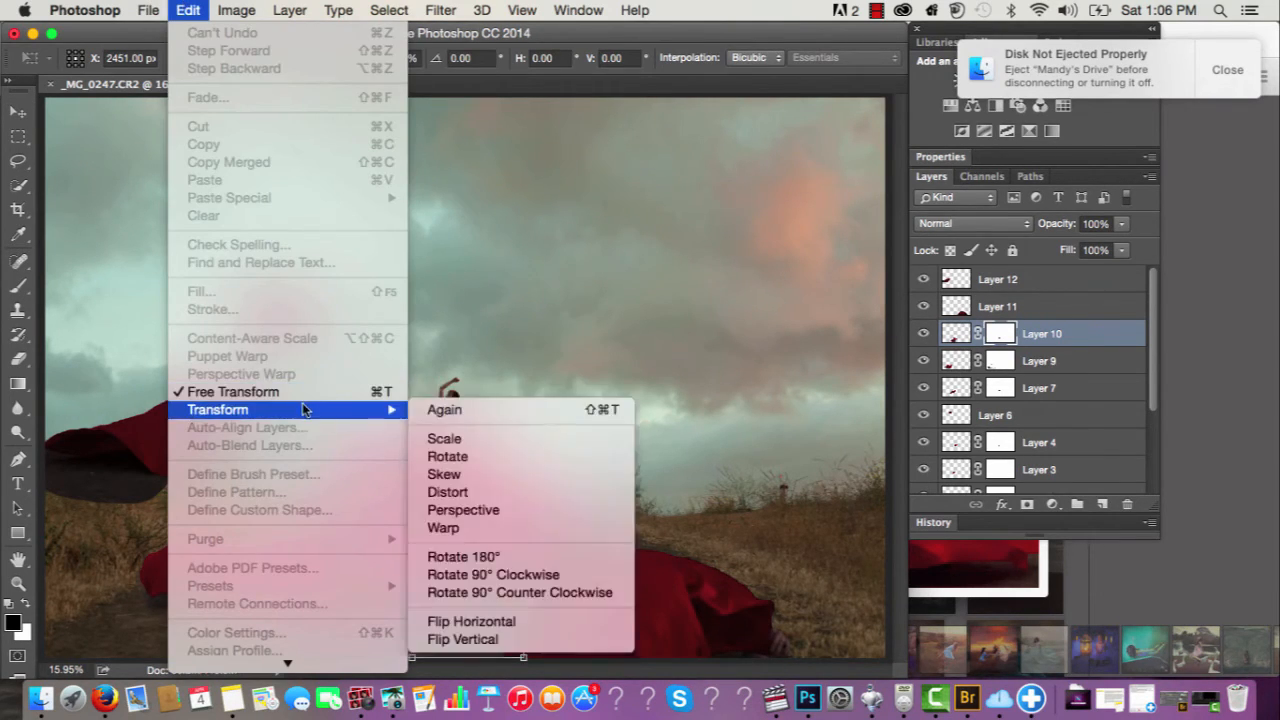
Warp Layer 10, pulling its right side out and arching the top so it sweeps down from the dress.
click(442, 527)
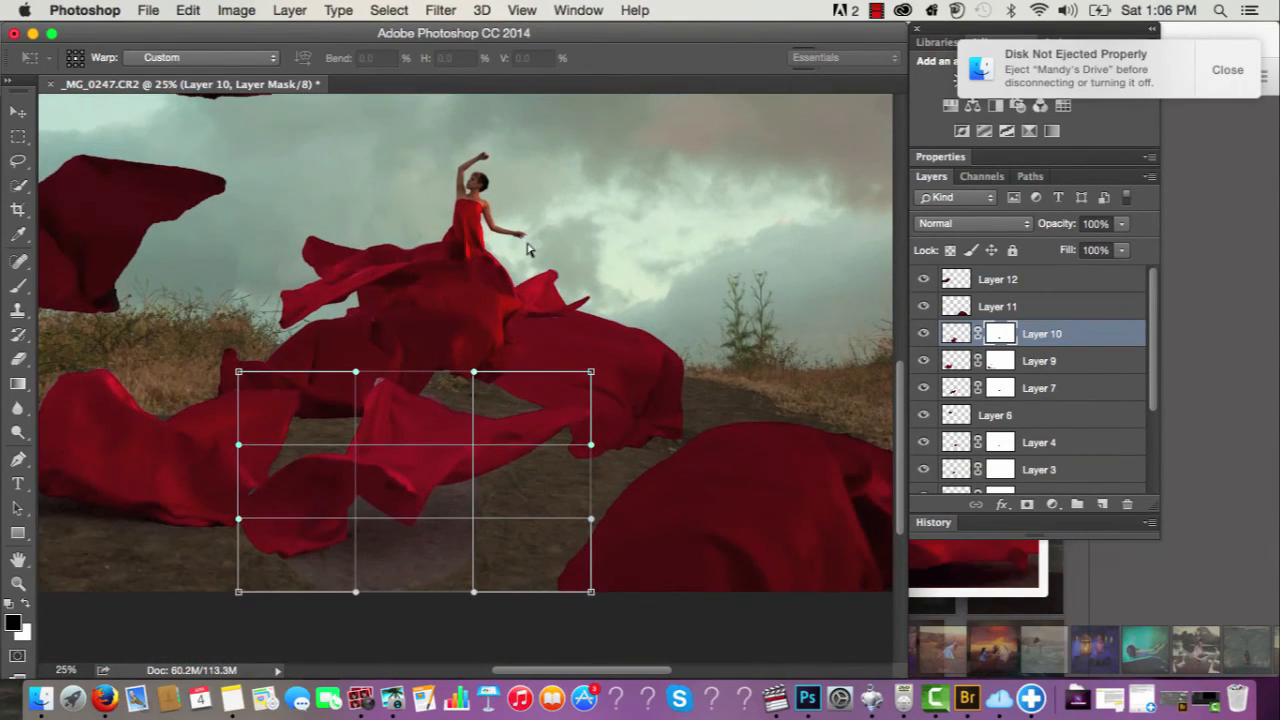
mouse_move(265, 395)
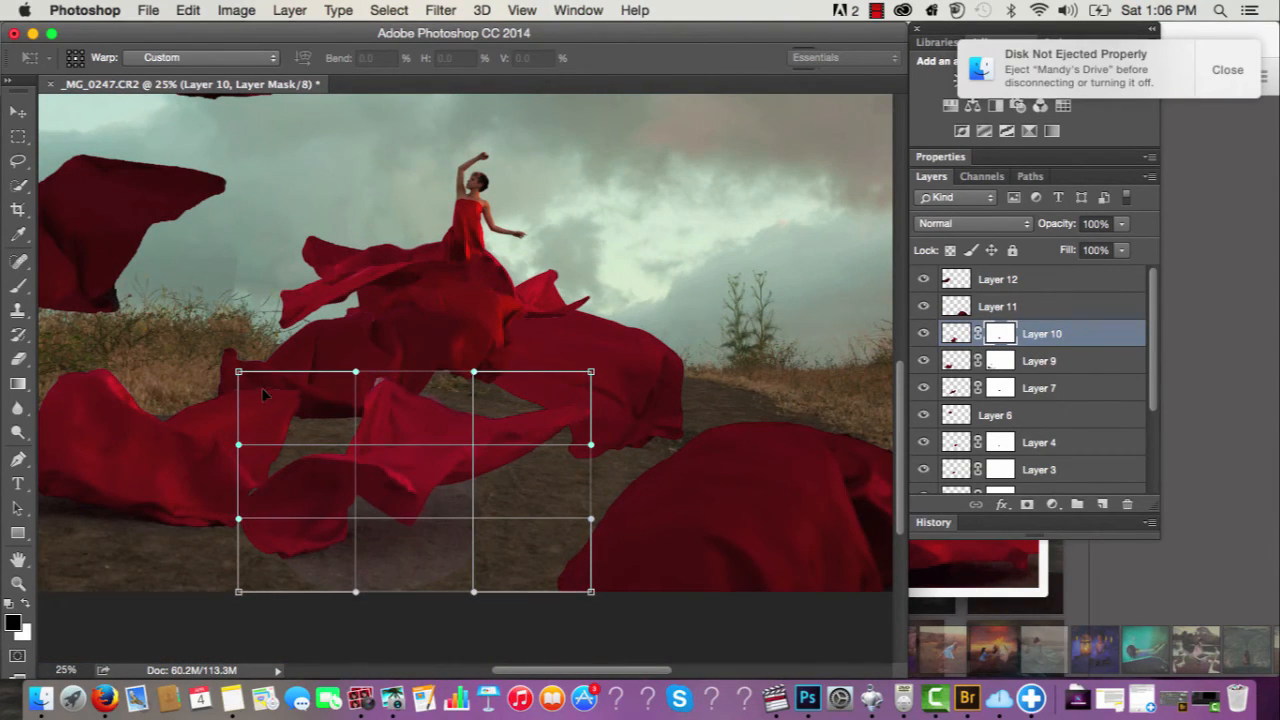
mouse_move(243, 462)
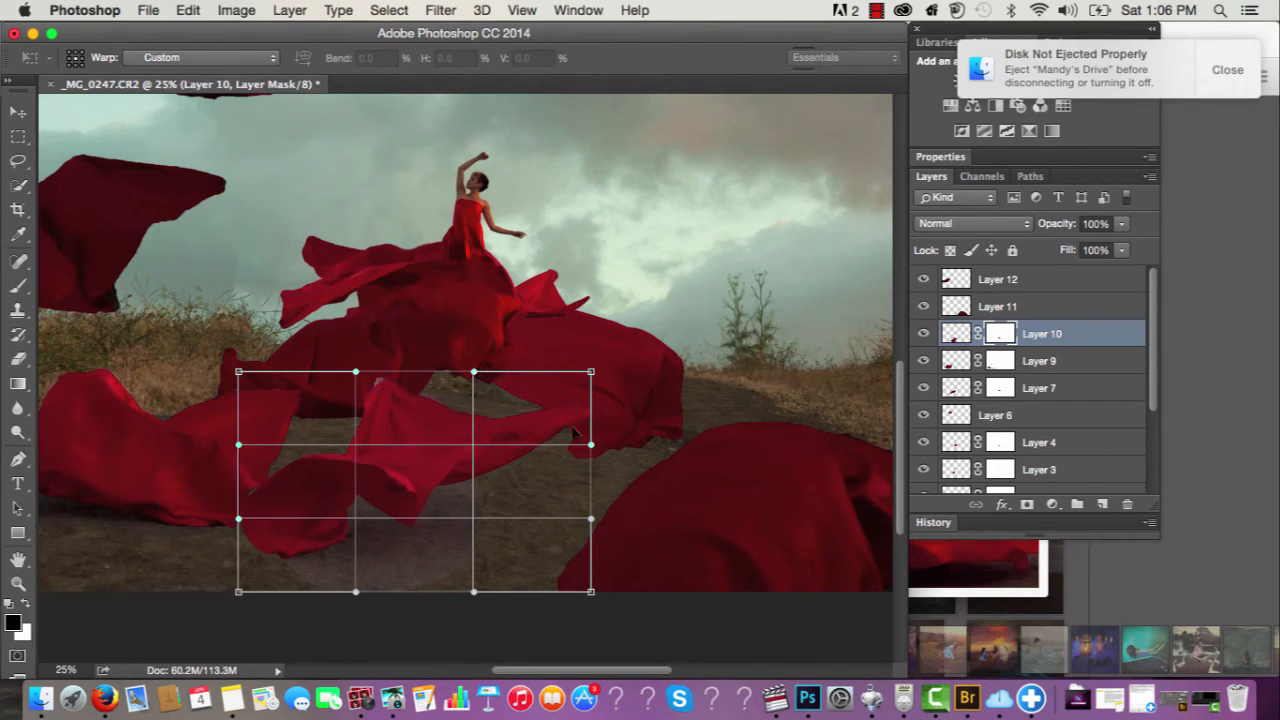
mouse_move(478, 378)
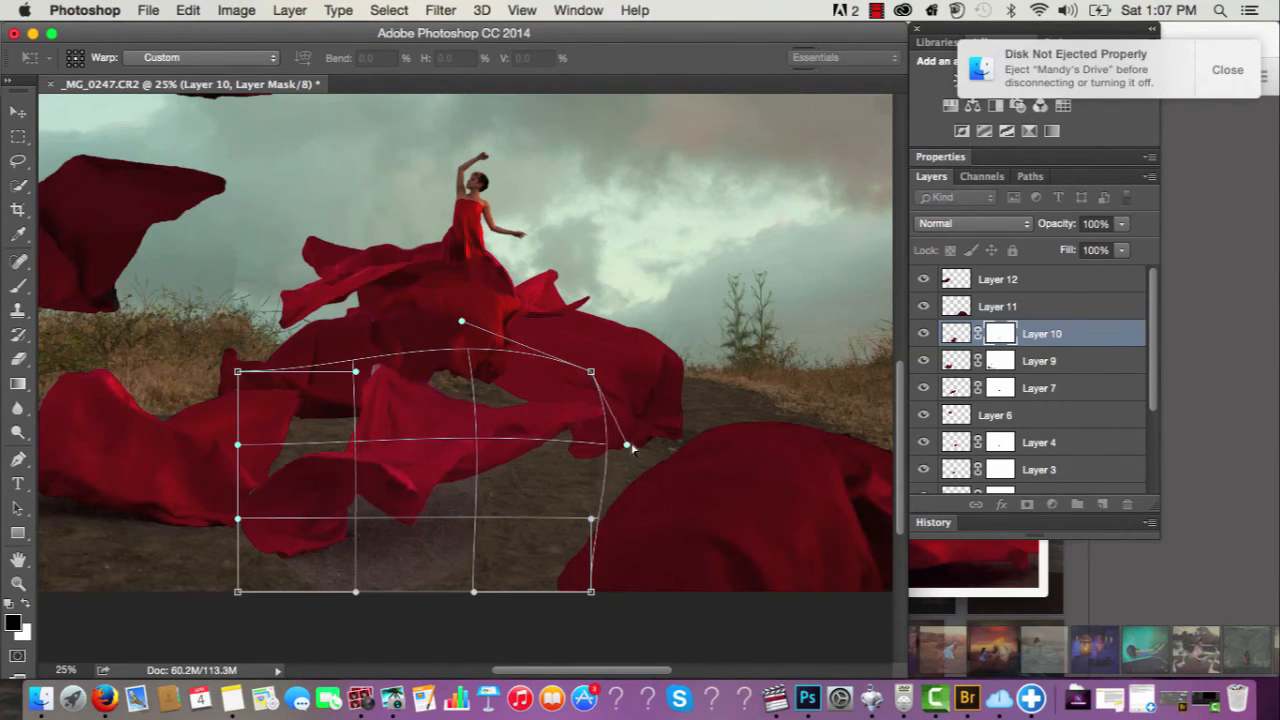
drag(625, 445, 680, 443)
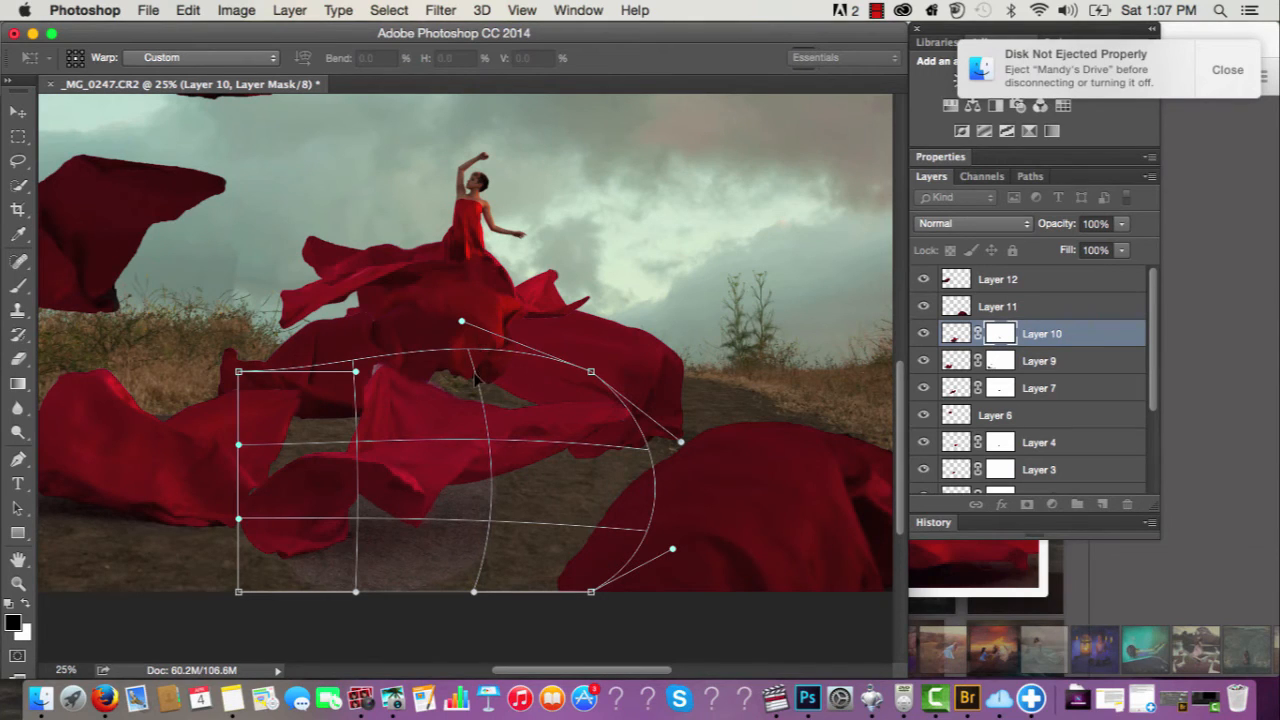
drag(461, 321, 461, 282)
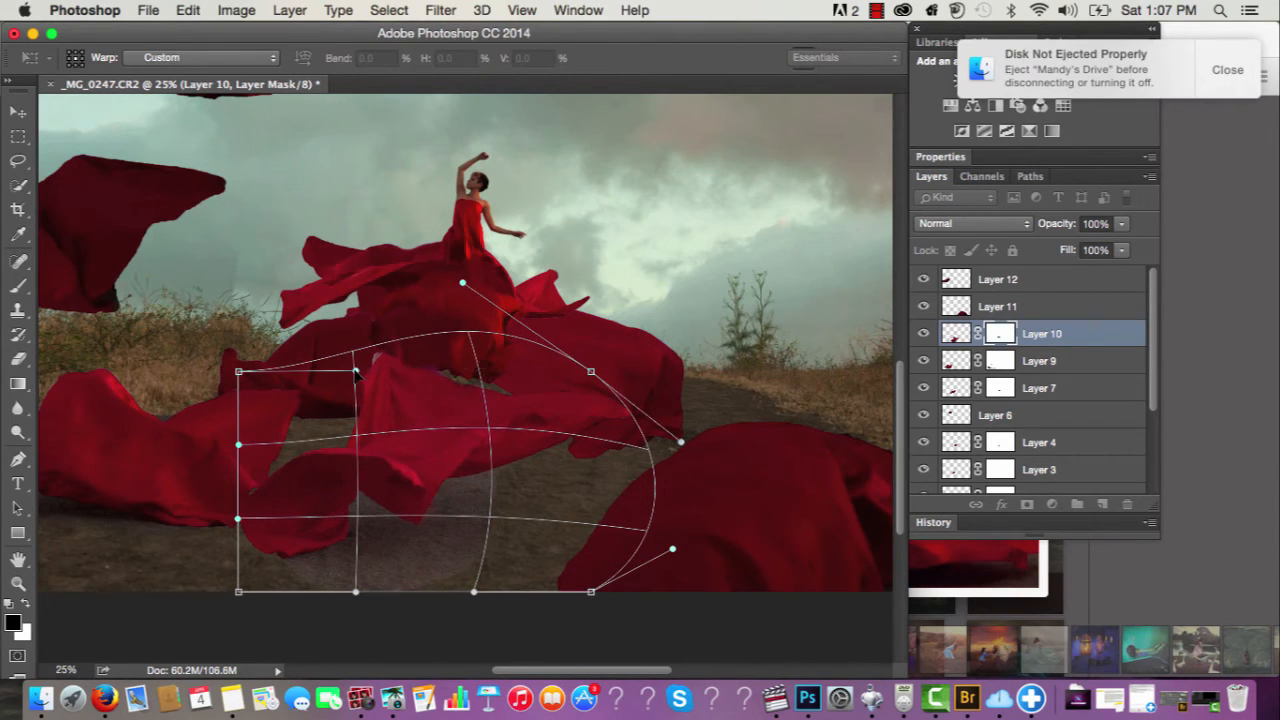
drag(357, 372, 255, 362)
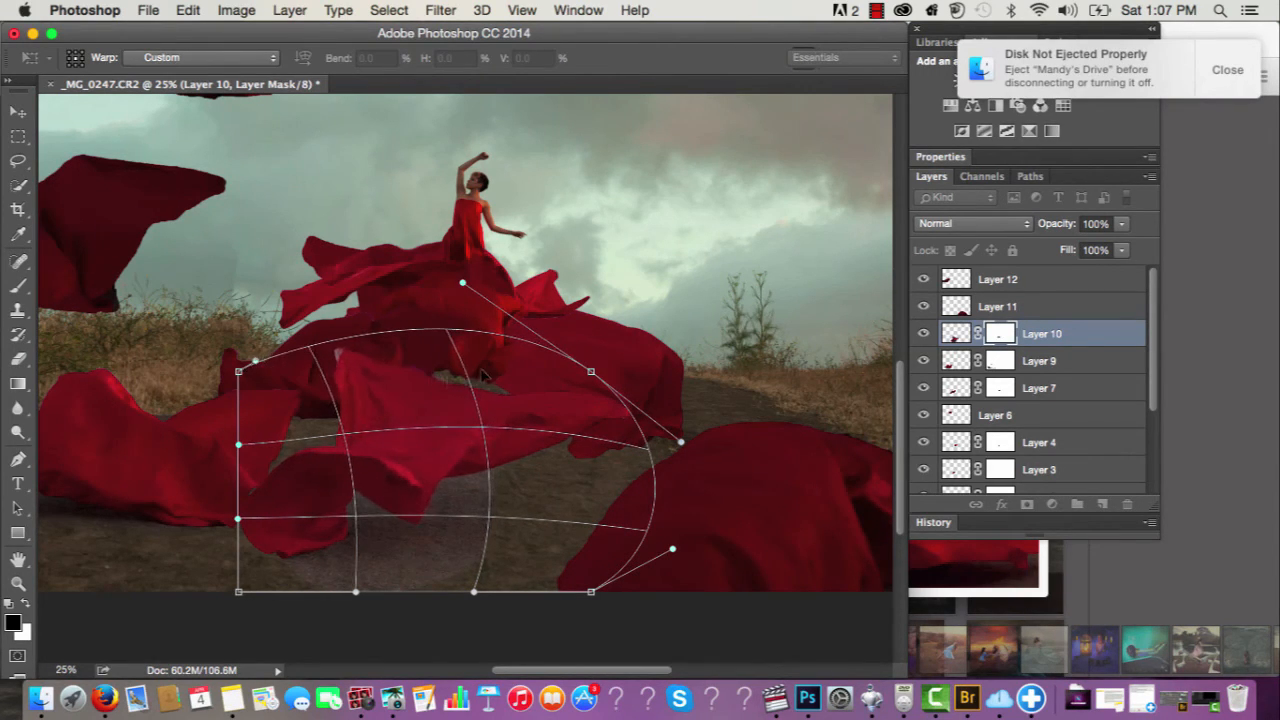
drag(462, 283, 462, 243)
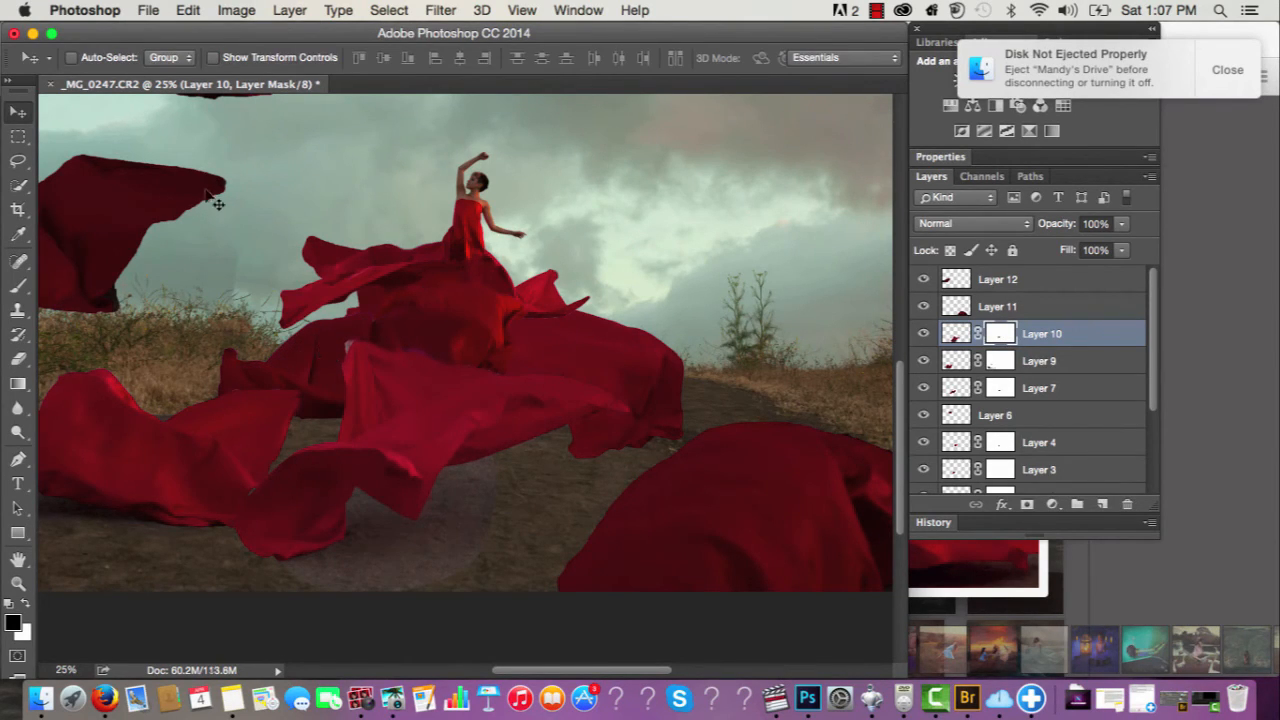
mouse_move(200, 200)
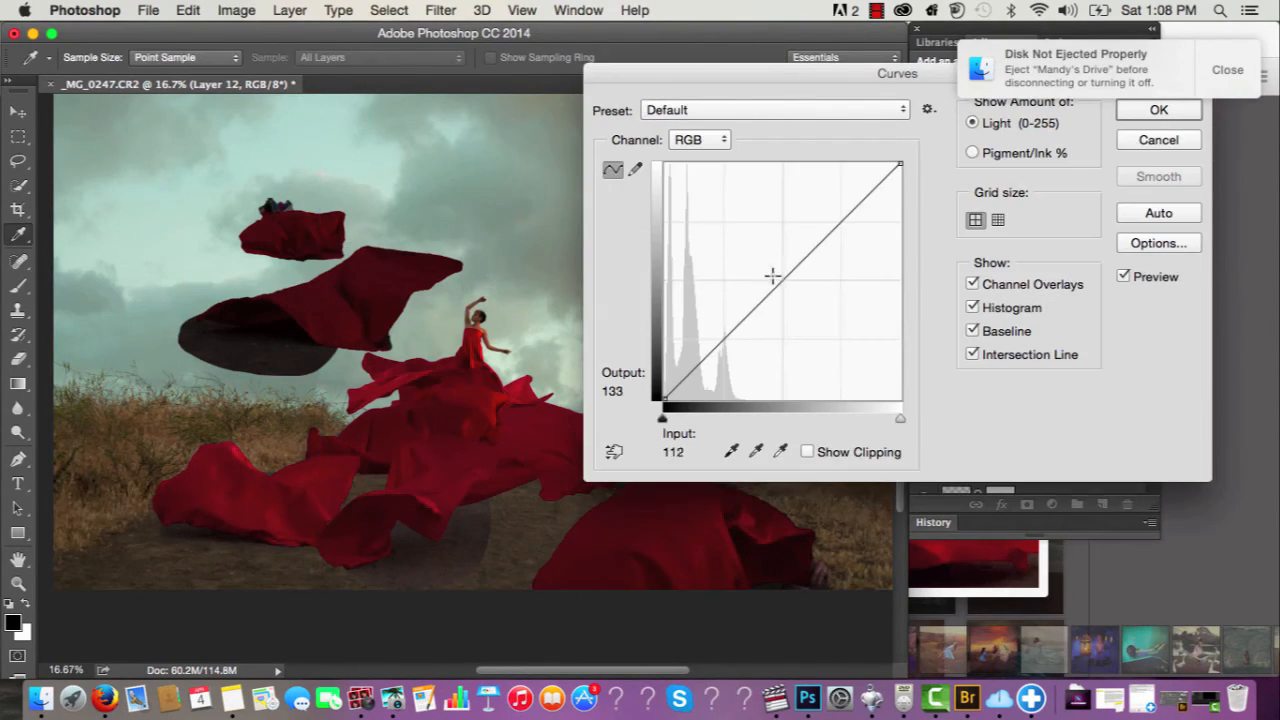
Lift the RGB curve's midpoint in Curves to brighten the midtones and confirm.
drag(772, 277, 772, 270)
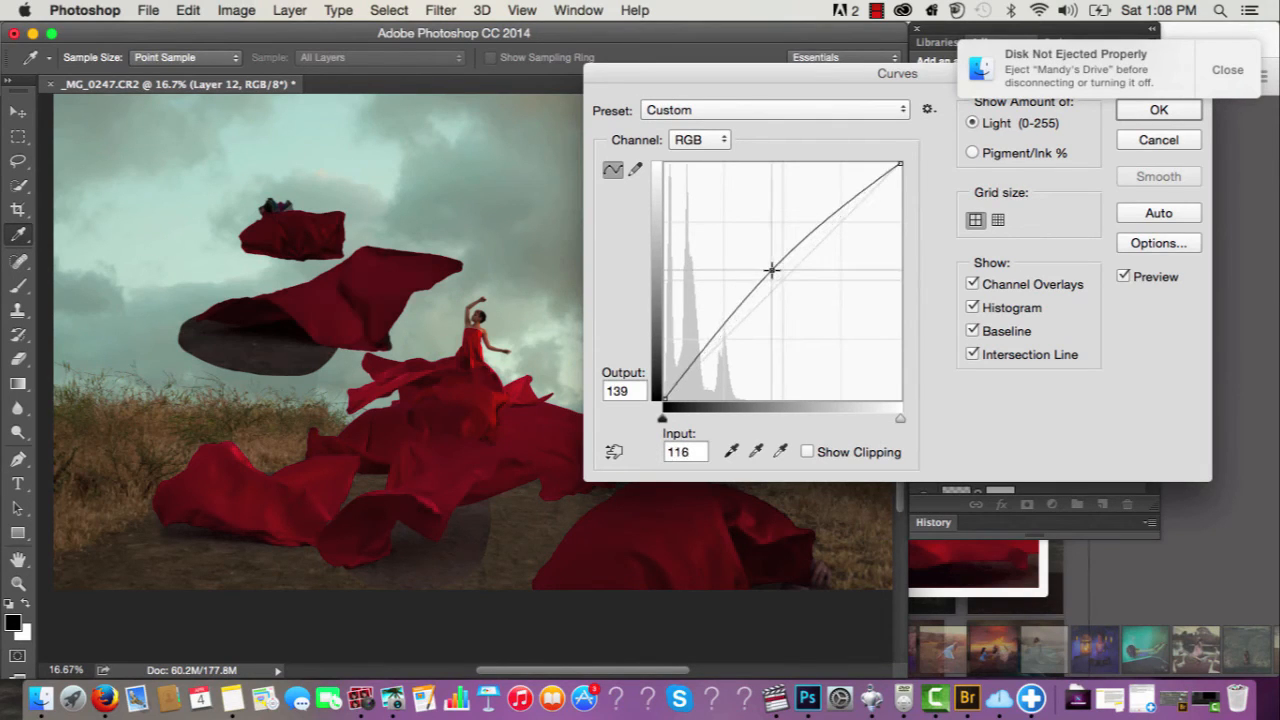
drag(770, 270, 760, 257)
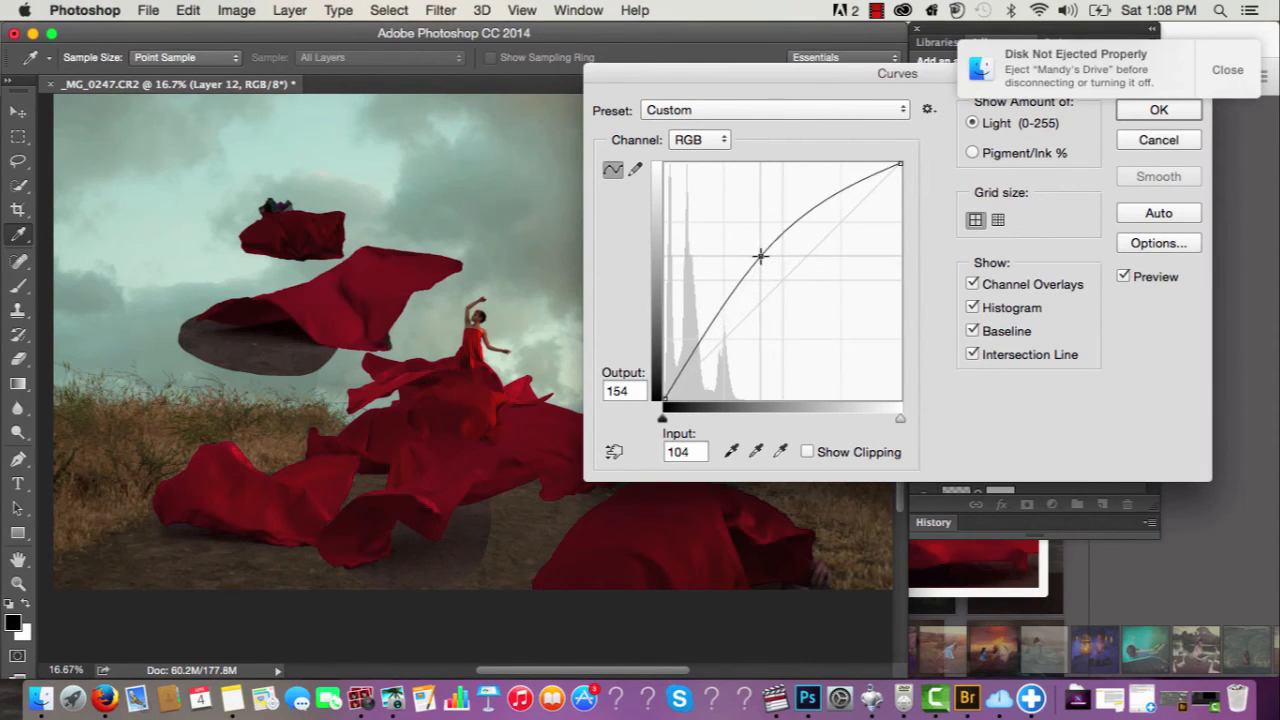
click(1158, 110)
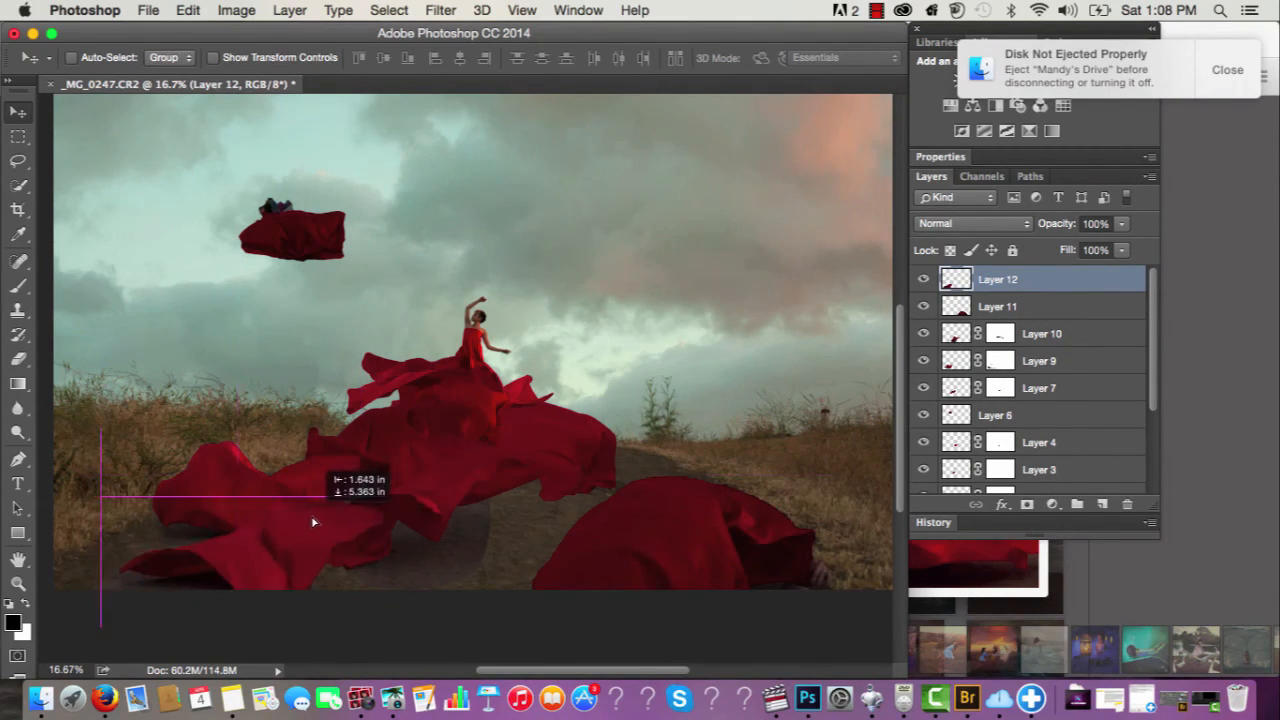
Drag Layer 12's fabric piece down and left to settle it along the lower dress train.
drag(313, 522, 507, 540)
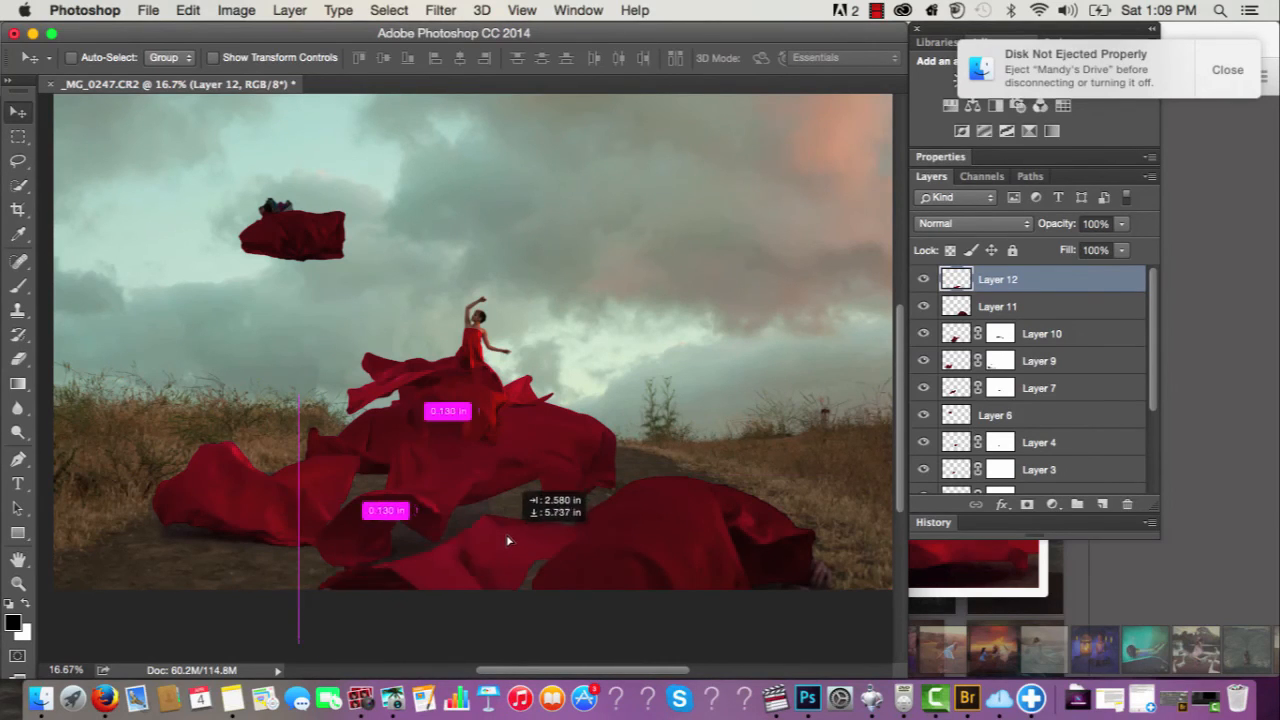
drag(508, 540, 528, 510)
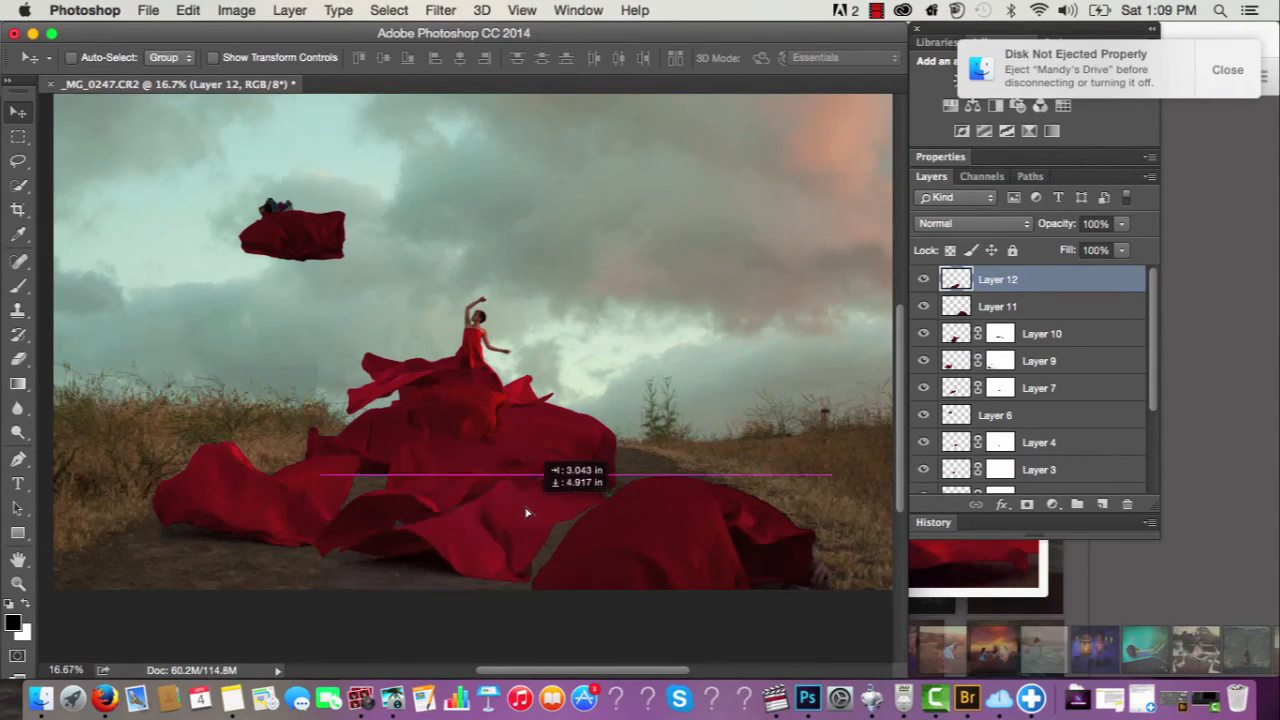
drag(527, 513, 530, 566)
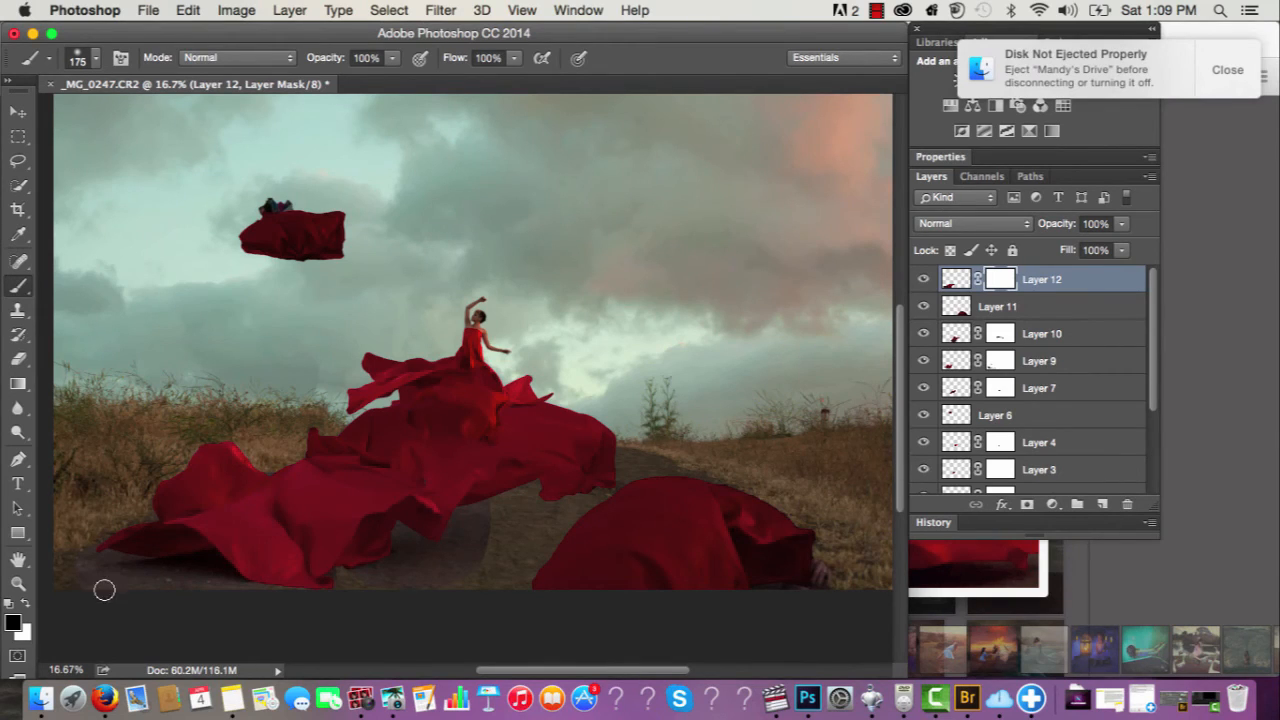
mouse_move(211, 598)
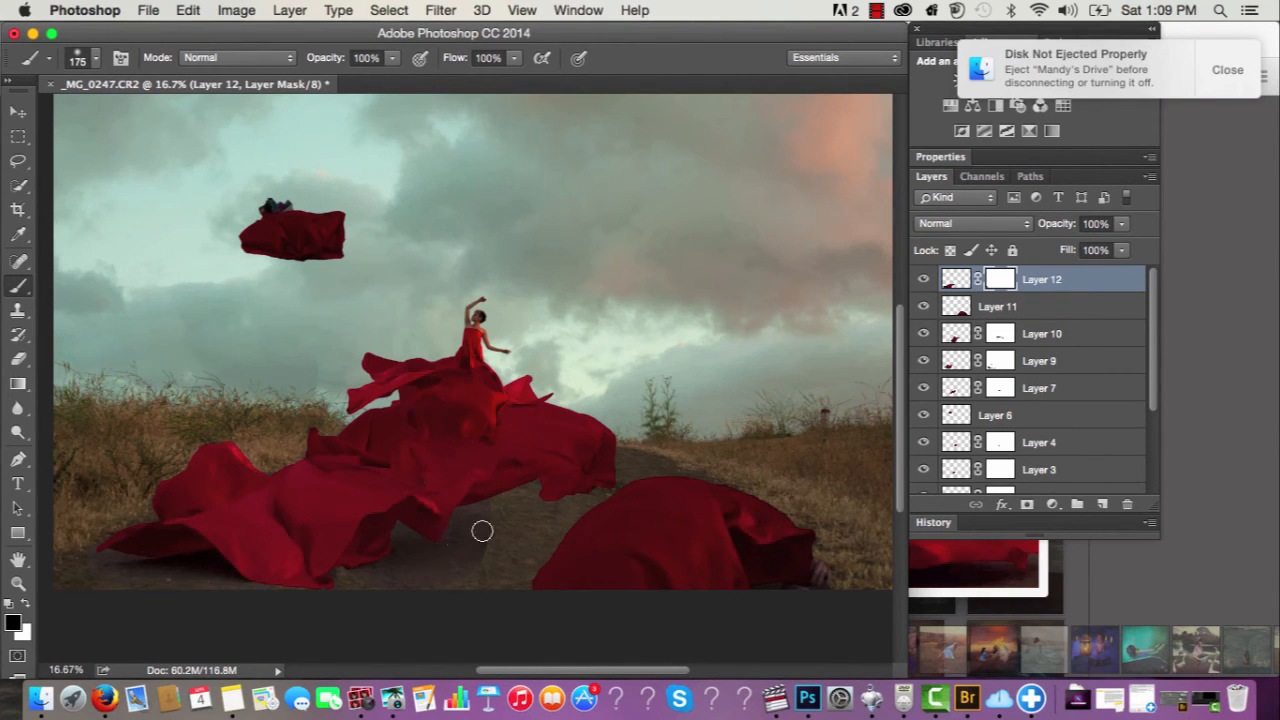
Toggle Layer 12's visibility to check the masked edges blend into the ground.
click(923, 279)
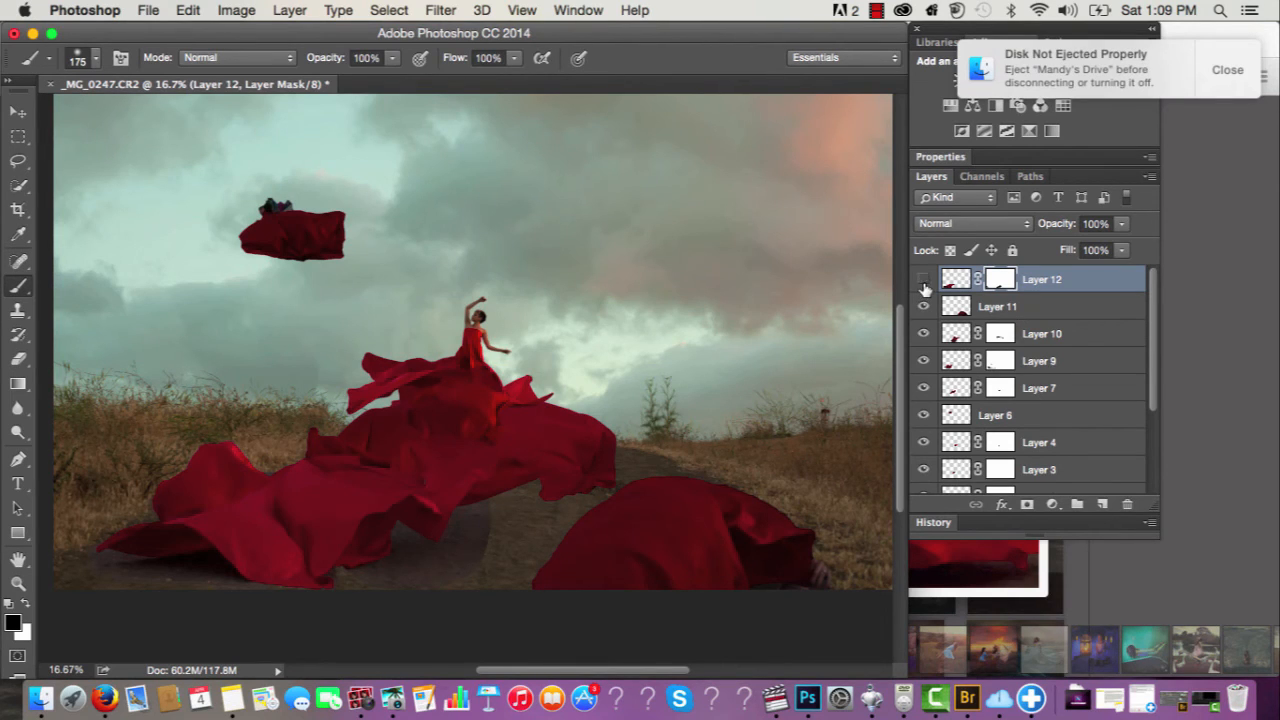
click(923, 280)
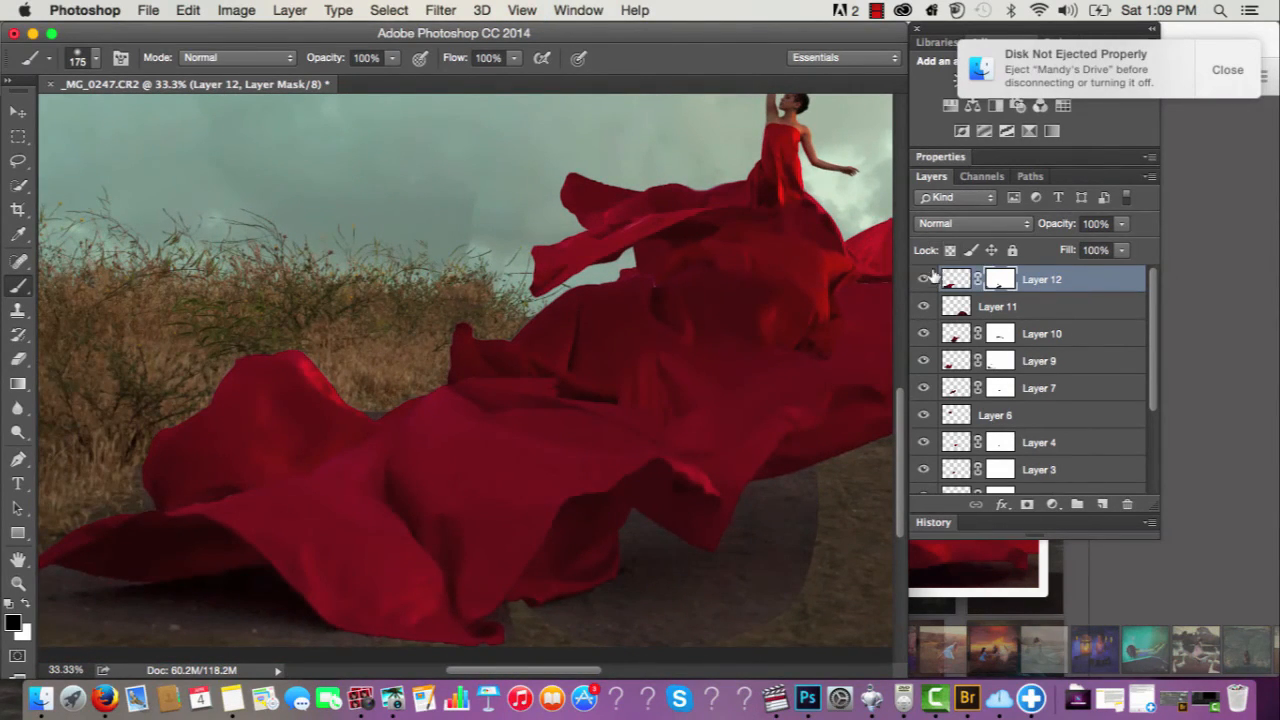
click(924, 279)
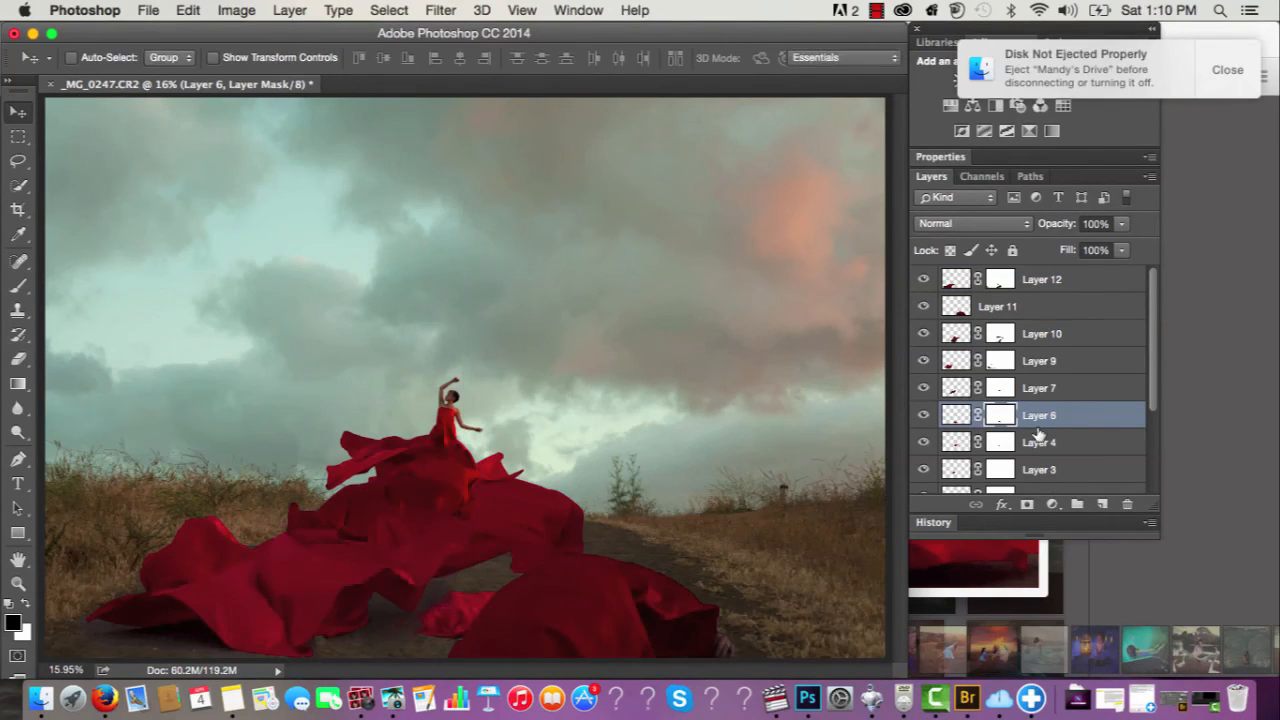
drag(1040, 415, 1040, 278)
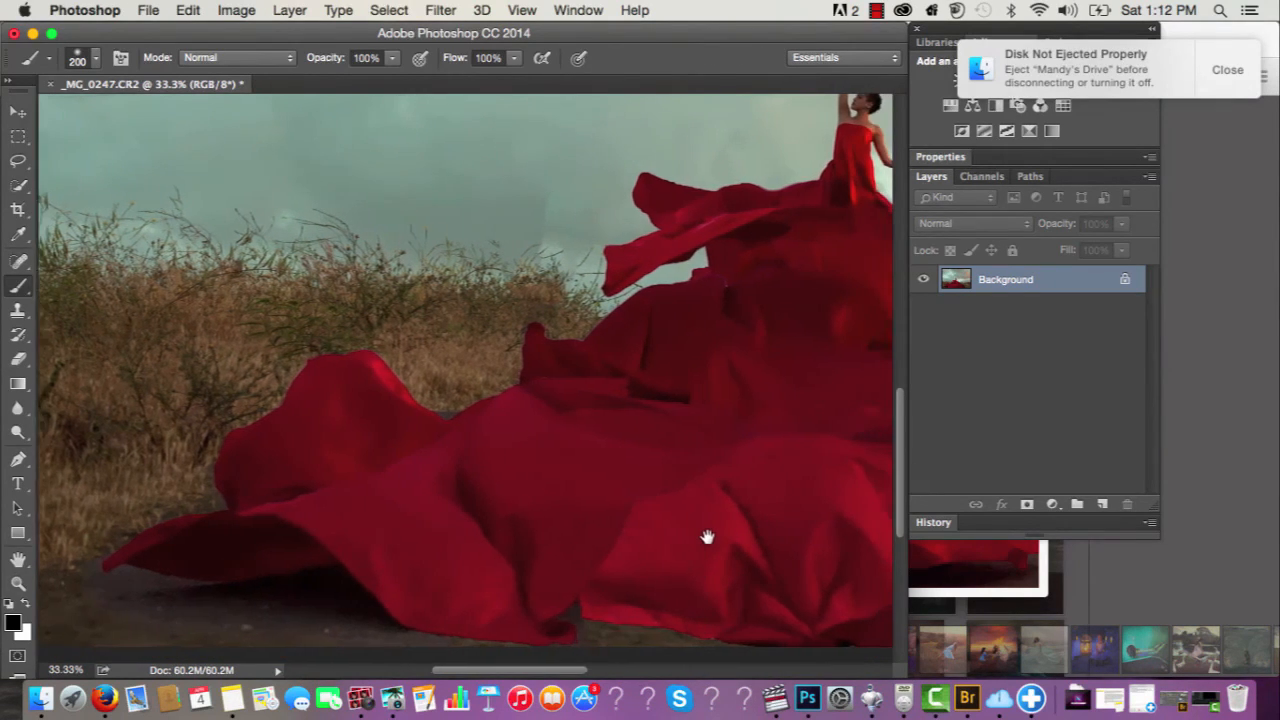
Pan across the flattened image from the grassy left to the dirt path to check the dress.
drag(707, 537, 687, 537)
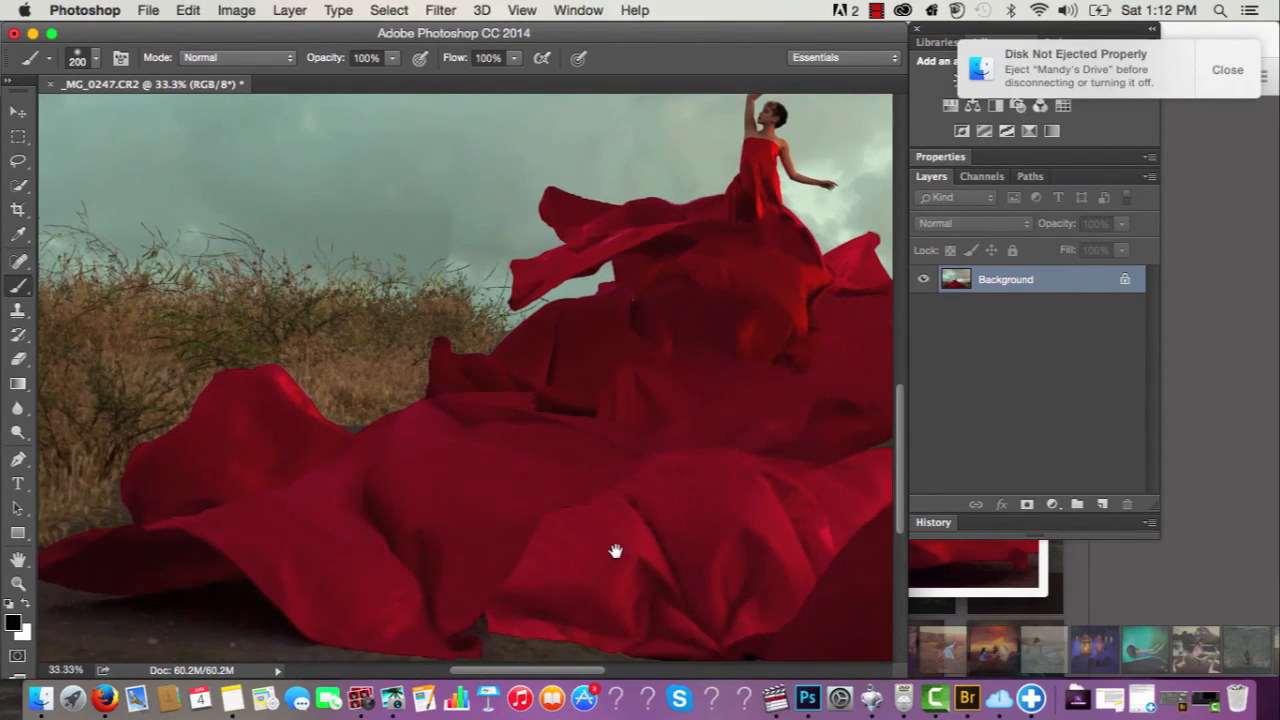
drag(616, 550, 481, 546)
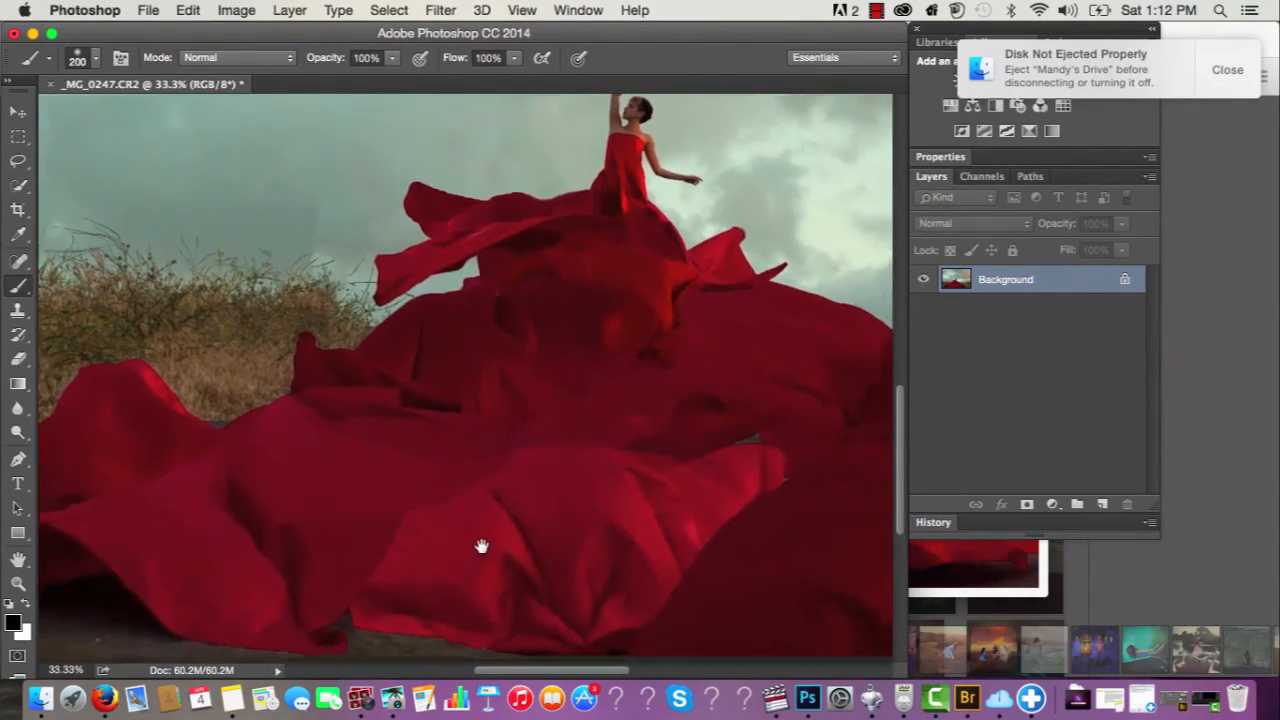
drag(481, 546, 323, 531)
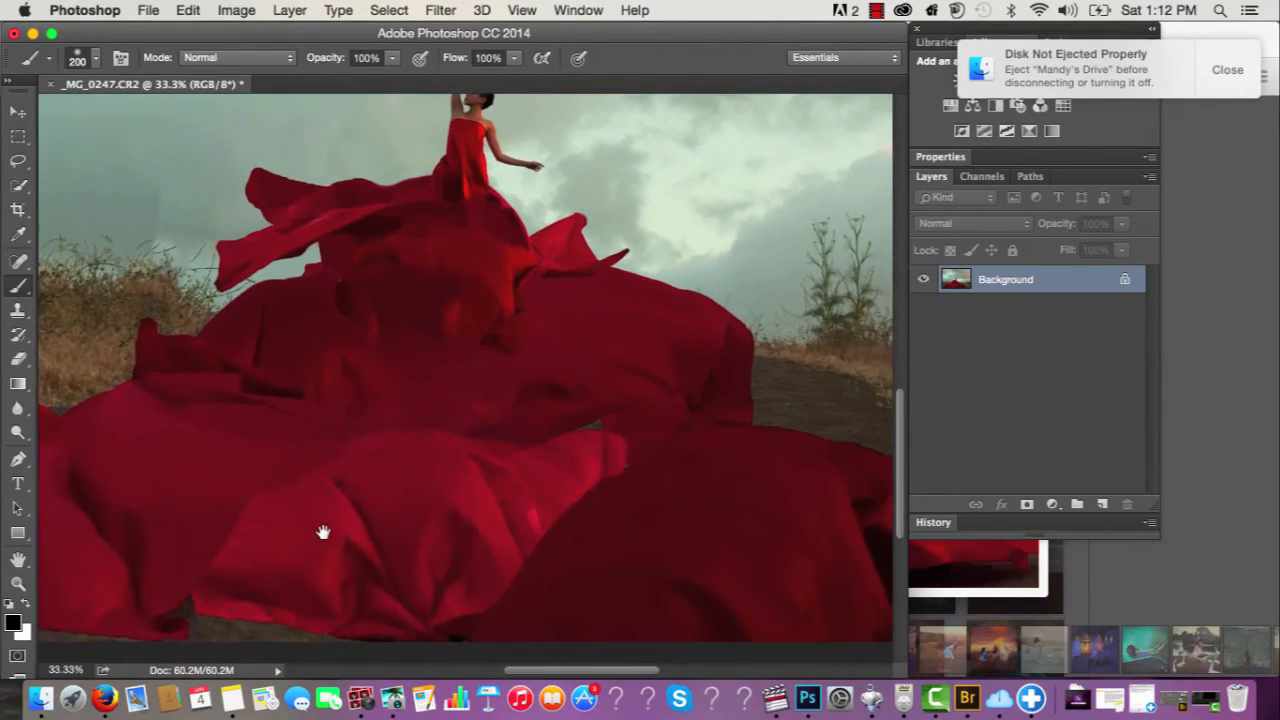
drag(323, 531, 194, 510)
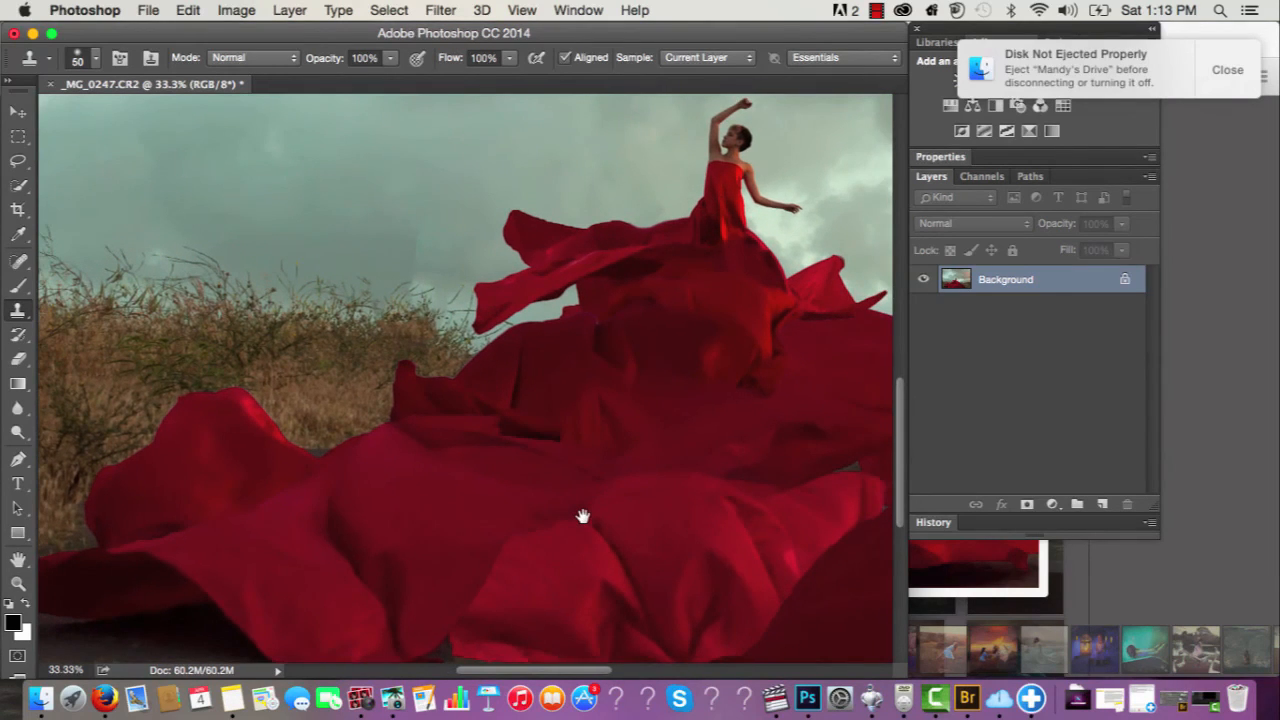
drag(583, 516, 541, 518)
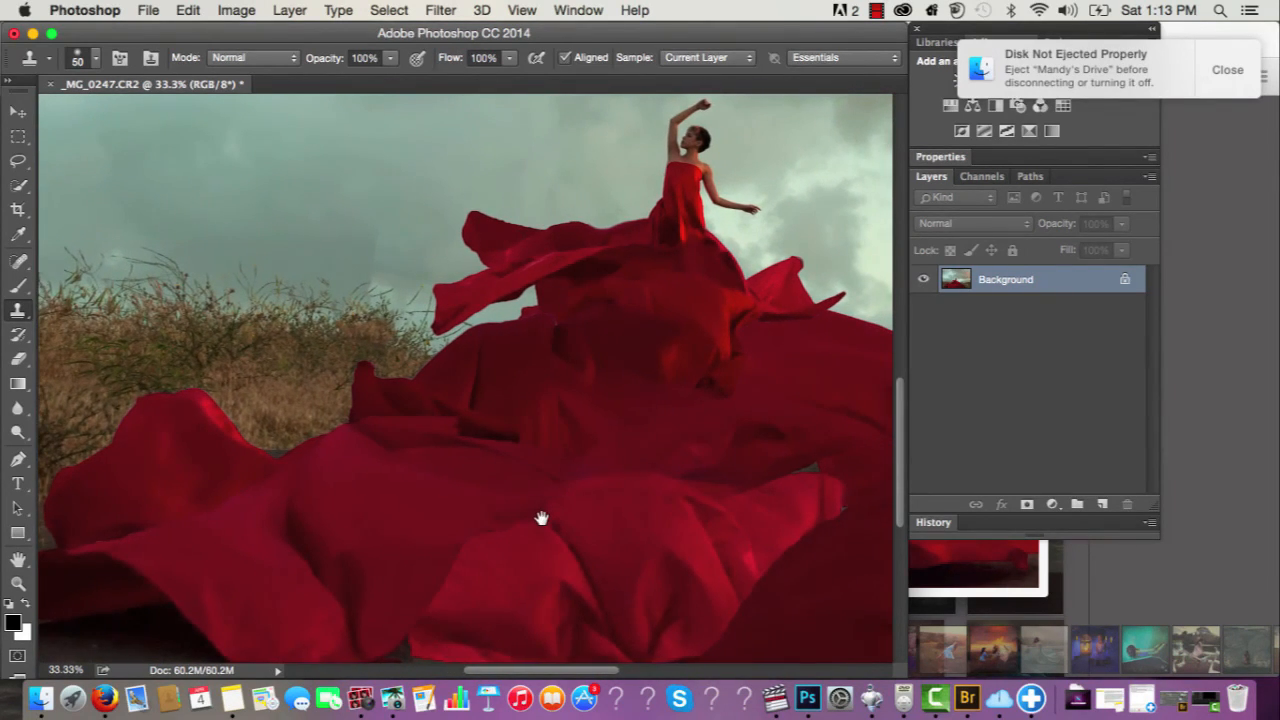
drag(540, 518, 452, 518)
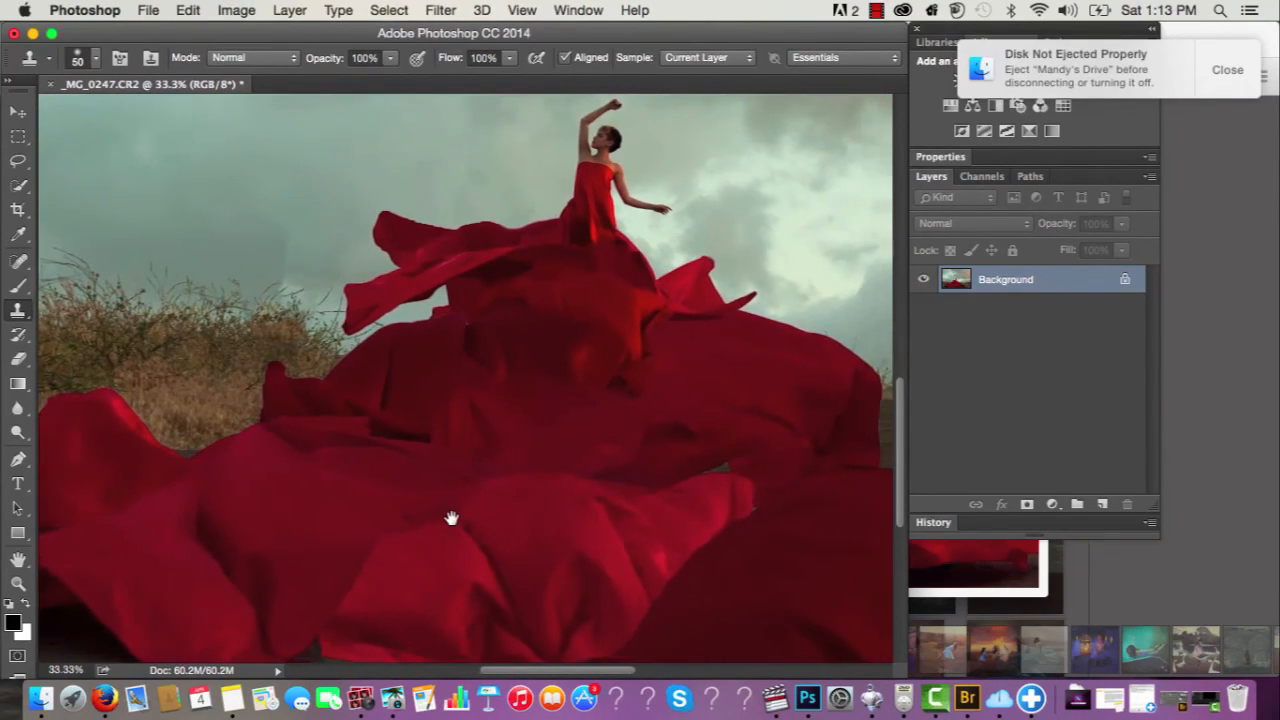
drag(452, 518, 348, 518)
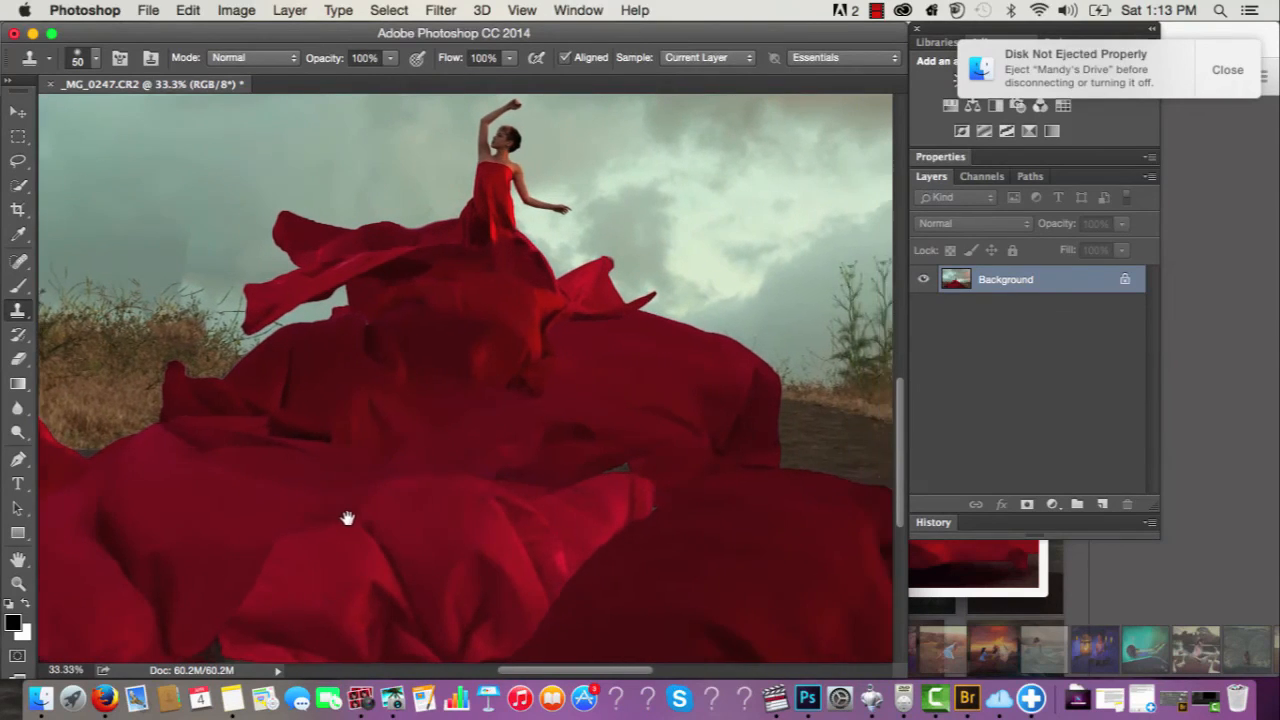
drag(348, 518, 263, 507)
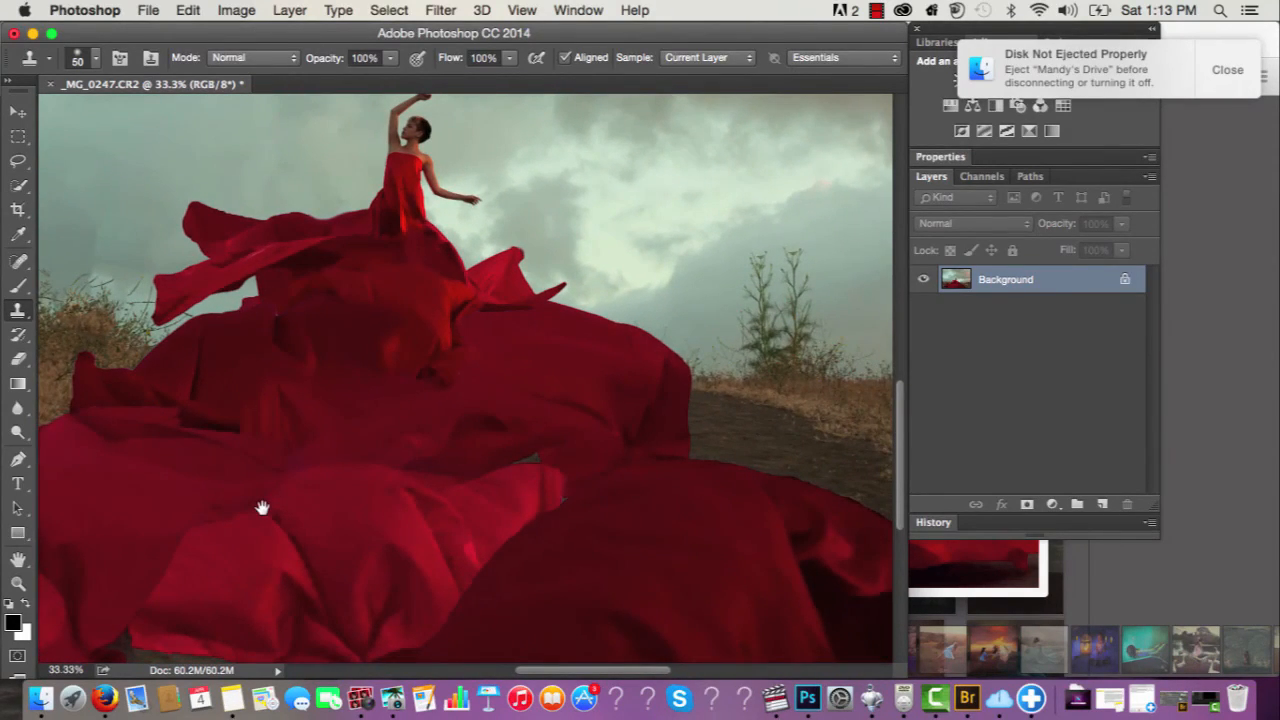
drag(263, 507, 169, 491)
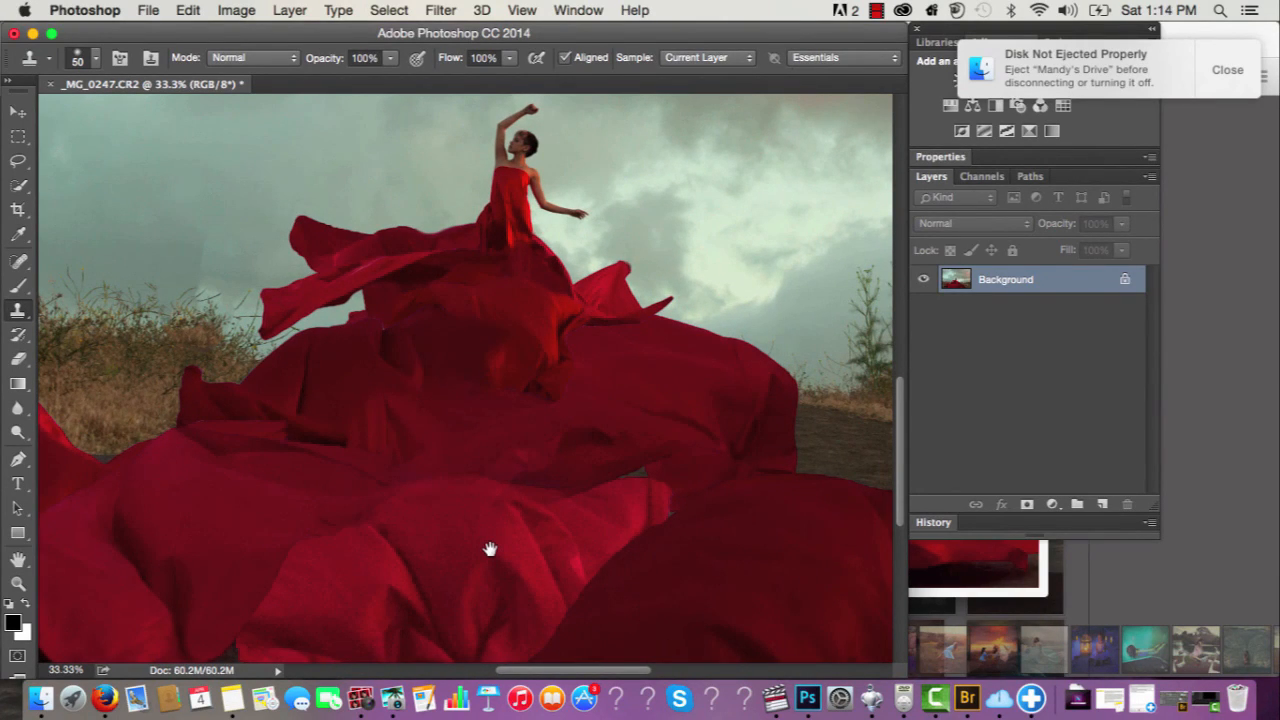
drag(490, 549, 364, 549)
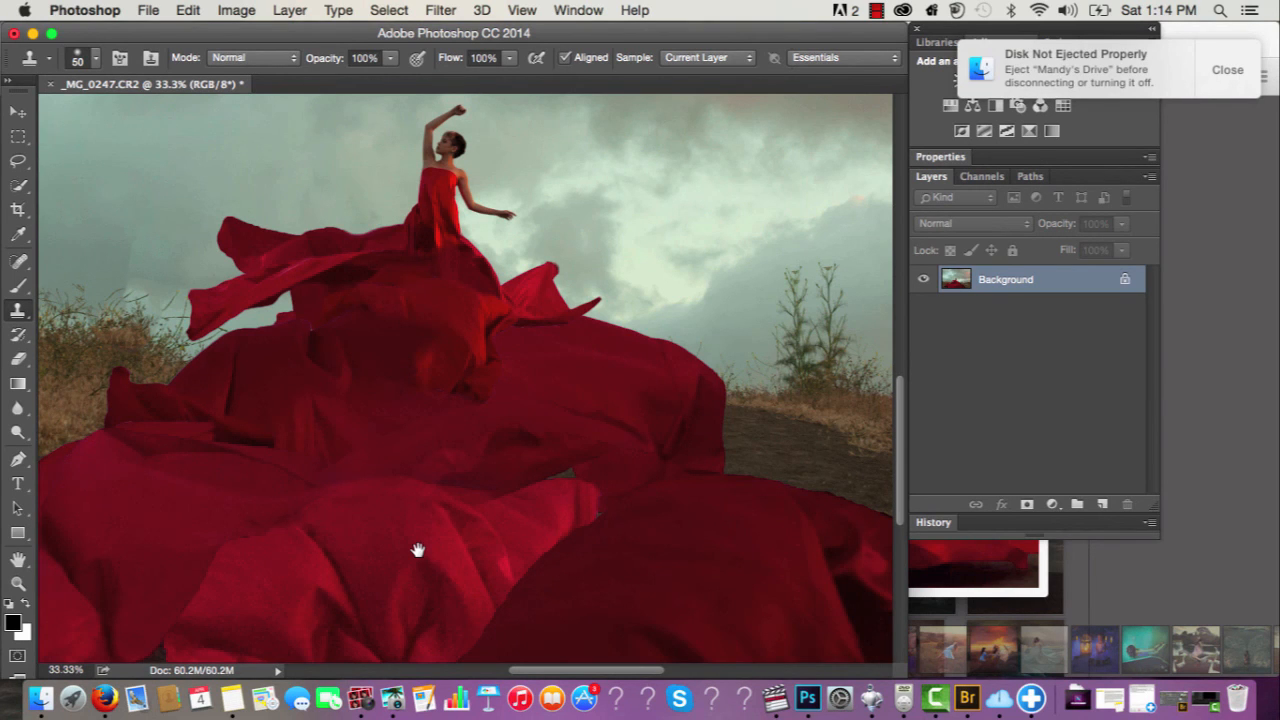
drag(418, 549, 758, 531)
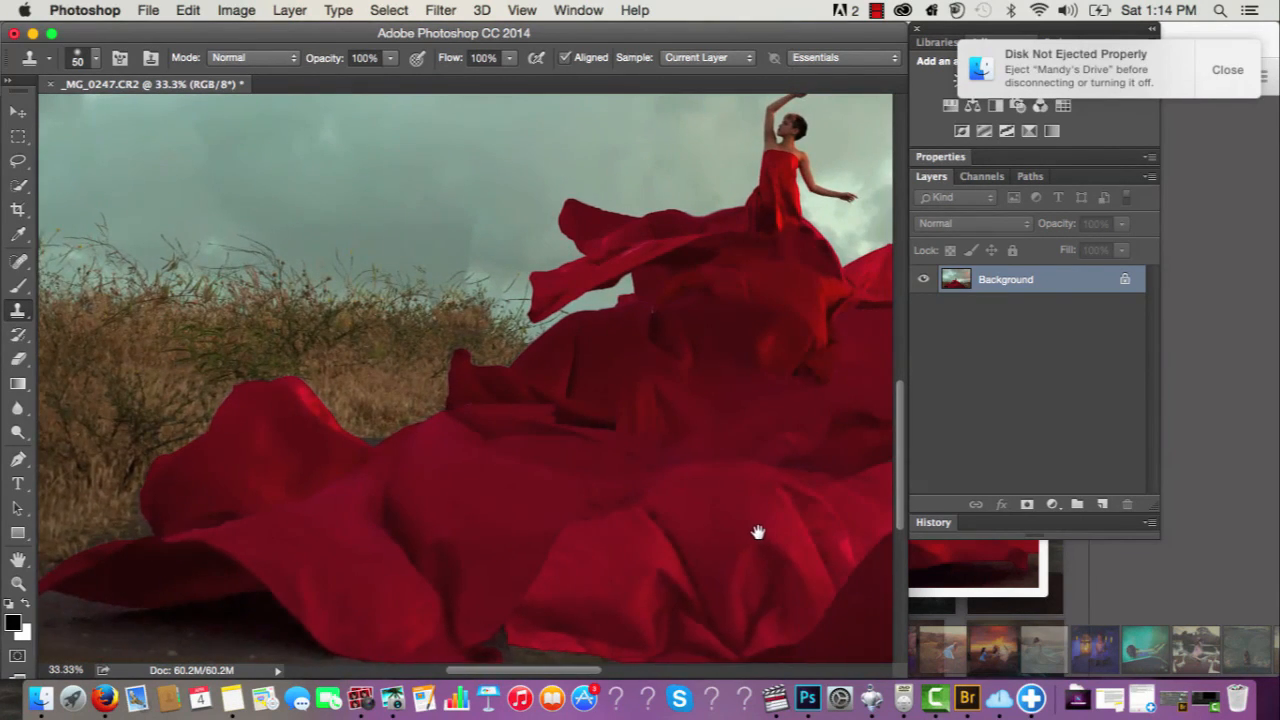
drag(758, 530, 612, 544)
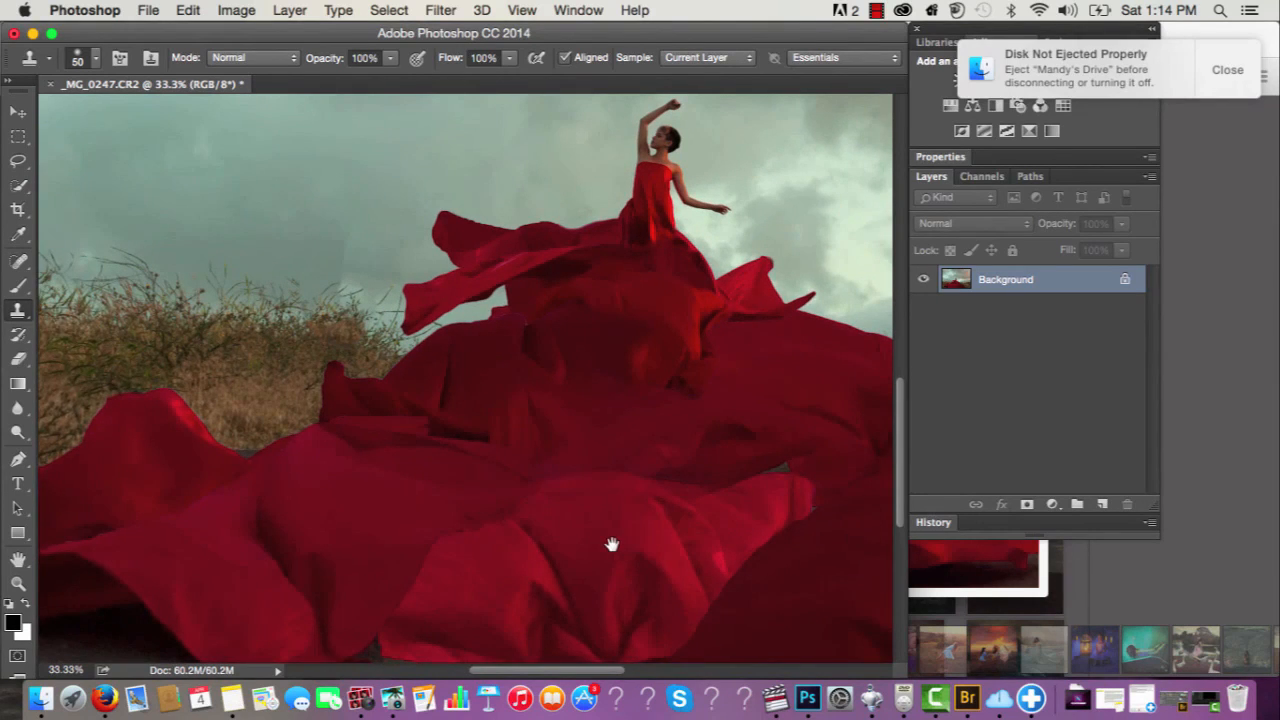
drag(612, 544, 472, 541)
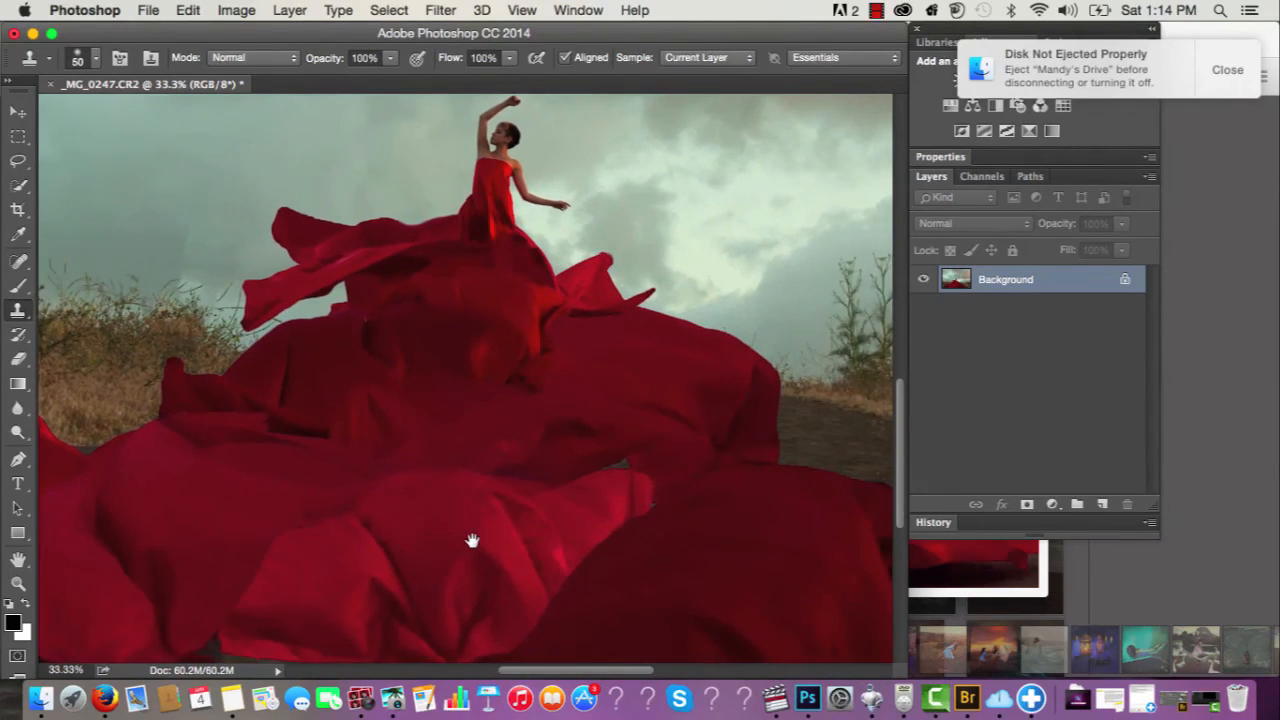
drag(472, 541, 307, 501)
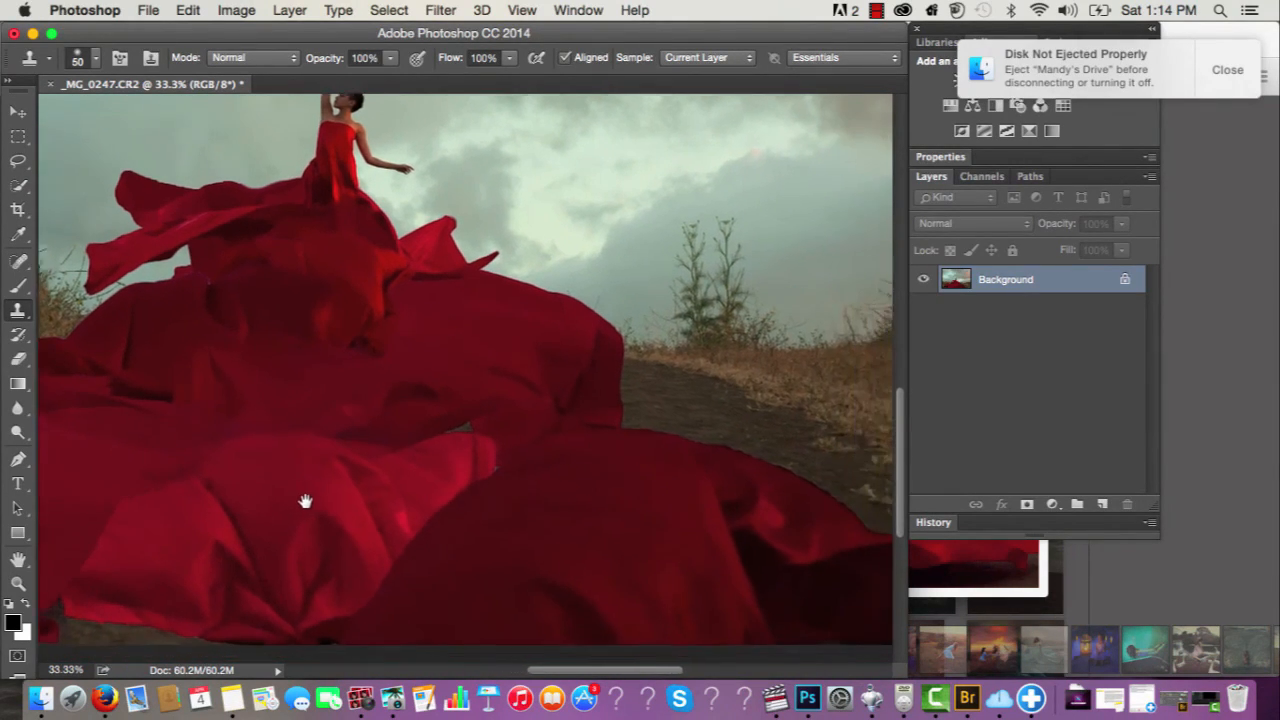